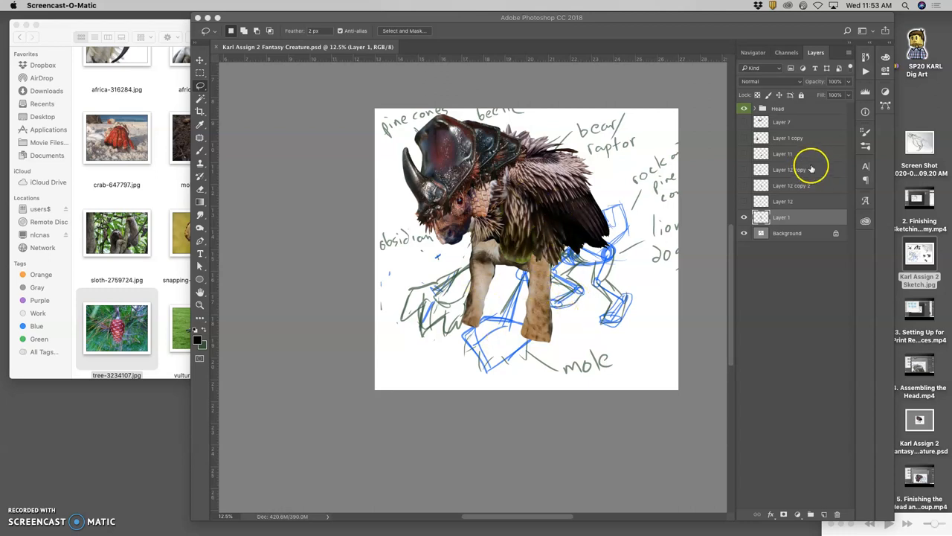
mouse_move(565, 256)
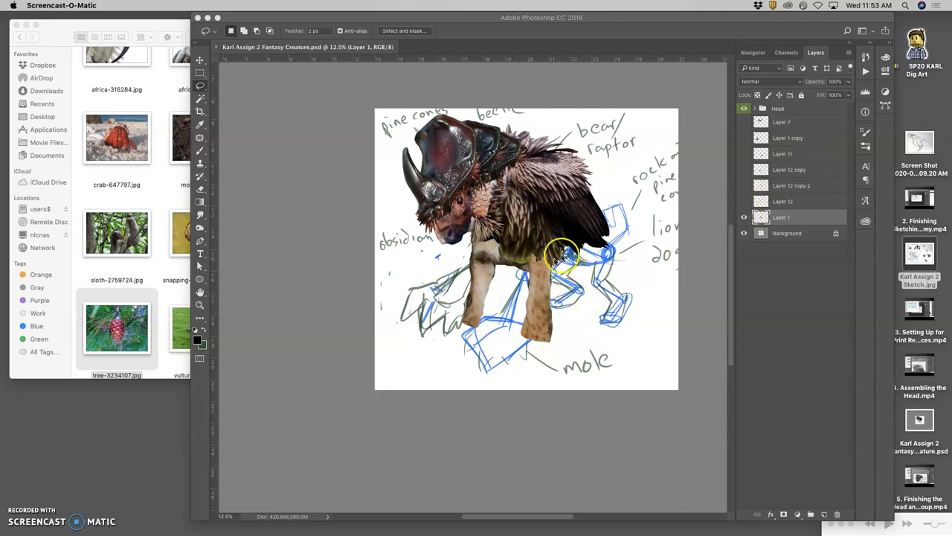
mouse_move(520, 297)
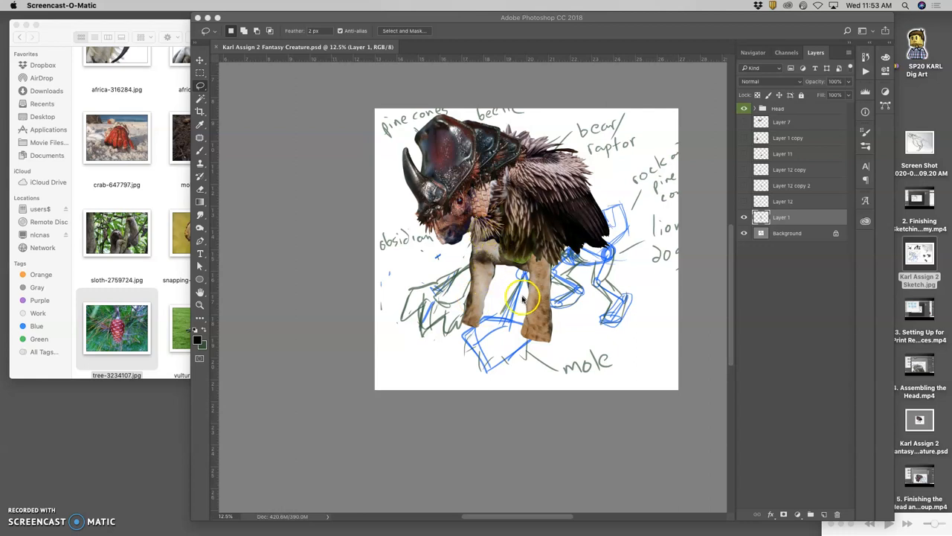
- Turn on visibility of both pine-cone forearms, both crab hands and the lion hindquarters layer
left_click(744, 202)
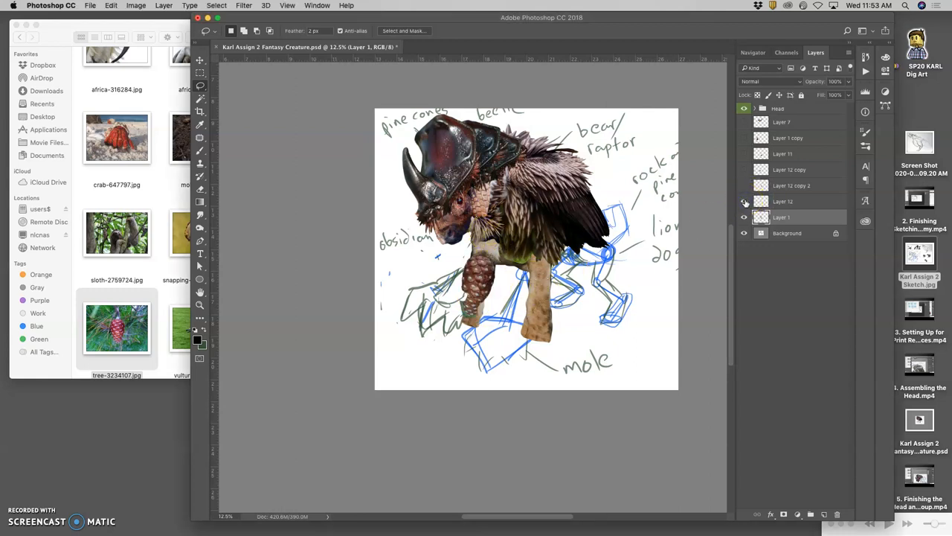
left_click(744, 170)
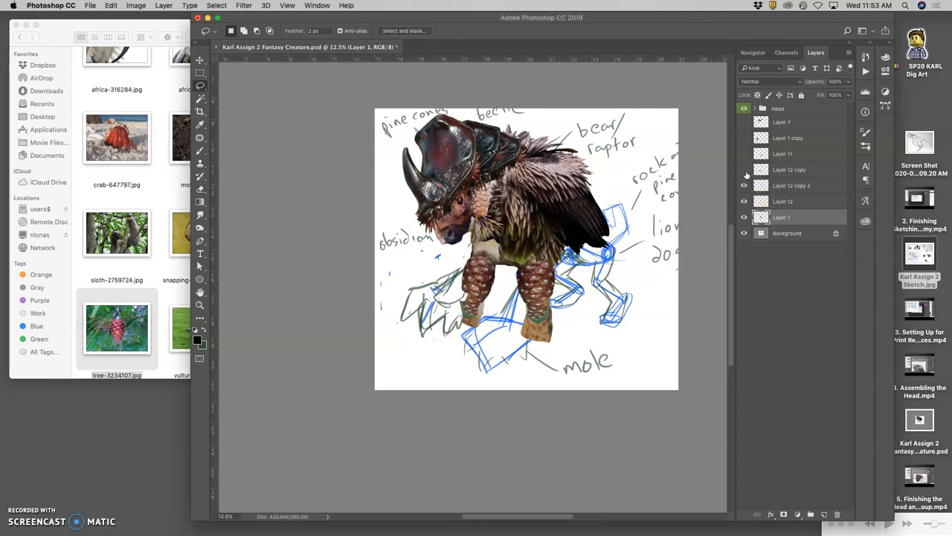
left_click(744, 170)
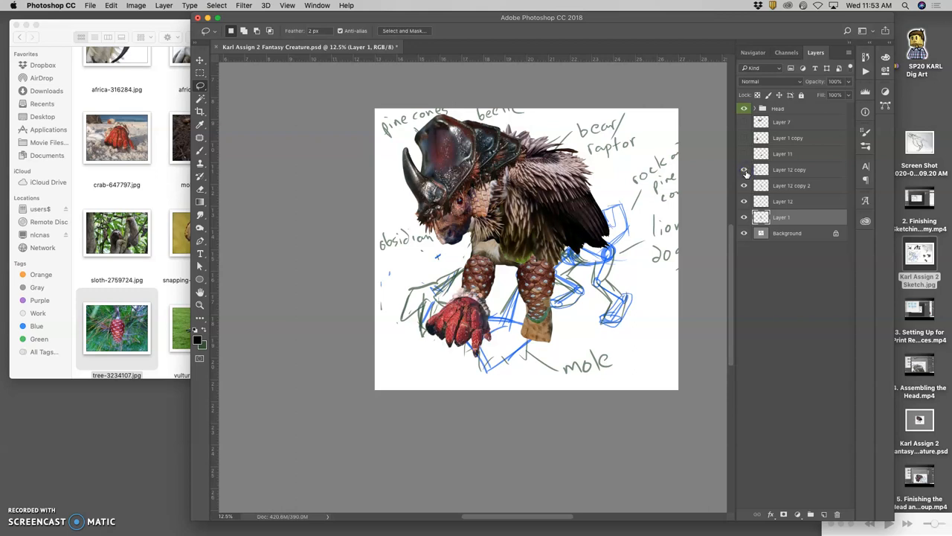
left_click(744, 169)
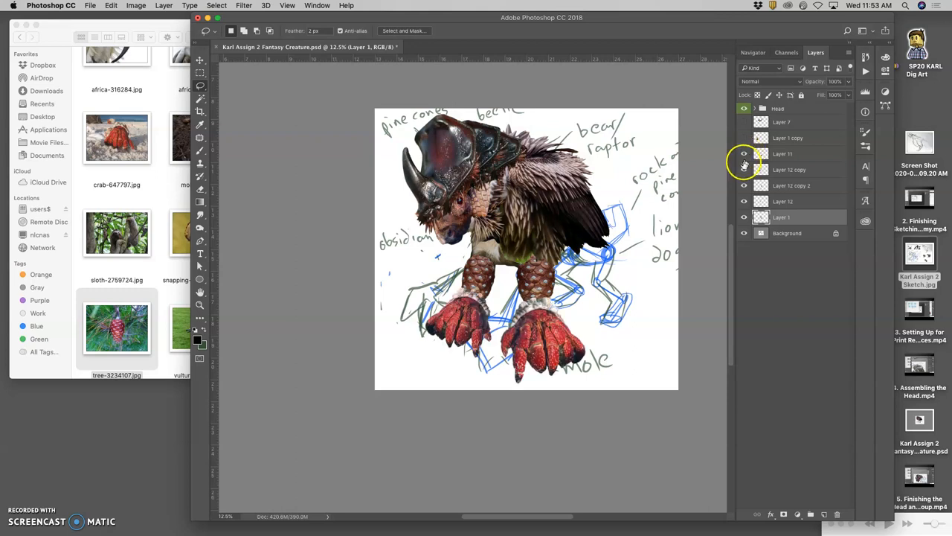
left_click(744, 136)
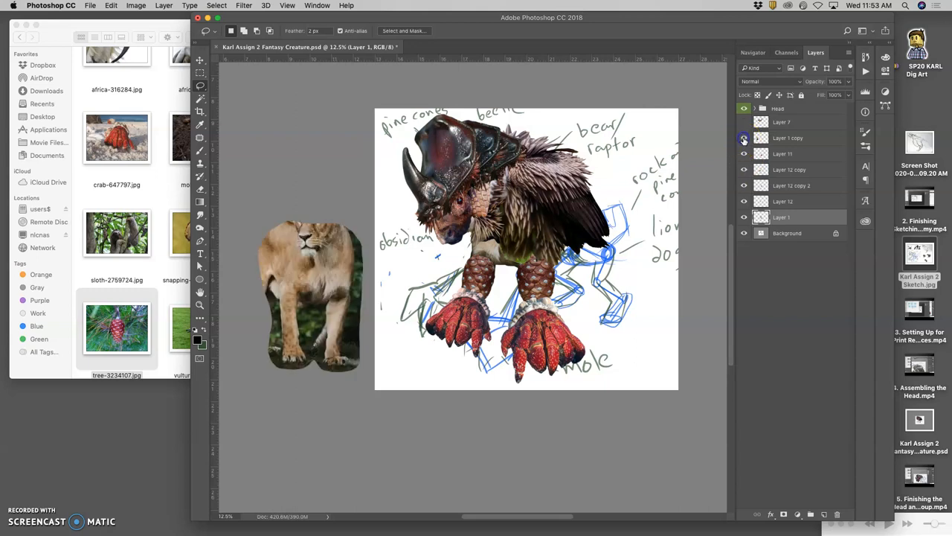
left_click(744, 137)
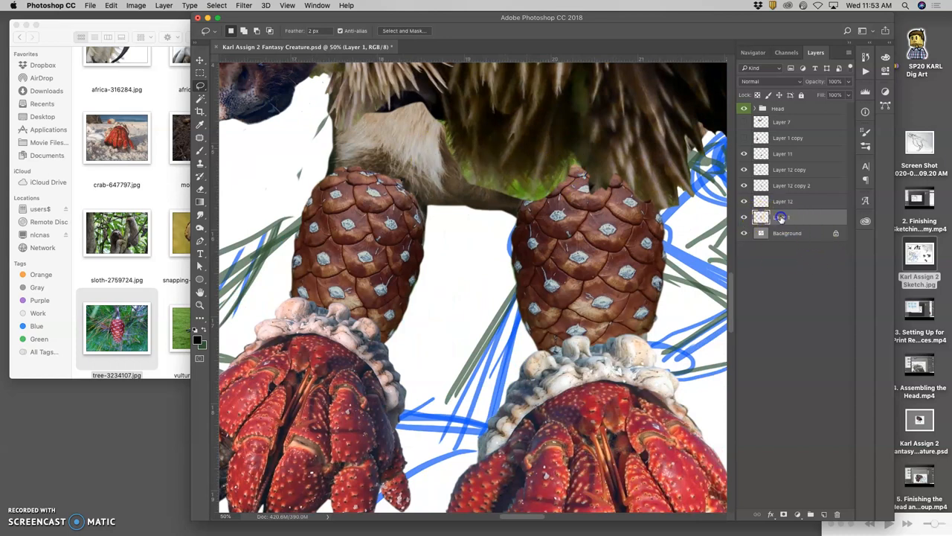
- Apply a Levels adjustment darkening the forearm's midtones and brightening its highlights
left_click(137, 6)
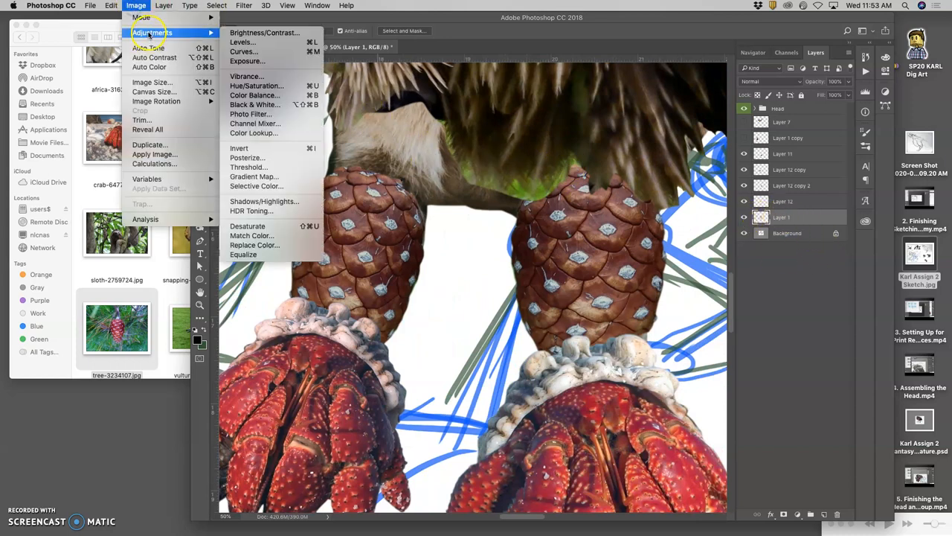
left_click(241, 42)
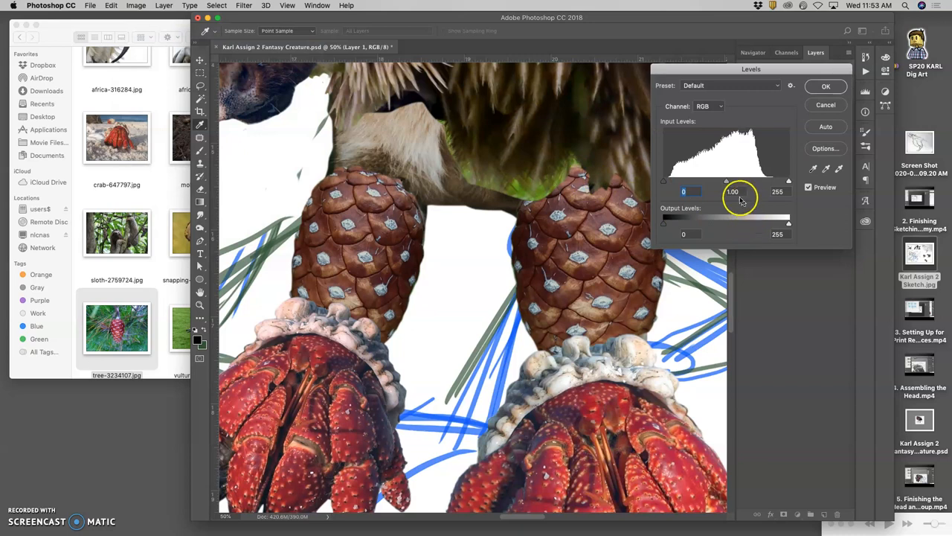
left_click_drag(751, 182, 732, 181)
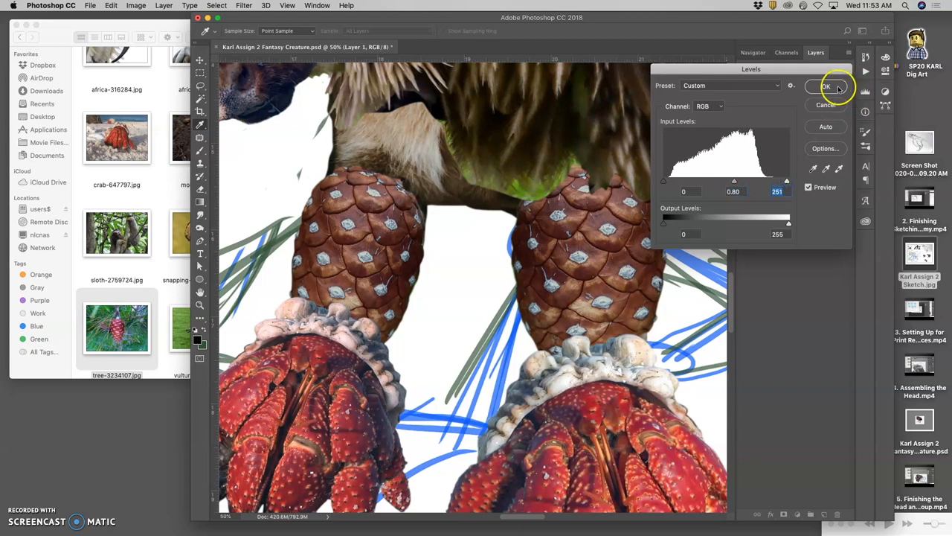
left_click(137, 6)
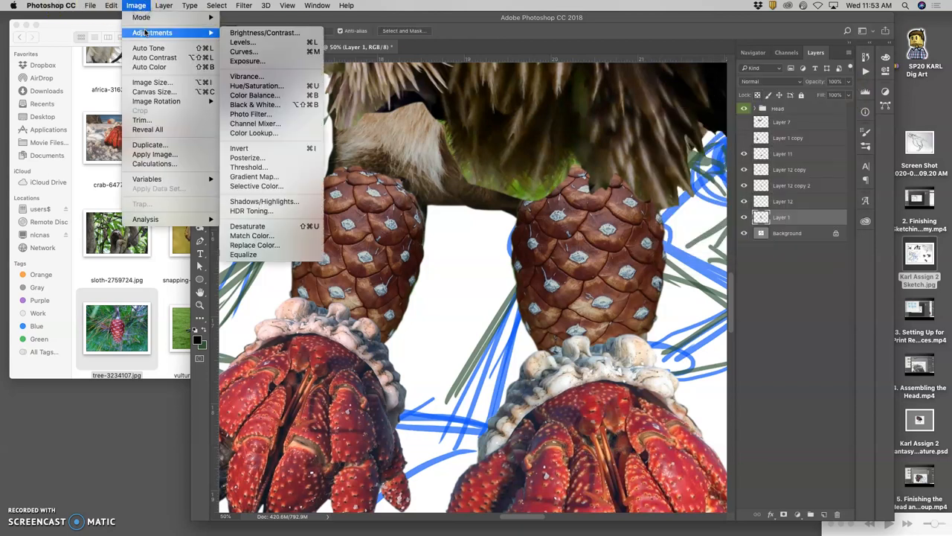
- Apply Color Balance: midtones toward red and slightly blue, shadows toward cyan
left_click(255, 95)
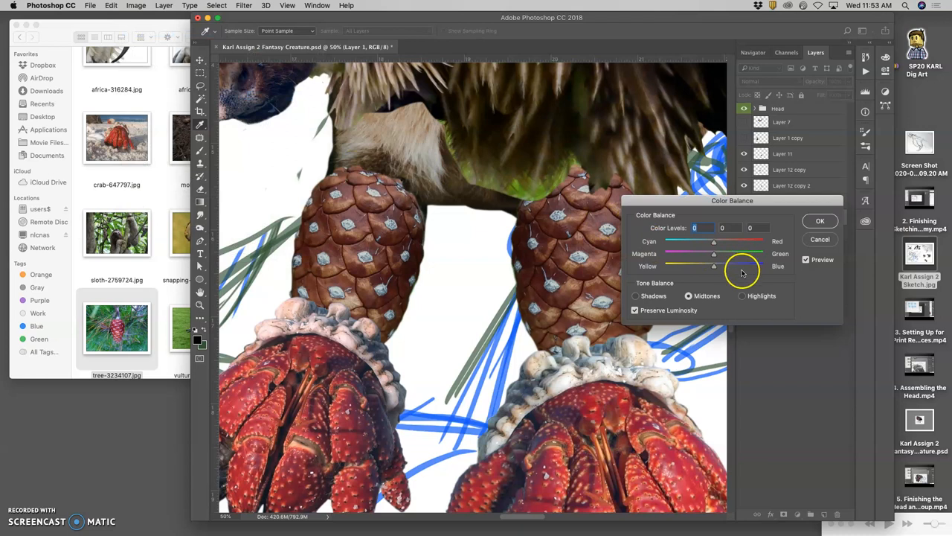
left_click_drag(714, 241, 728, 241)
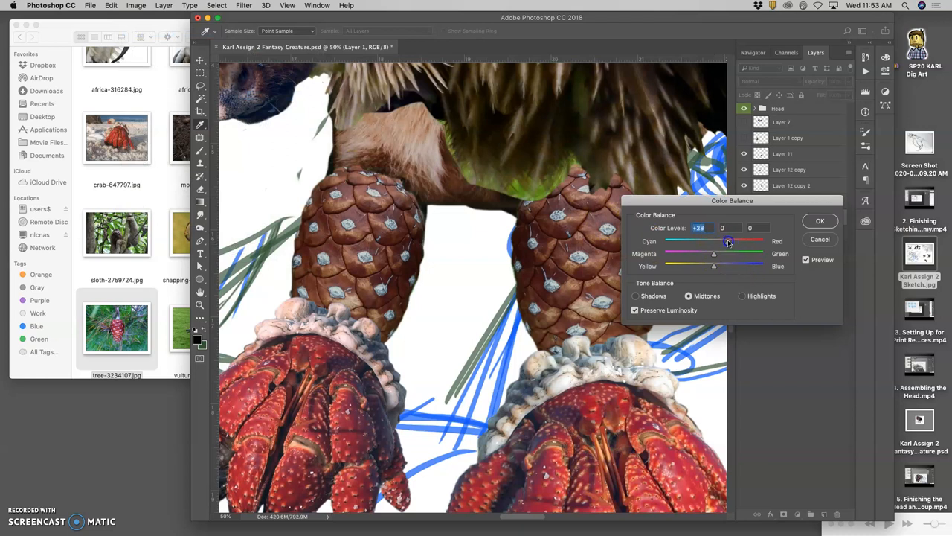
left_click_drag(714, 265, 726, 265)
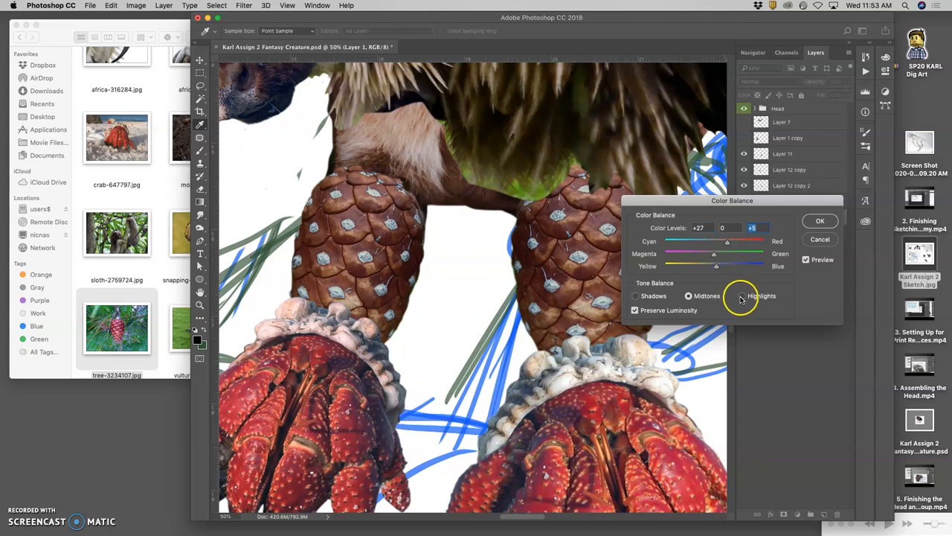
left_click(741, 295)
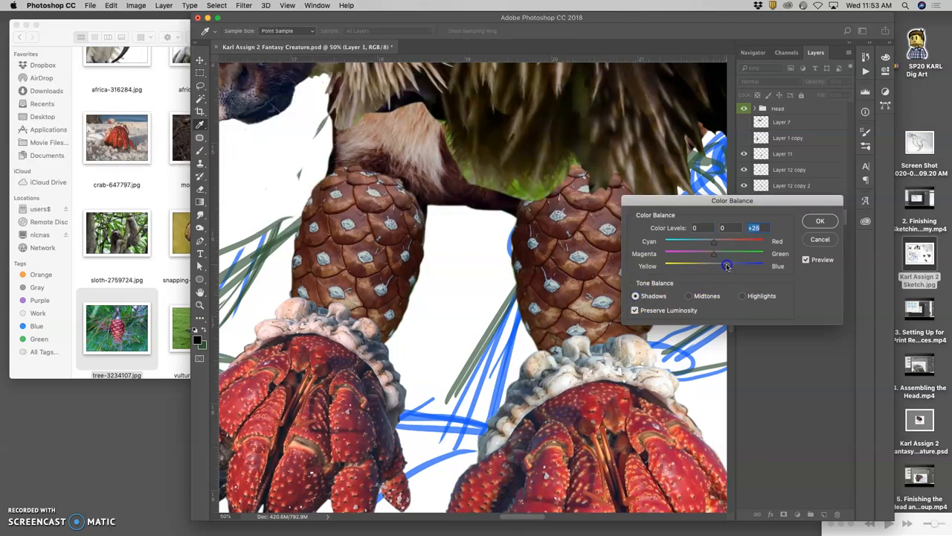
left_click_drag(715, 245, 706, 245)
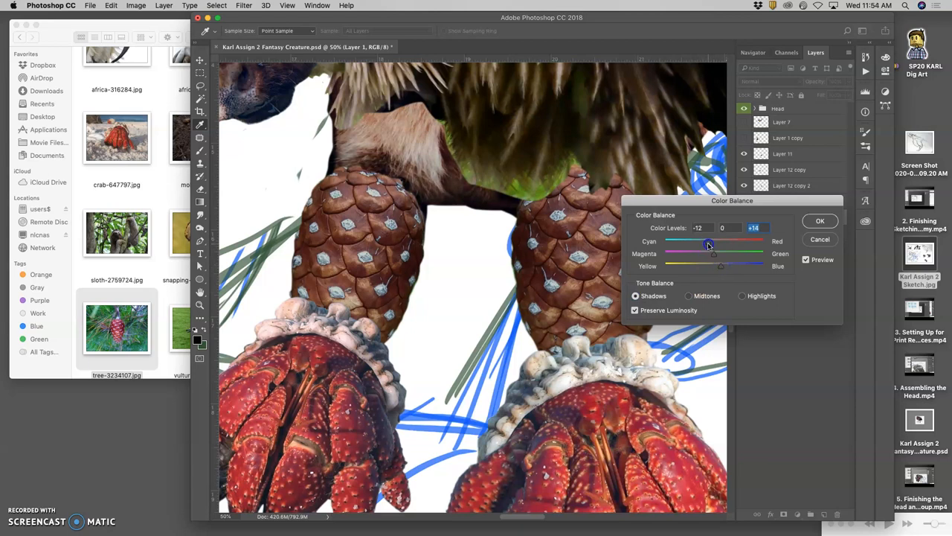
left_click(820, 220)
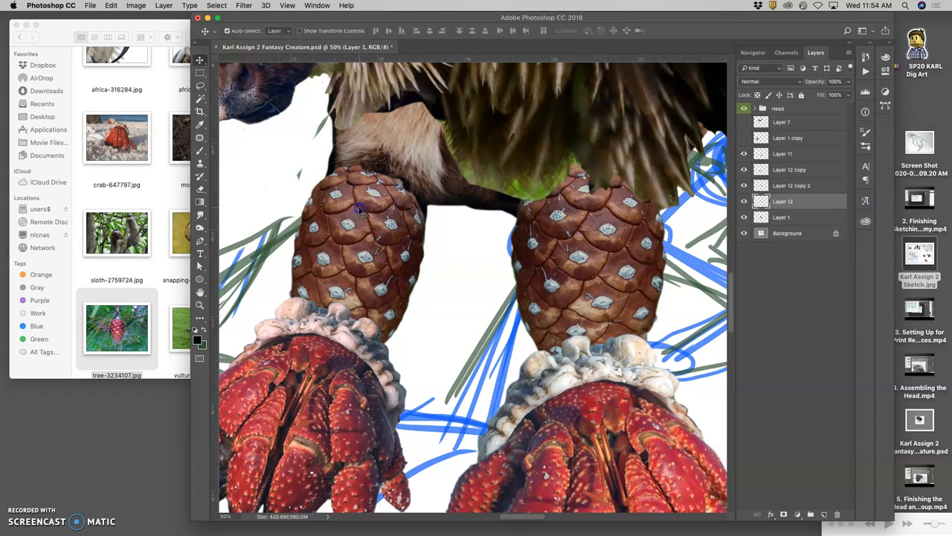
- Apply Color Balance to Layer 12, shifting its shadows toward cyan
left_click(135, 6)
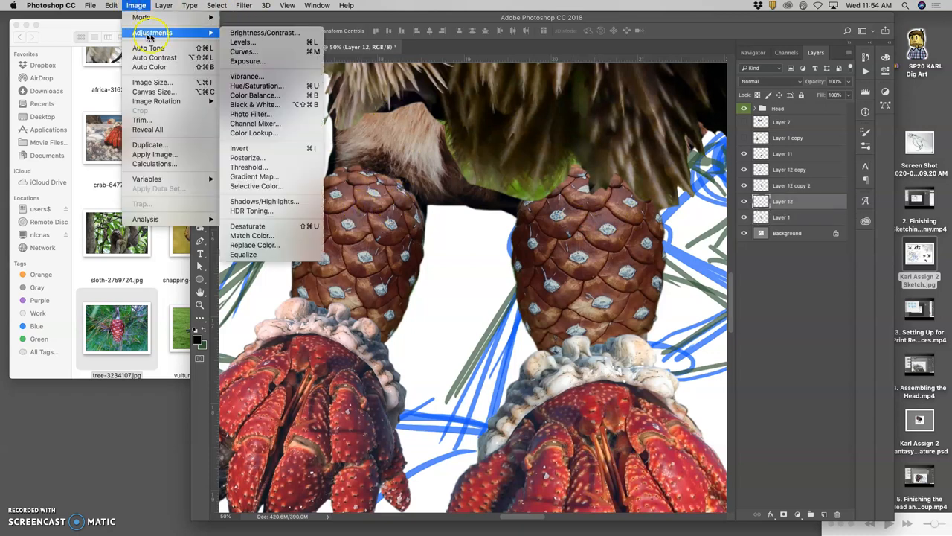
left_click(255, 95)
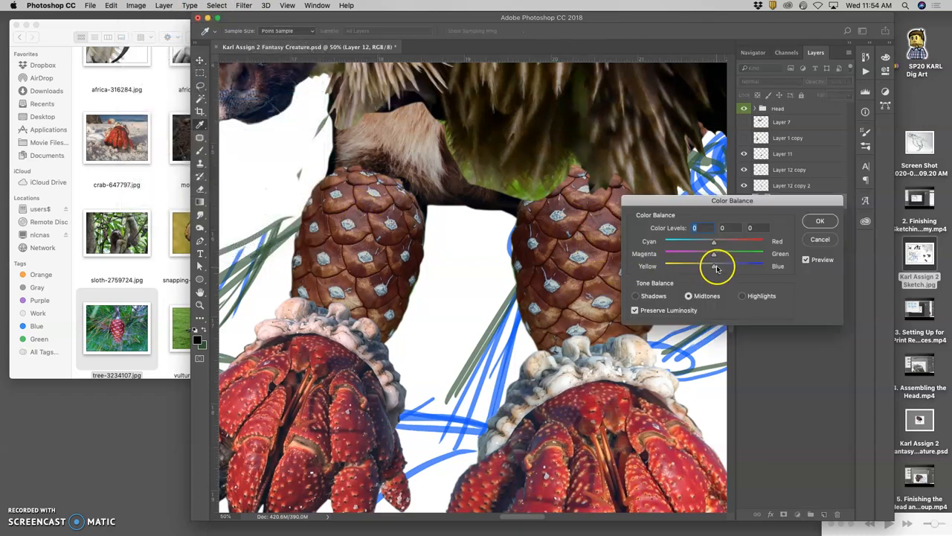
left_click(635, 294)
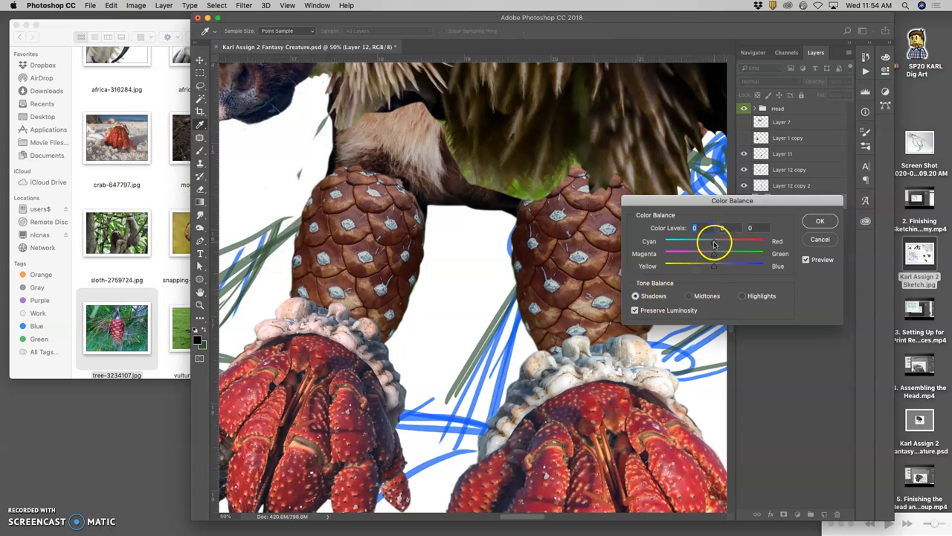
left_click_drag(714, 241, 697, 241)
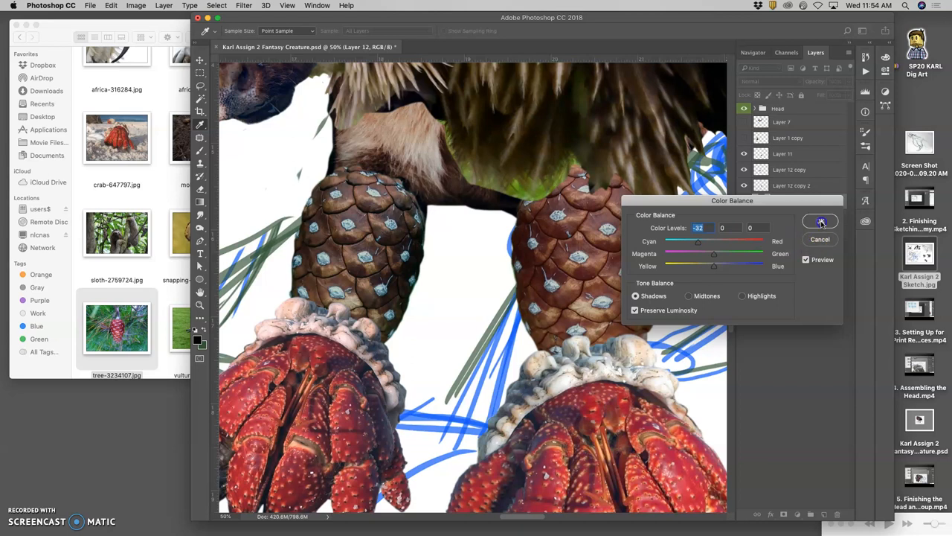
left_click(822, 221)
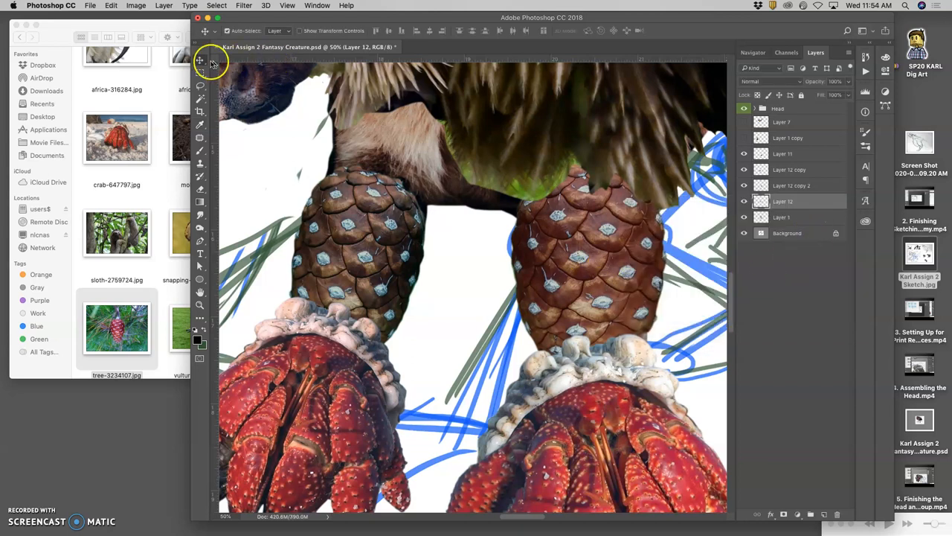
left_click(792, 185)
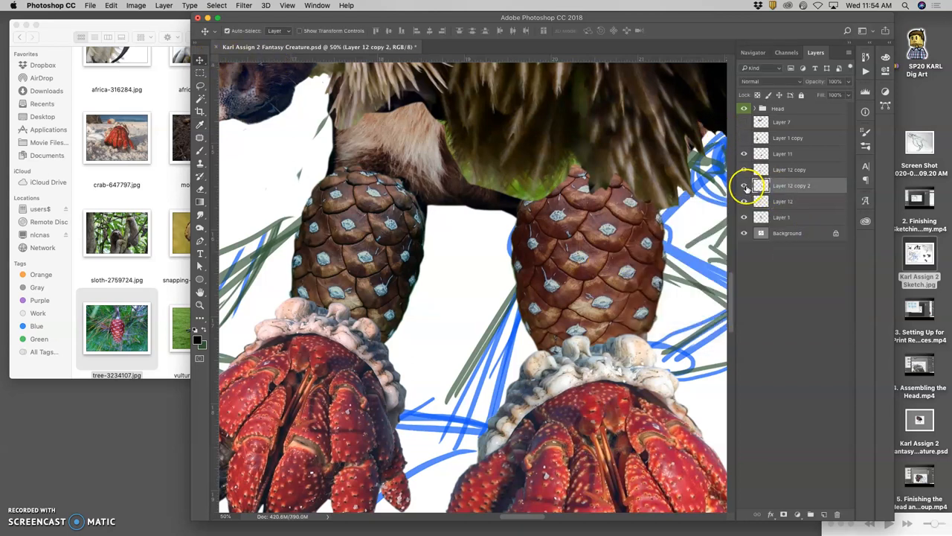
- On Layer 12 copy 2, balance midtones toward cyan and slightly blue, and adjust the shadows
left_click(135, 6)
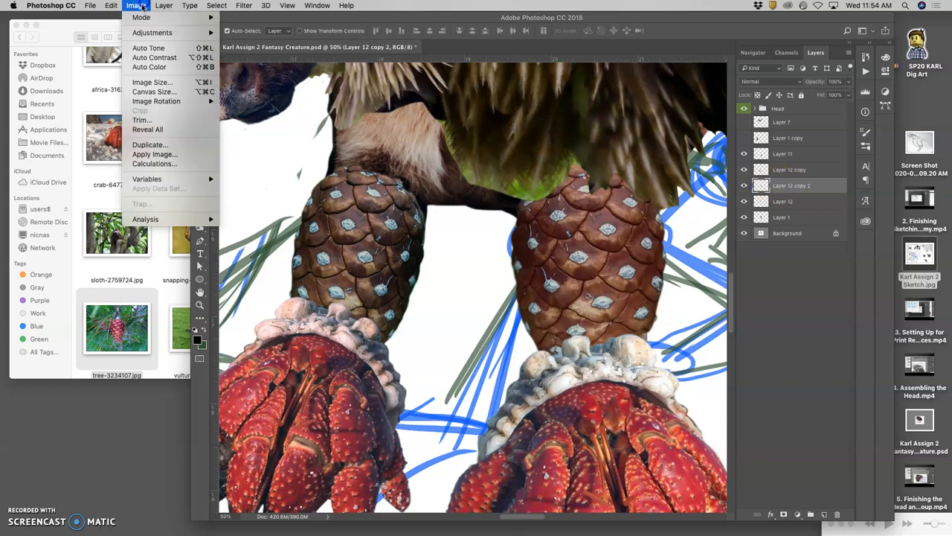
left_click(152, 33)
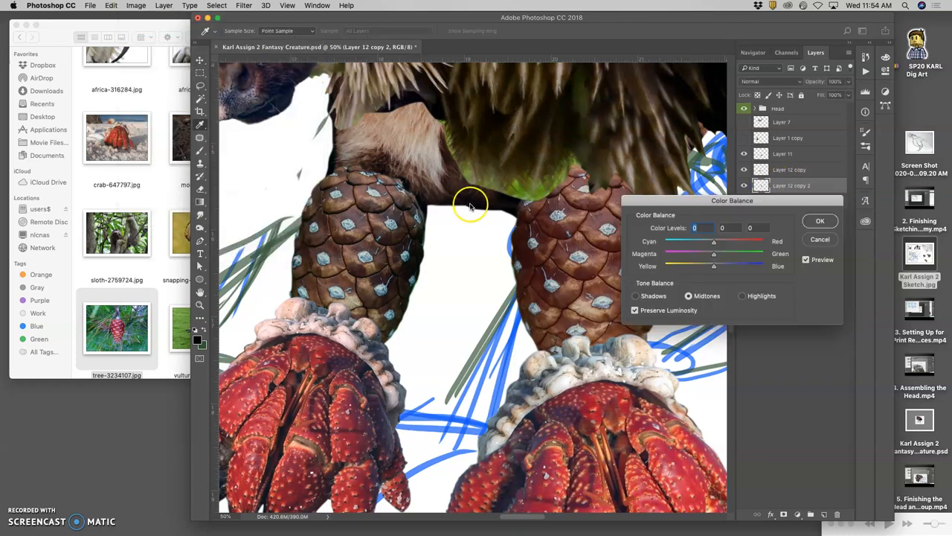
left_click_drag(714, 241, 699, 241)
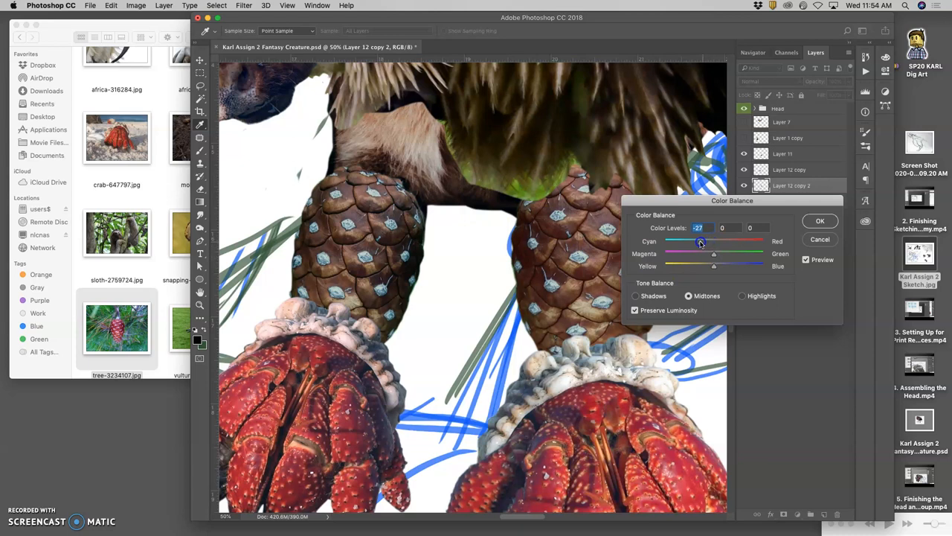
left_click_drag(714, 266, 716, 267)
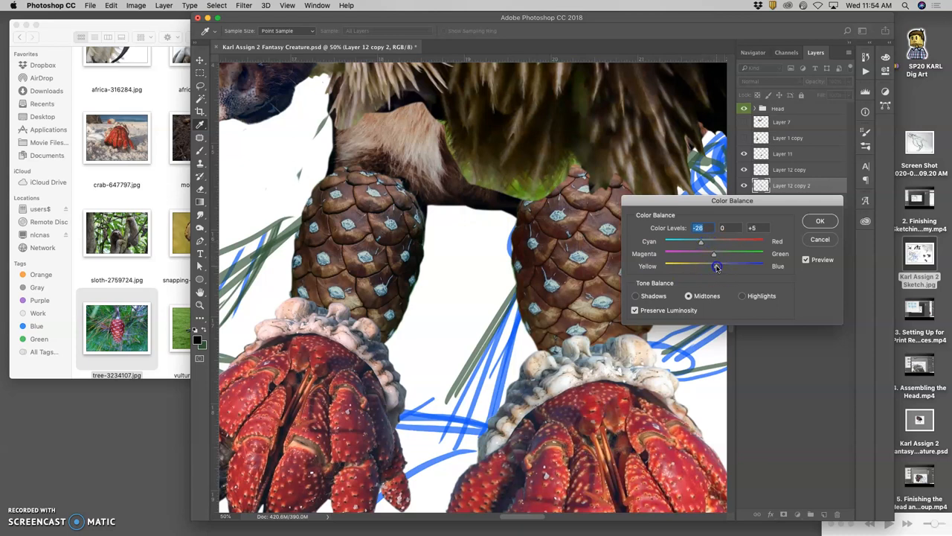
left_click(635, 295)
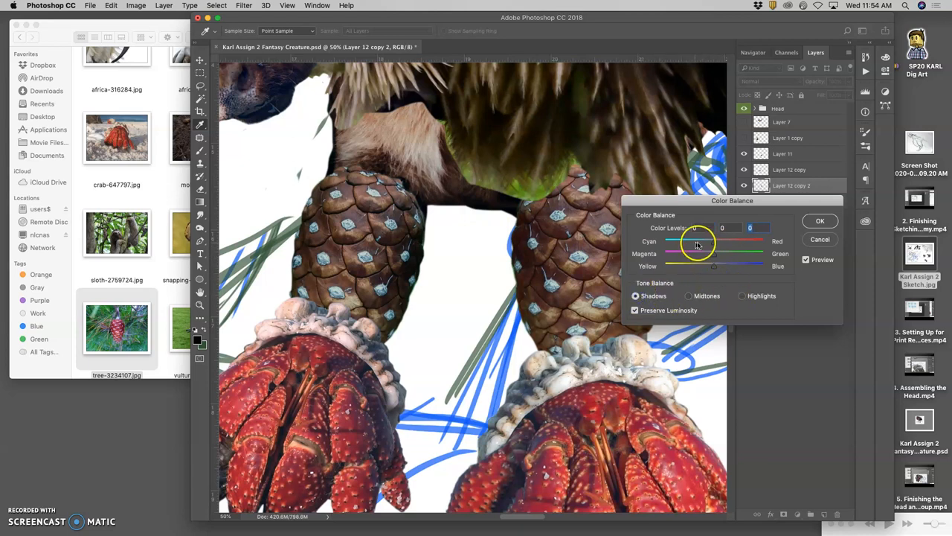
left_click_drag(698, 241, 709, 241)
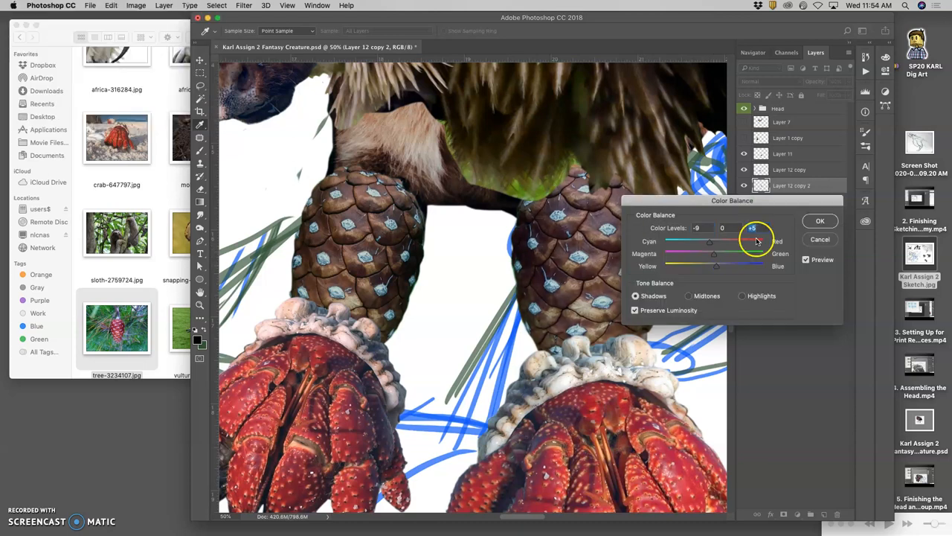
left_click(820, 221)
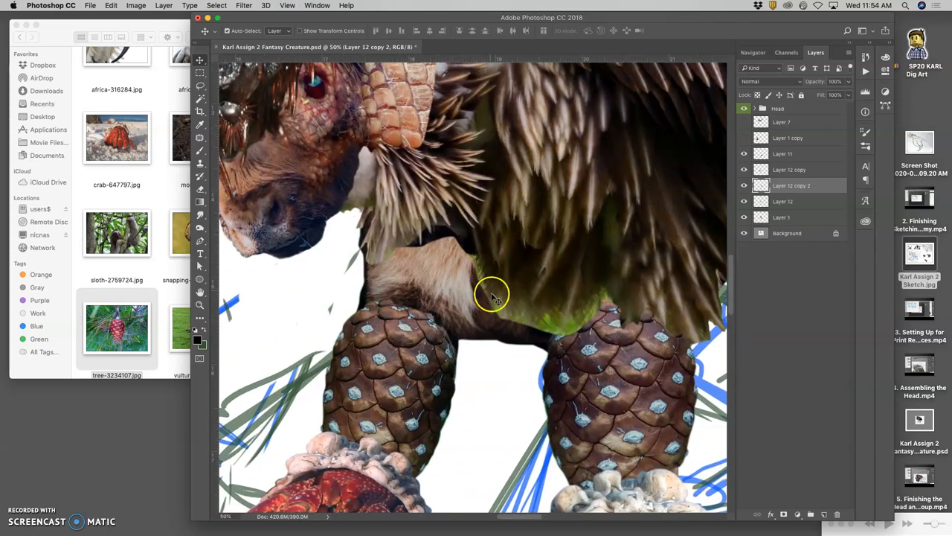
- Hide the head and feather group and zoom out to view the lion body on the legs
left_click(744, 108)
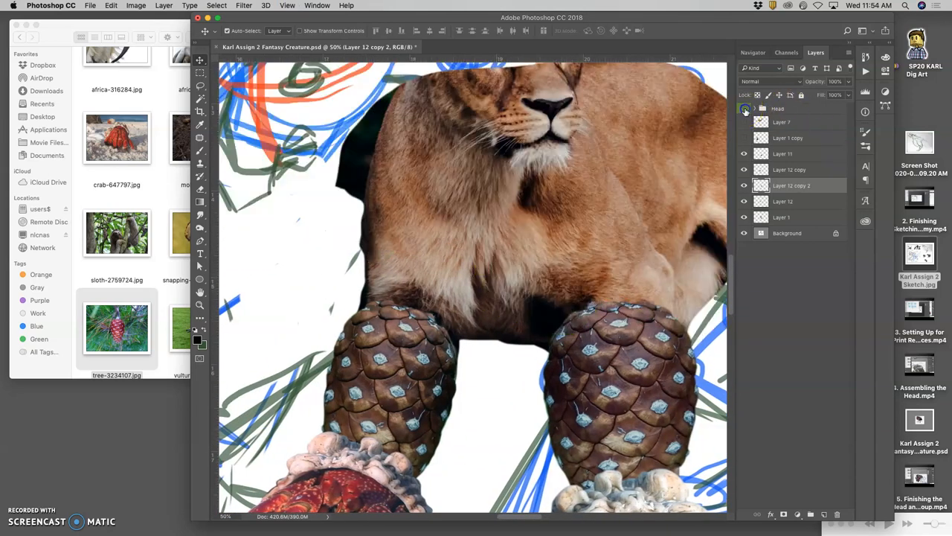
left_click(744, 122)
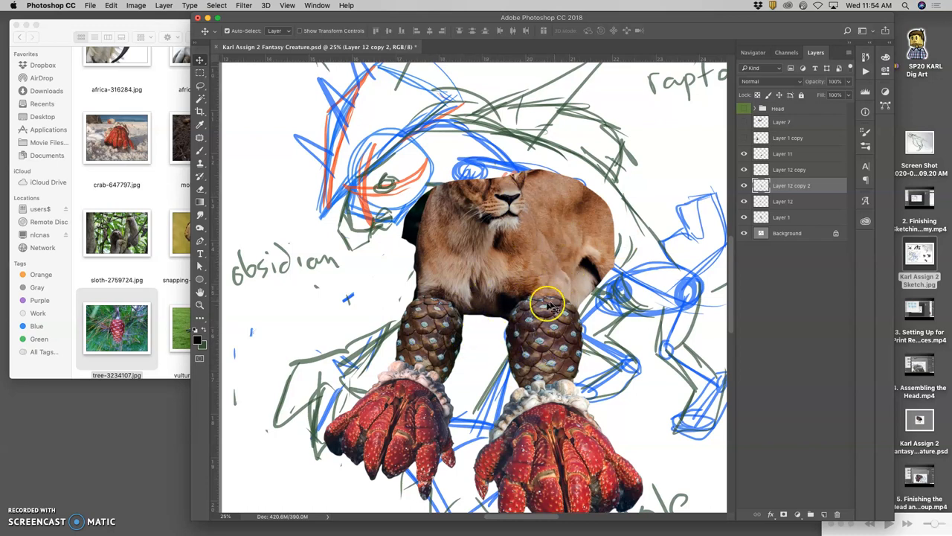
mouse_move(568, 324)
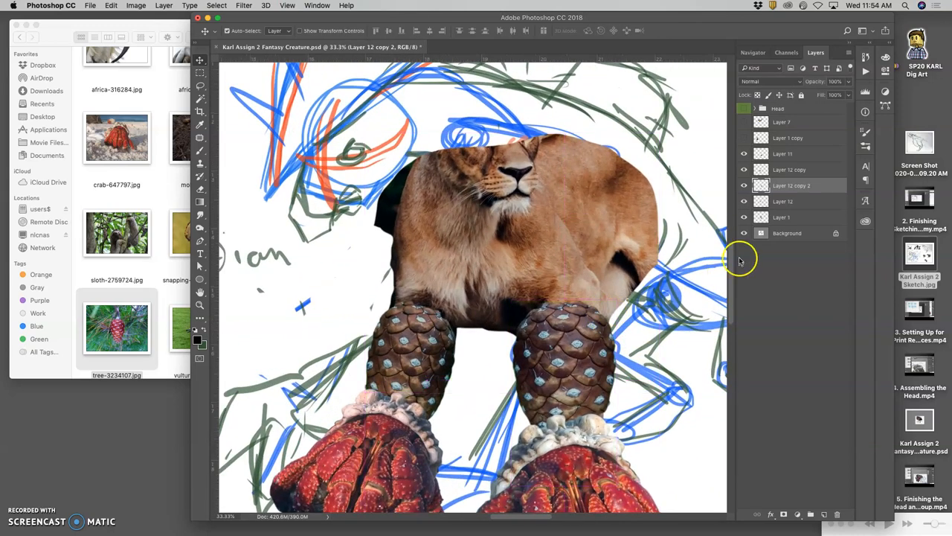
- Show and expand the head group, select feather Layer 4 and ready the Eraser with a hard round brush
left_click(744, 107)
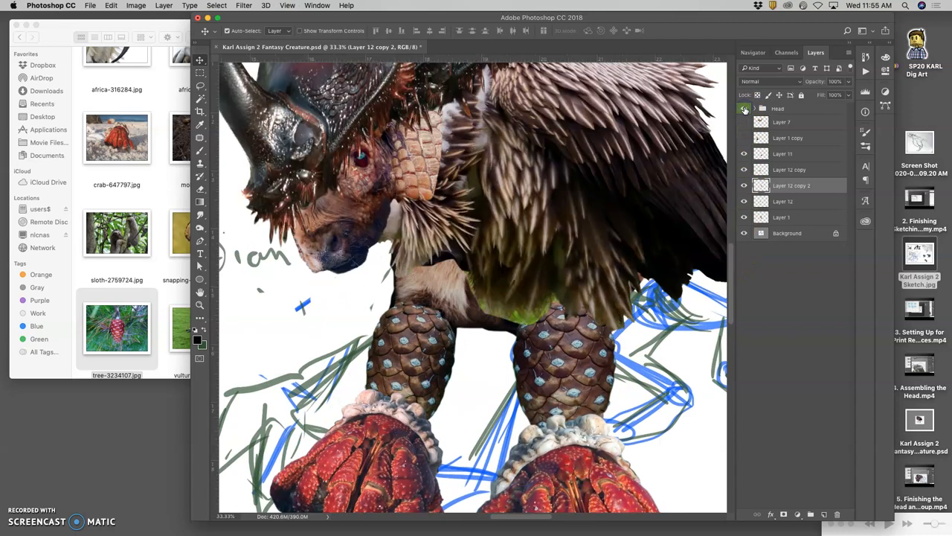
left_click(755, 107)
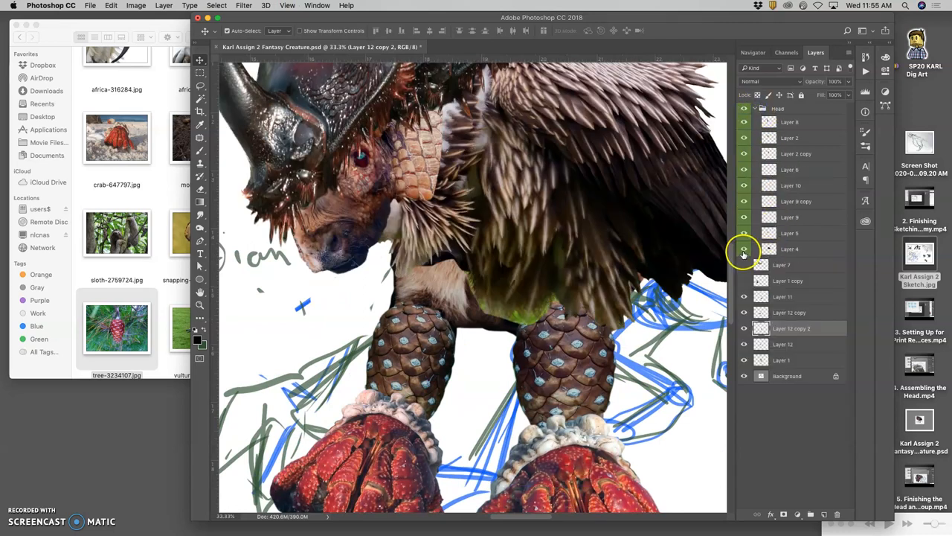
left_click(789, 249)
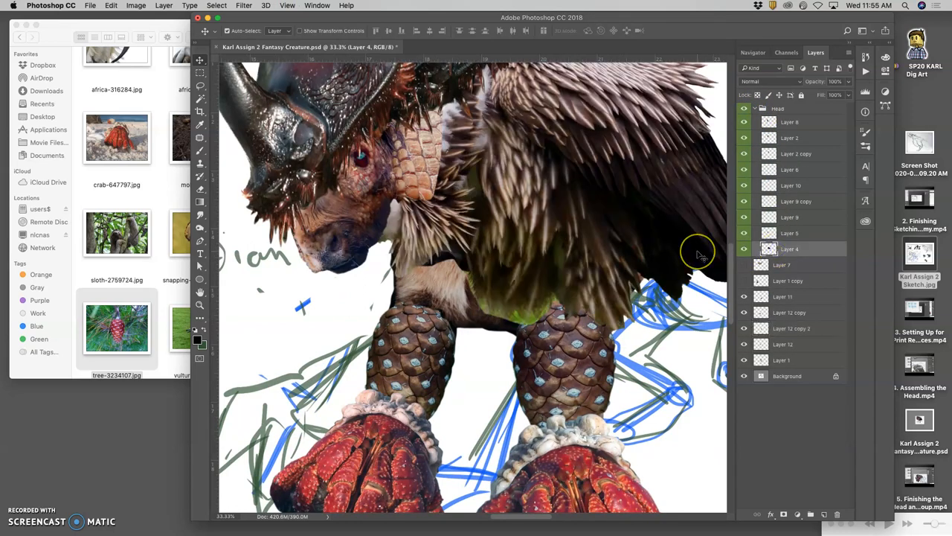
mouse_move(229, 197)
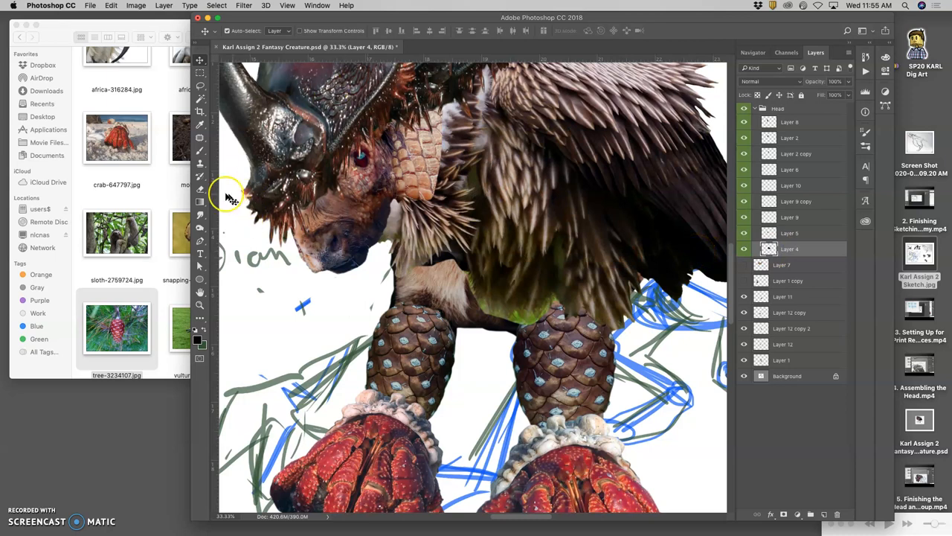
left_click(199, 162)
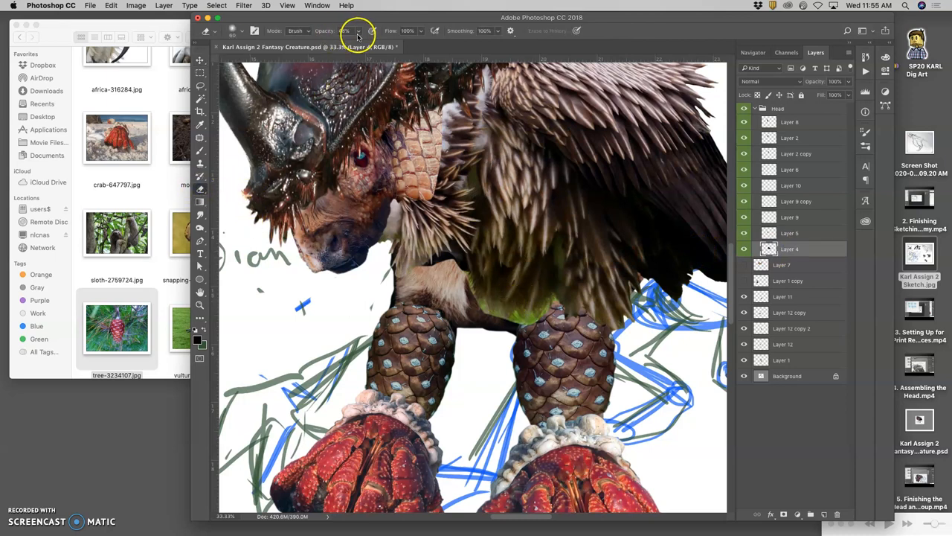
mouse_move(369, 179)
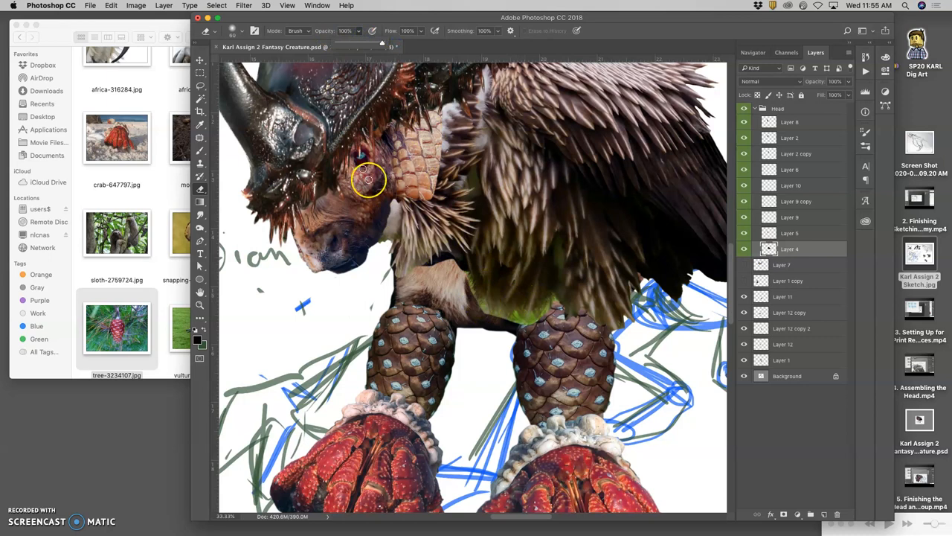
left_click(241, 30)
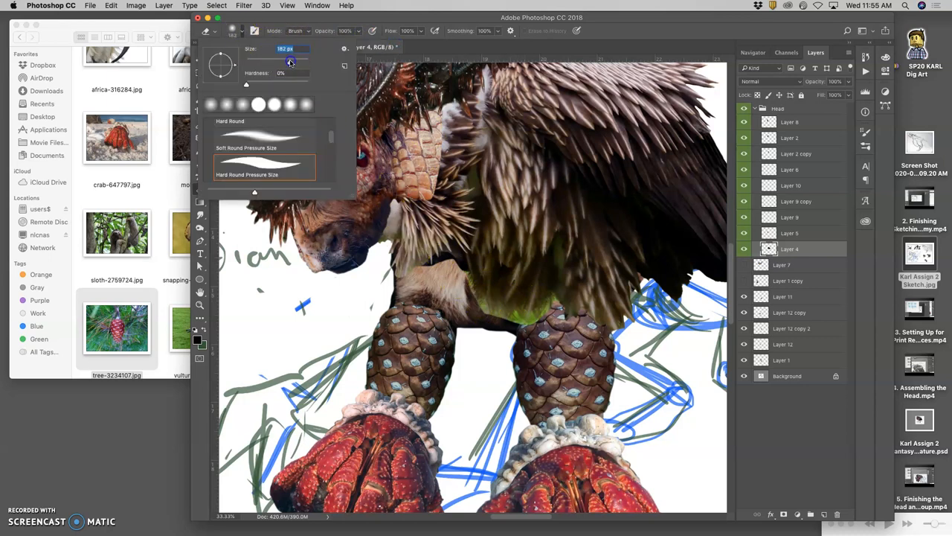
left_click(503, 311)
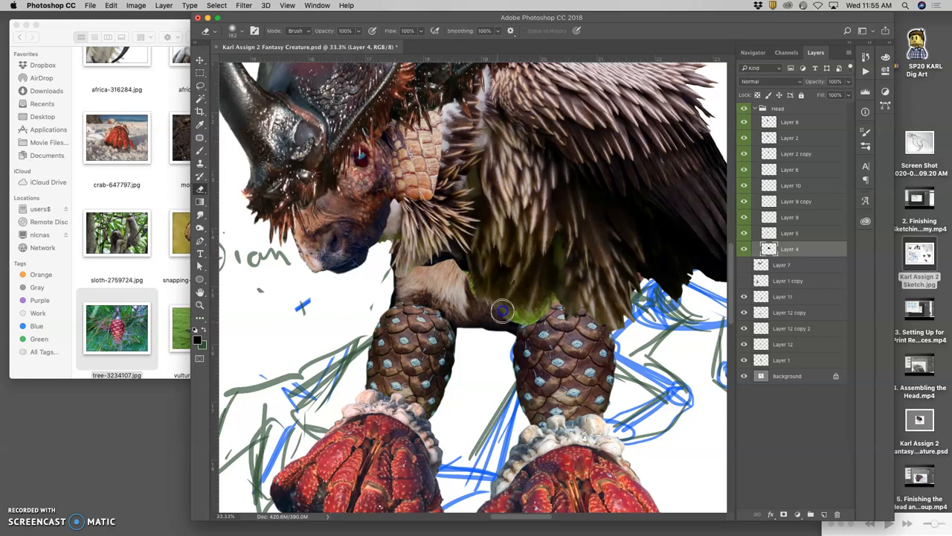
mouse_move(544, 307)
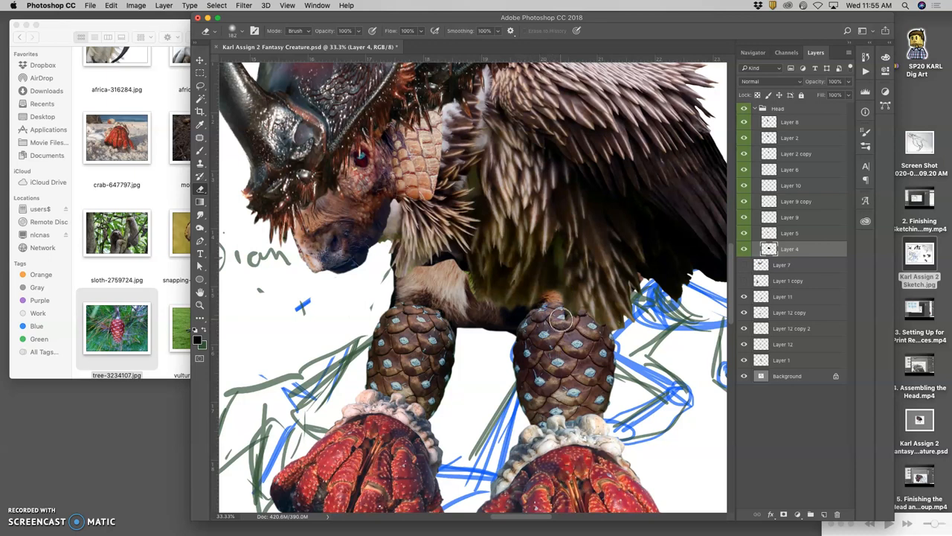
mouse_move(473, 290)
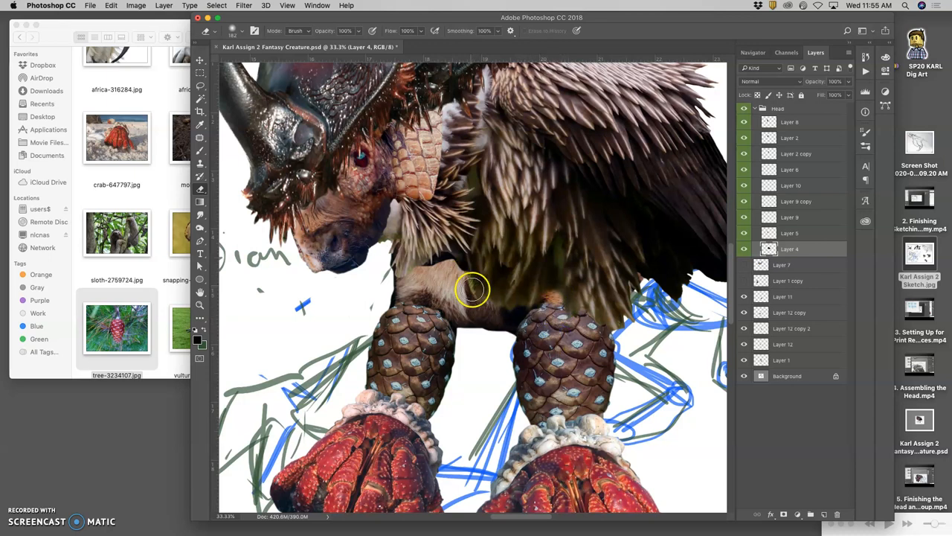
mouse_move(443, 259)
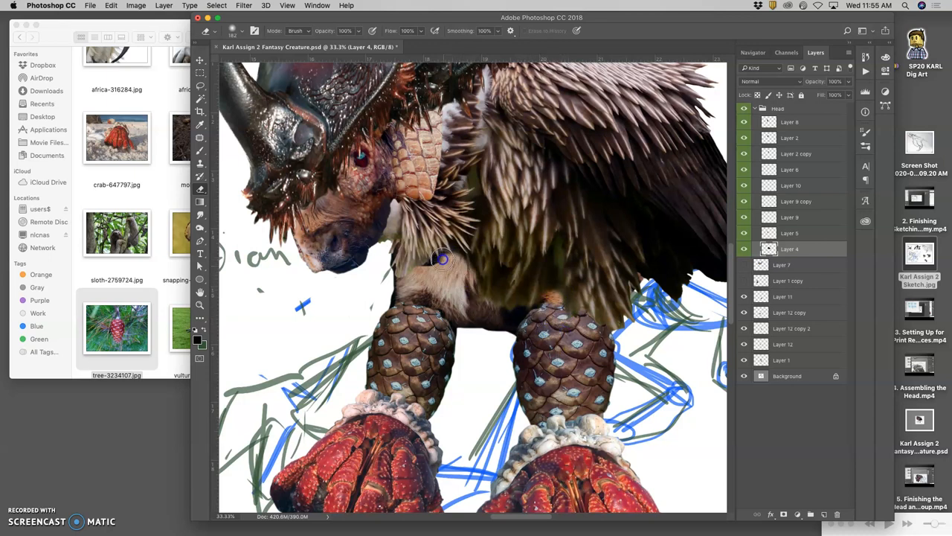
mouse_move(449, 245)
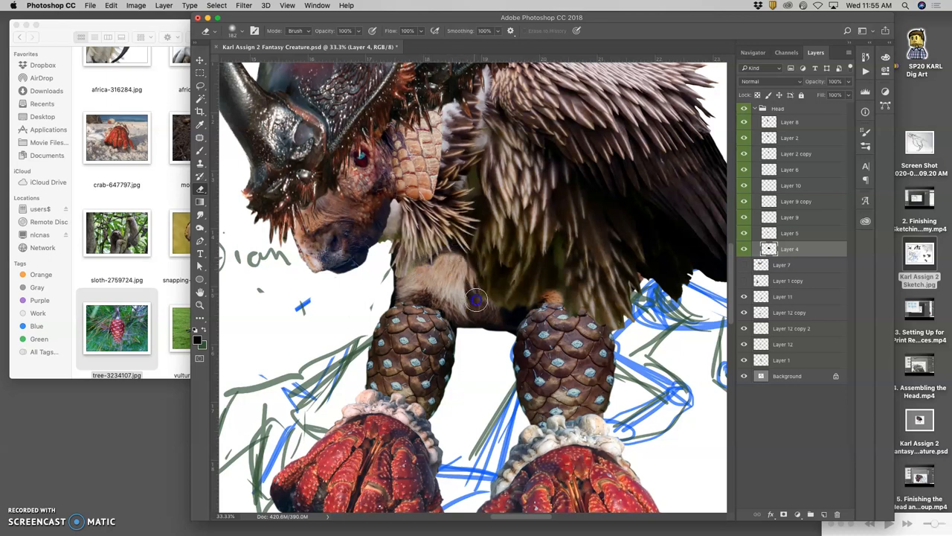
mouse_move(534, 305)
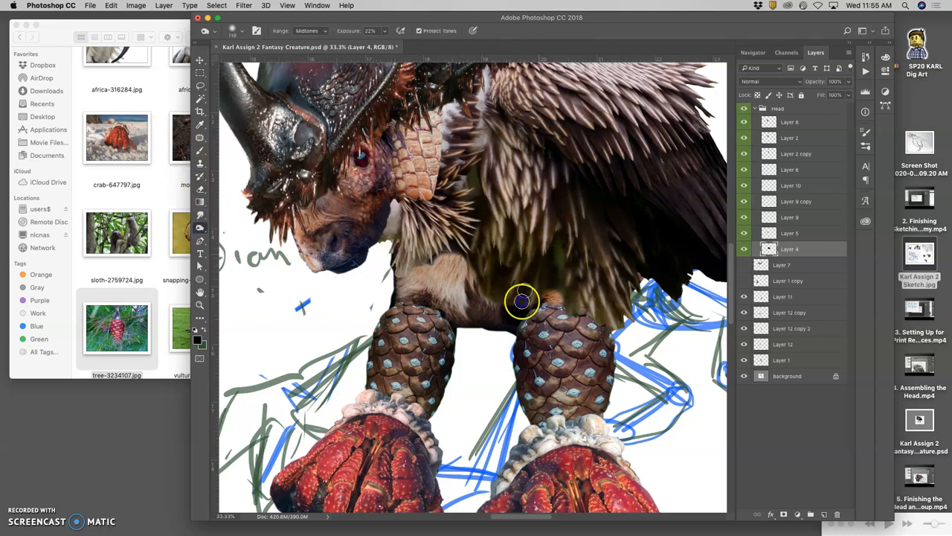
mouse_move(450, 235)
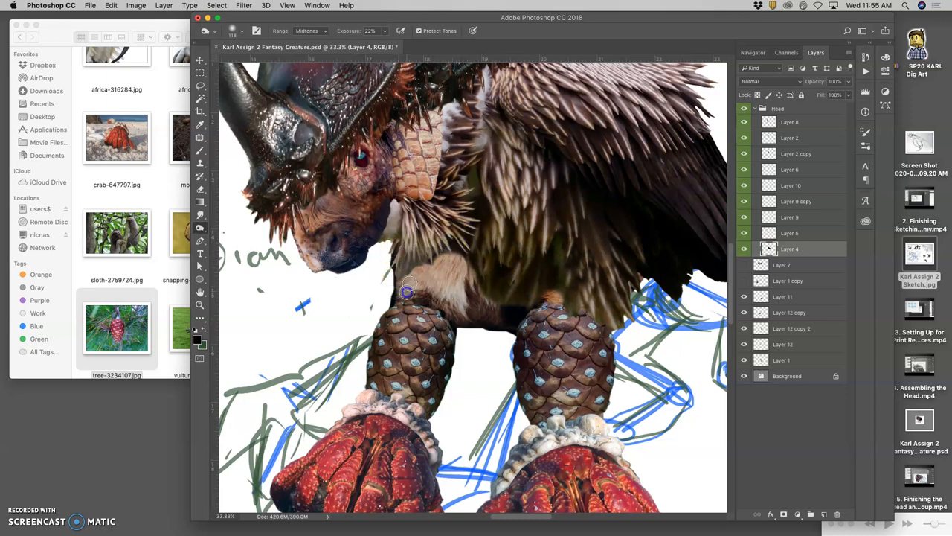
mouse_move(533, 301)
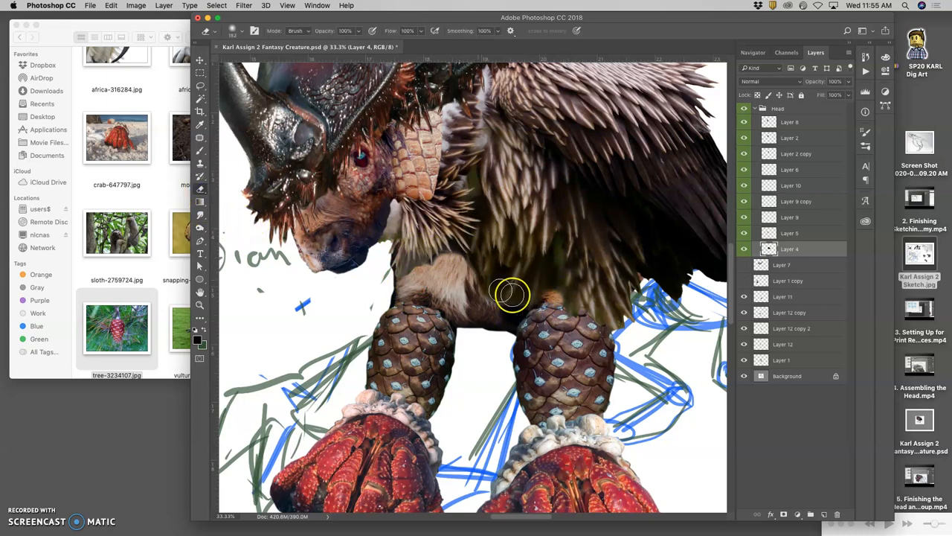
mouse_move(509, 328)
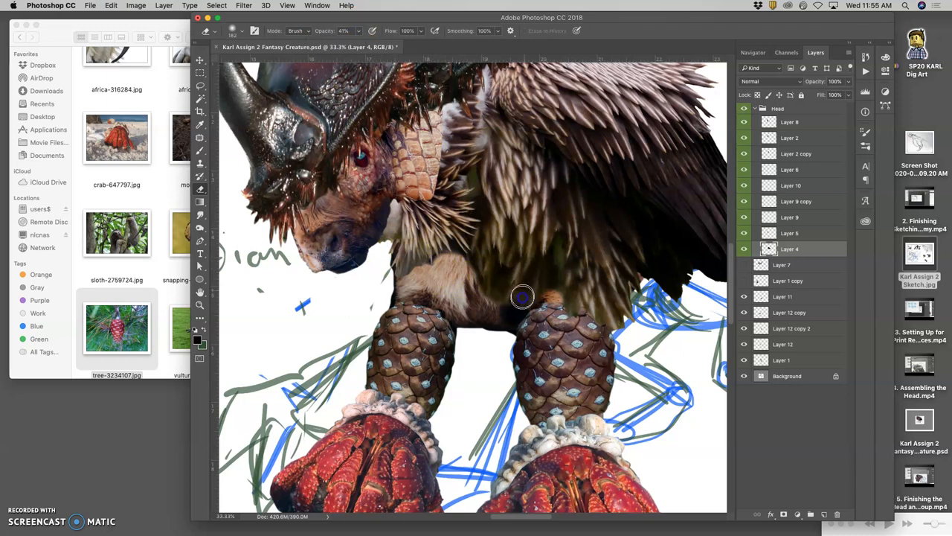
mouse_move(500, 297)
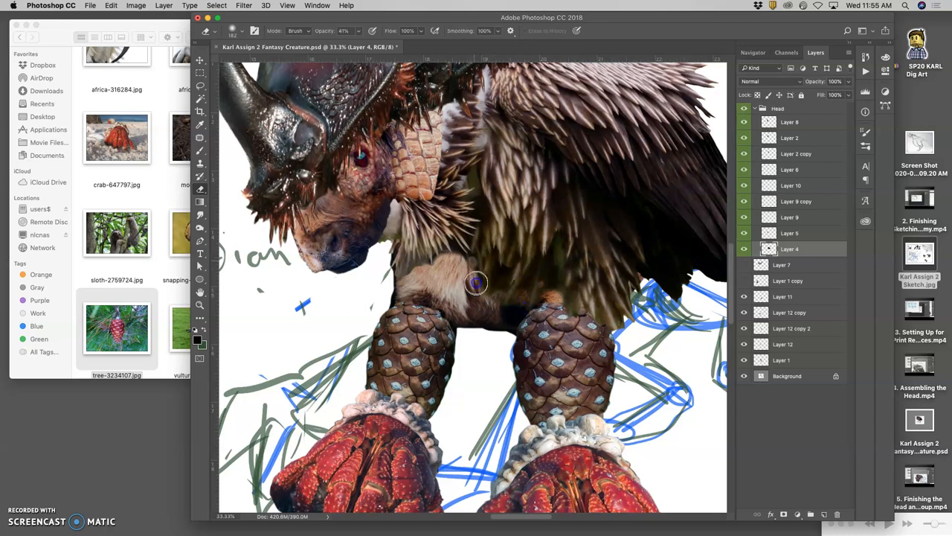
mouse_move(458, 270)
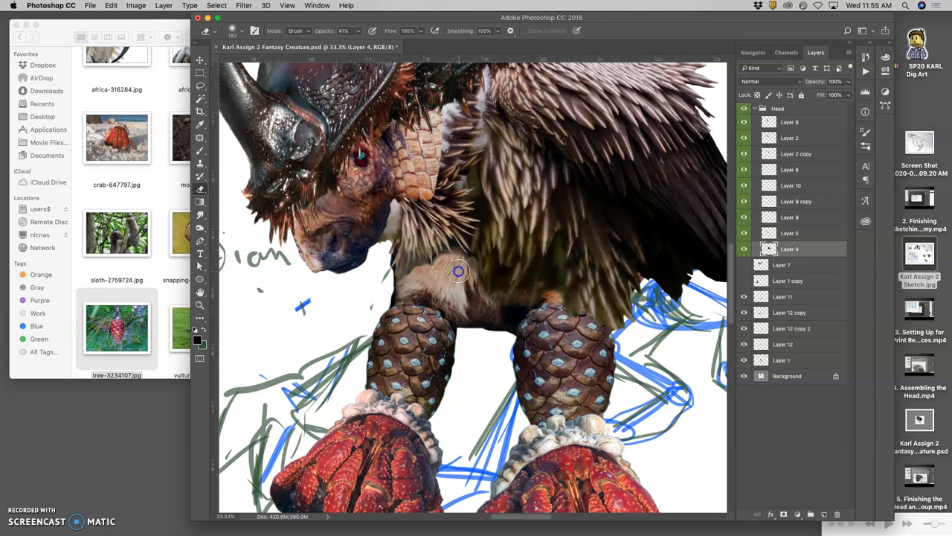
mouse_move(417, 266)
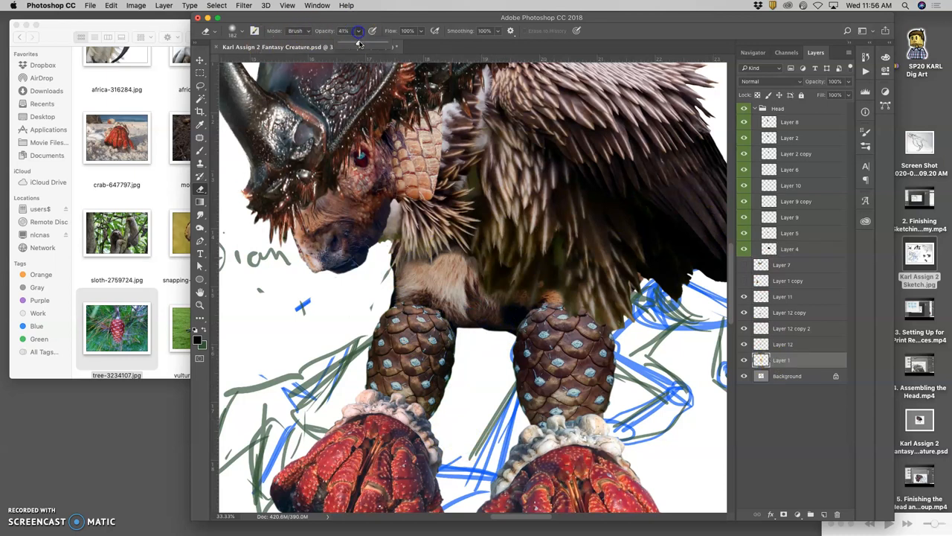
- Set the brush to full strength for blending the neck edge on Layer 1
left_click(343, 30)
type("100")
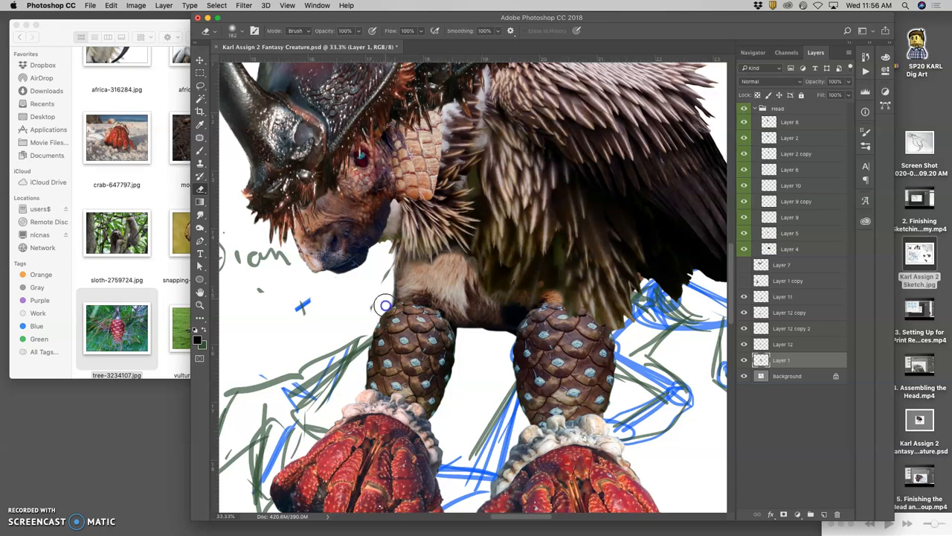
mouse_move(390, 290)
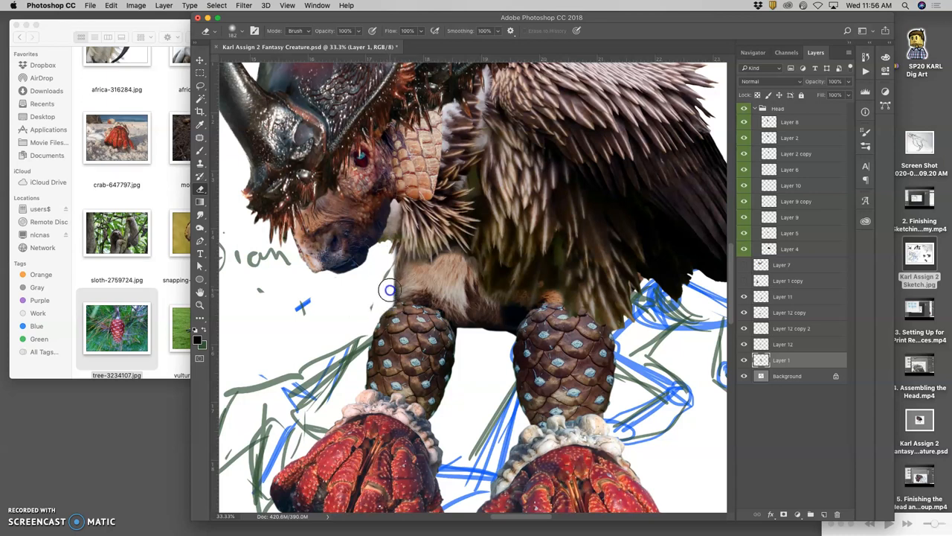
mouse_move(387, 275)
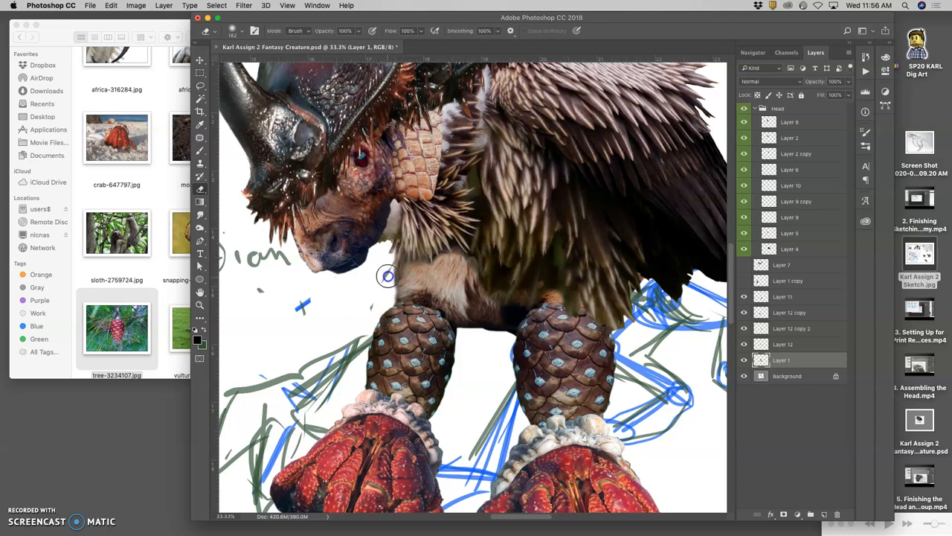
mouse_move(390, 246)
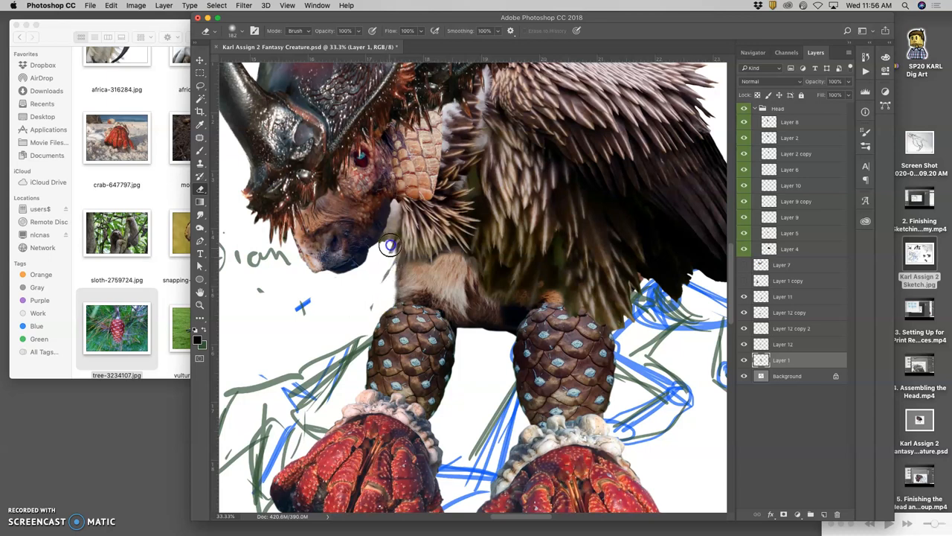
mouse_move(580, 268)
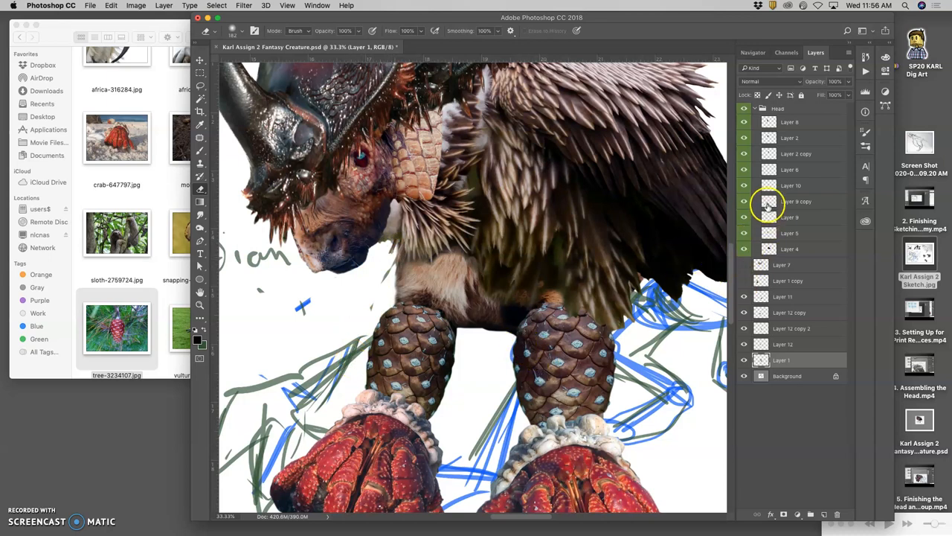
- Make Layer 4 active and switch to a repositioning tool
left_click(789, 248)
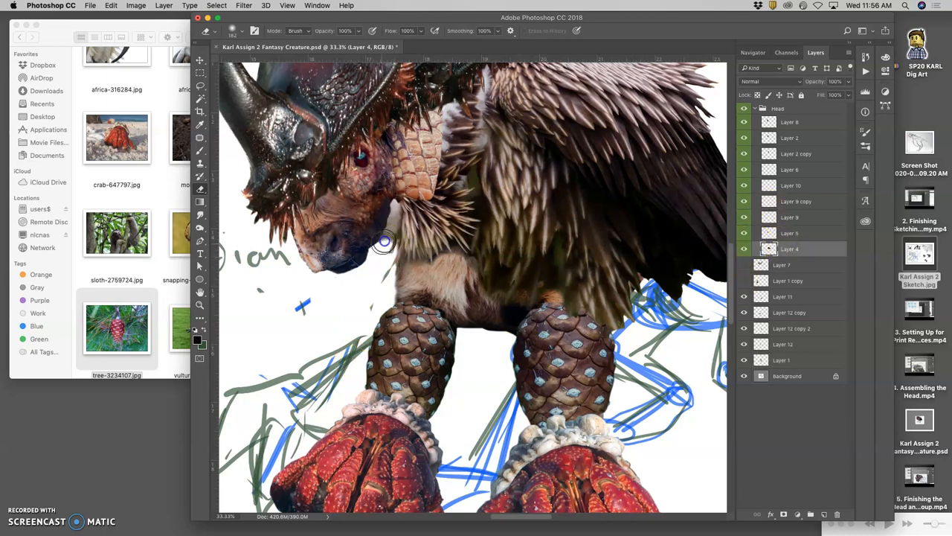
mouse_move(394, 236)
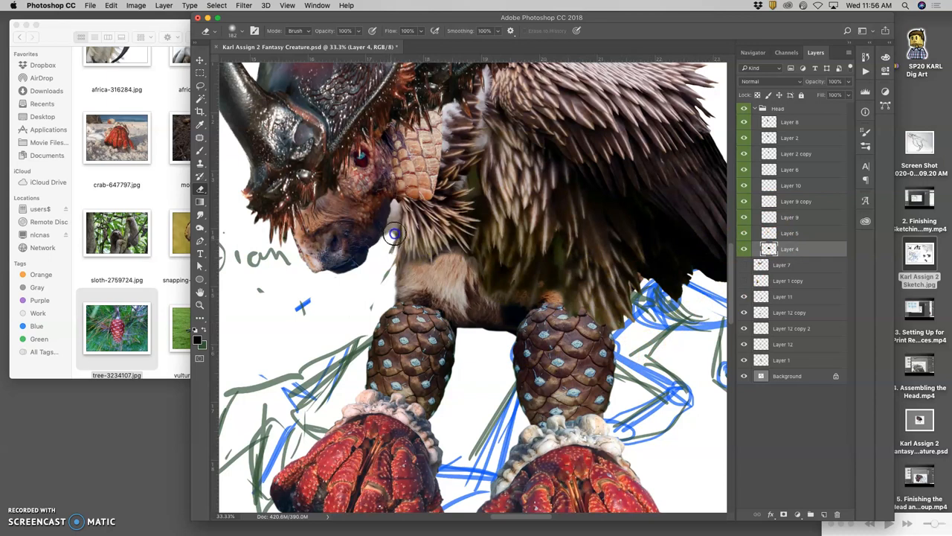
mouse_move(372, 274)
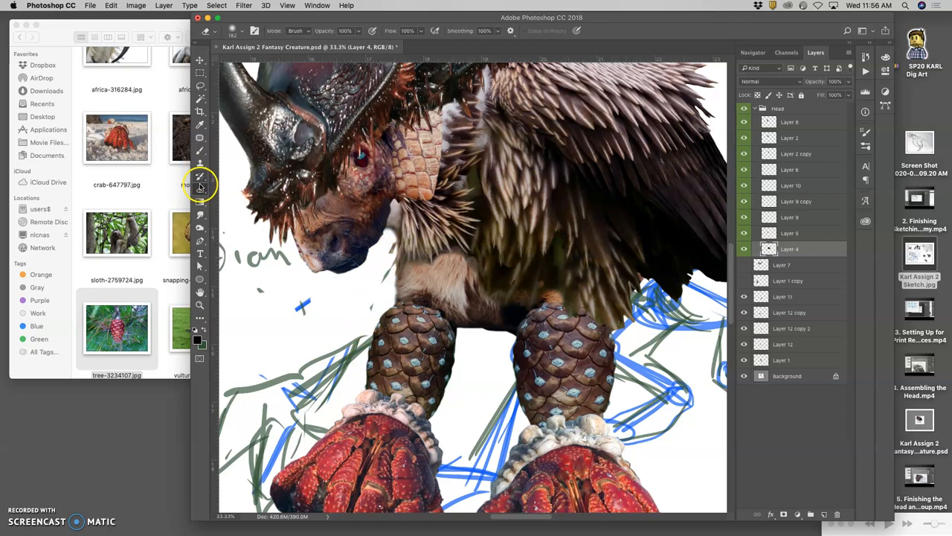
left_click(200, 184)
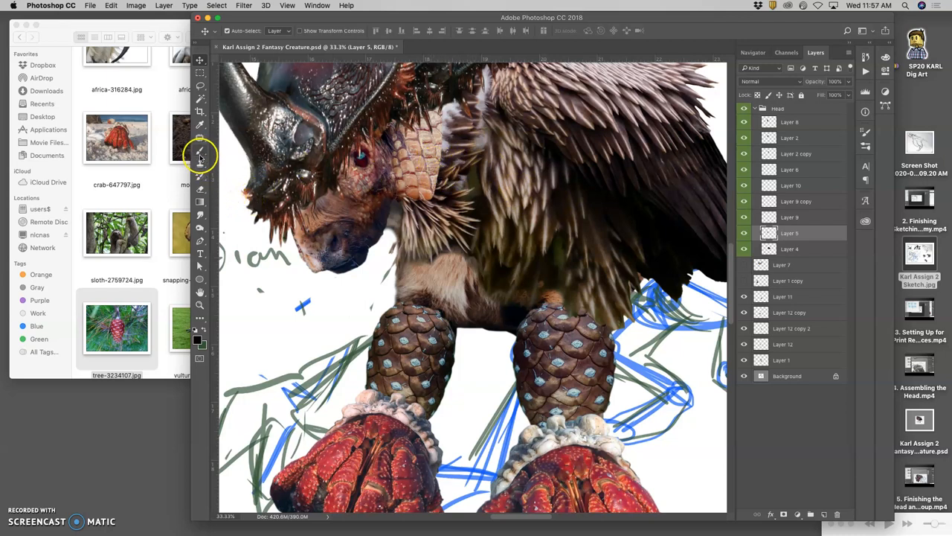
- Pick the Brush tool for painting the neck feathers on Layer 5
left_click(200, 153)
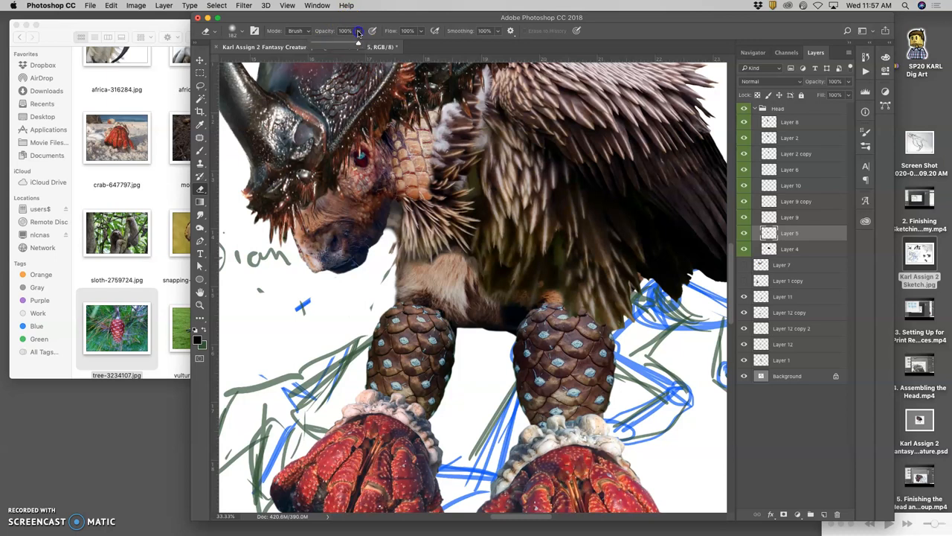
mouse_move(339, 46)
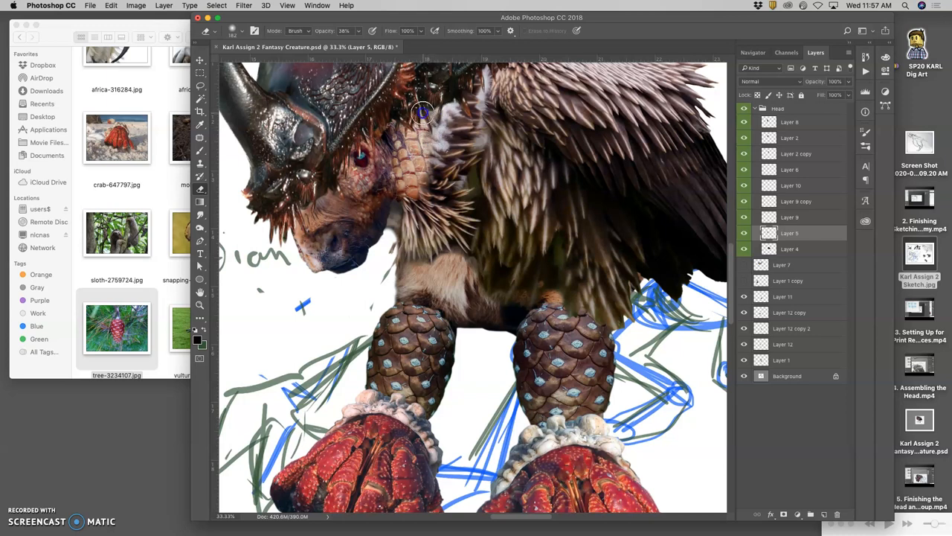
mouse_move(406, 197)
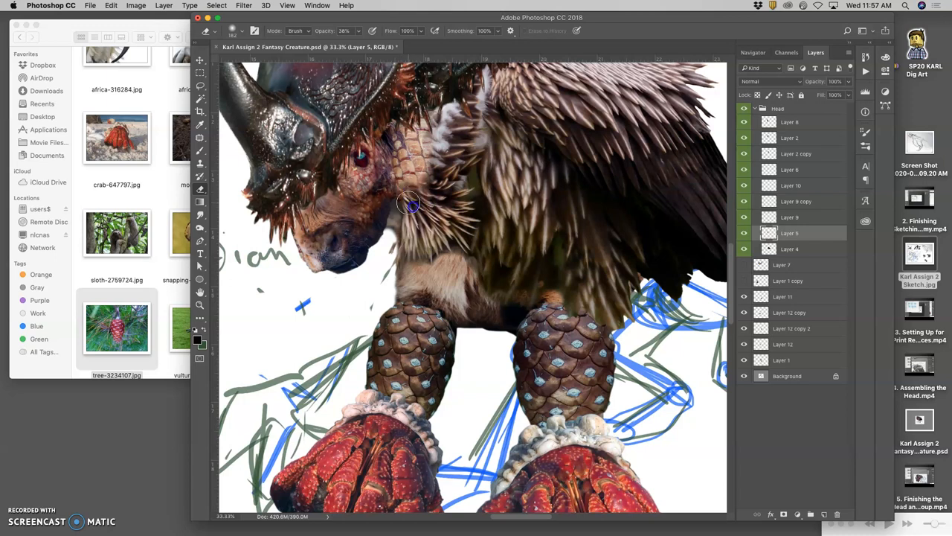
mouse_move(434, 172)
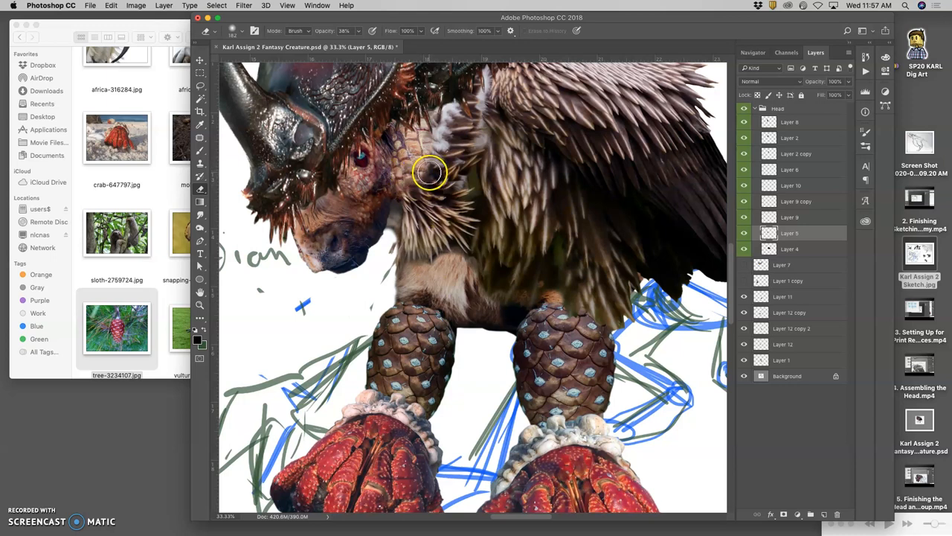
mouse_move(414, 182)
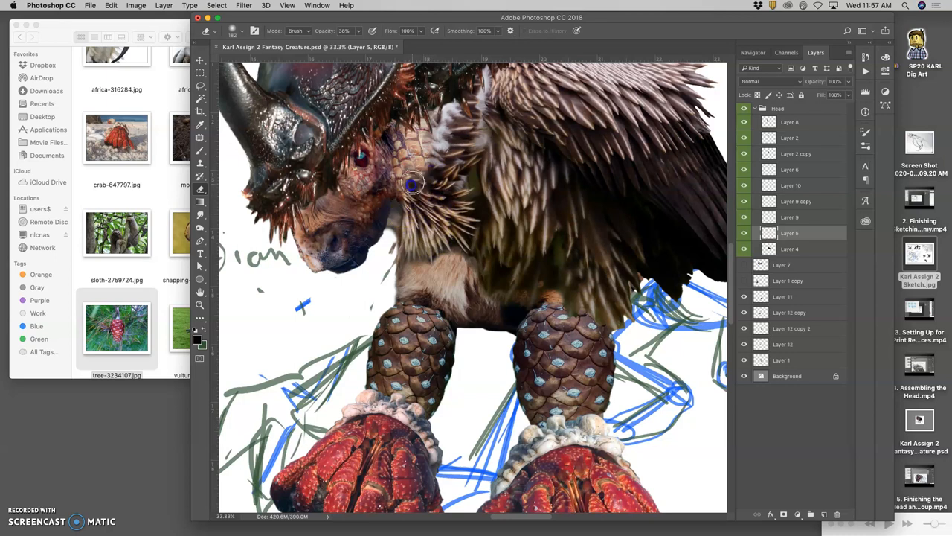
mouse_move(423, 175)
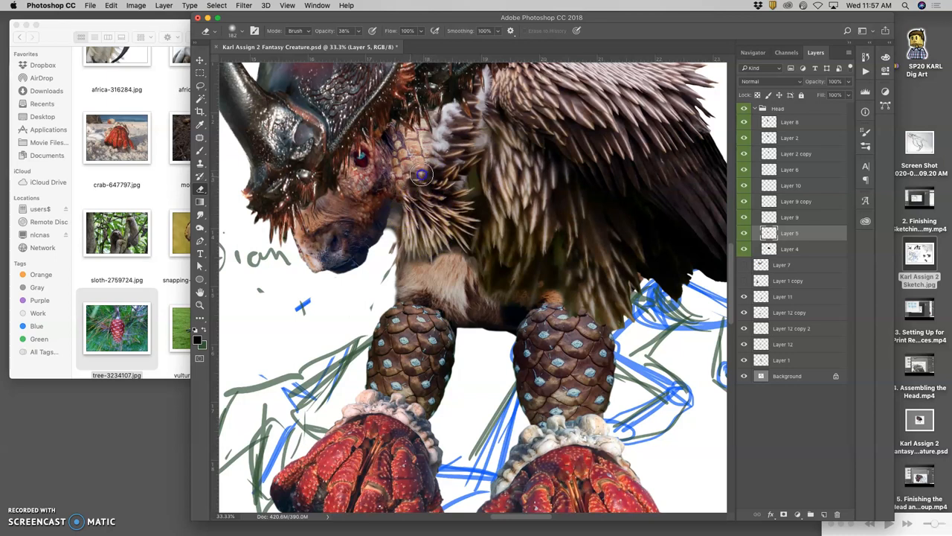
mouse_move(429, 158)
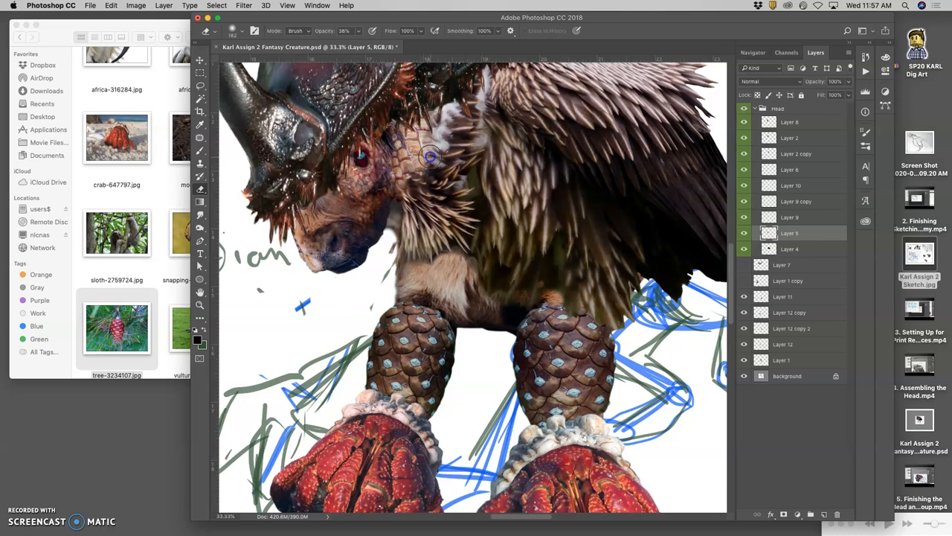
mouse_move(434, 122)
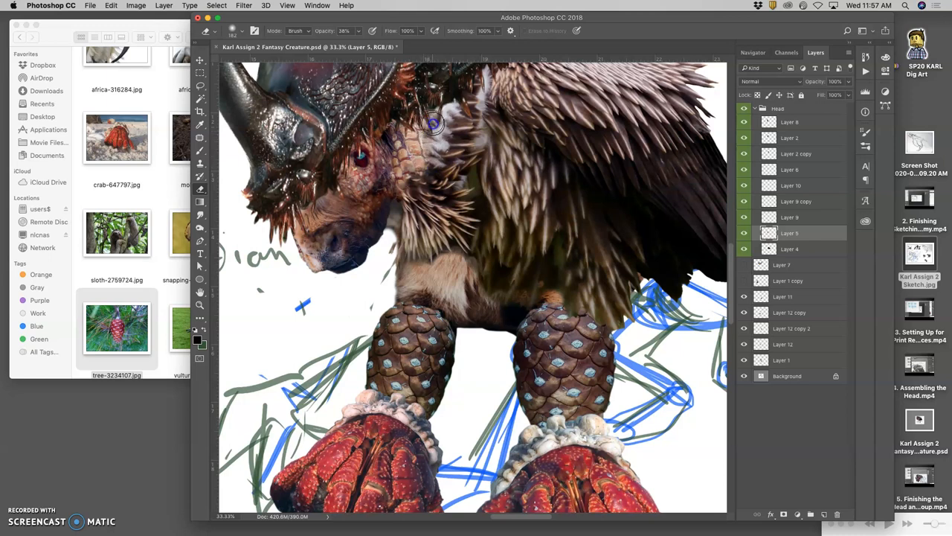
mouse_move(425, 141)
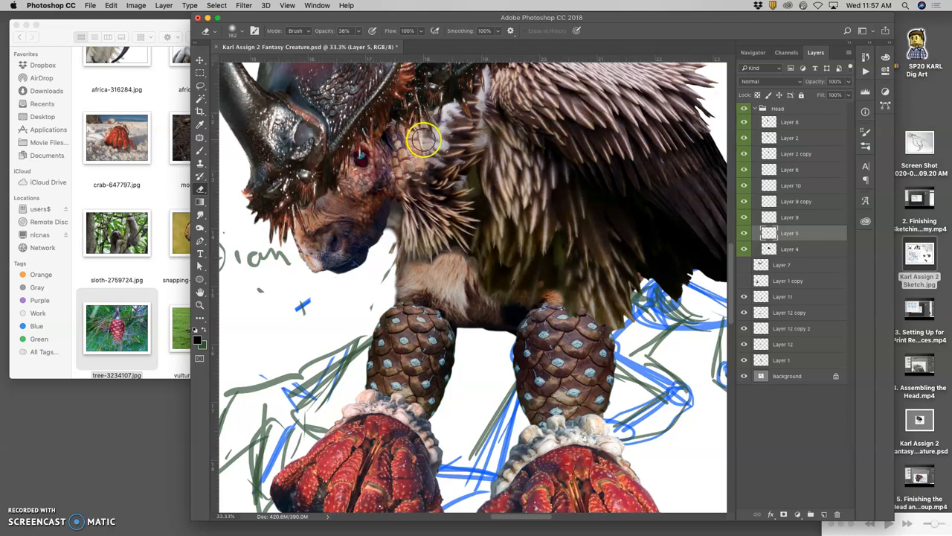
mouse_move(434, 119)
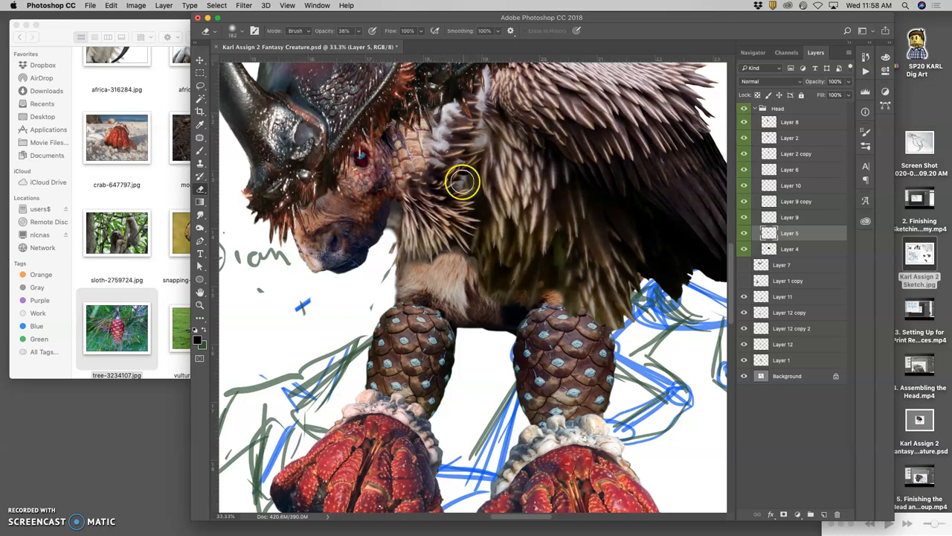
mouse_move(458, 206)
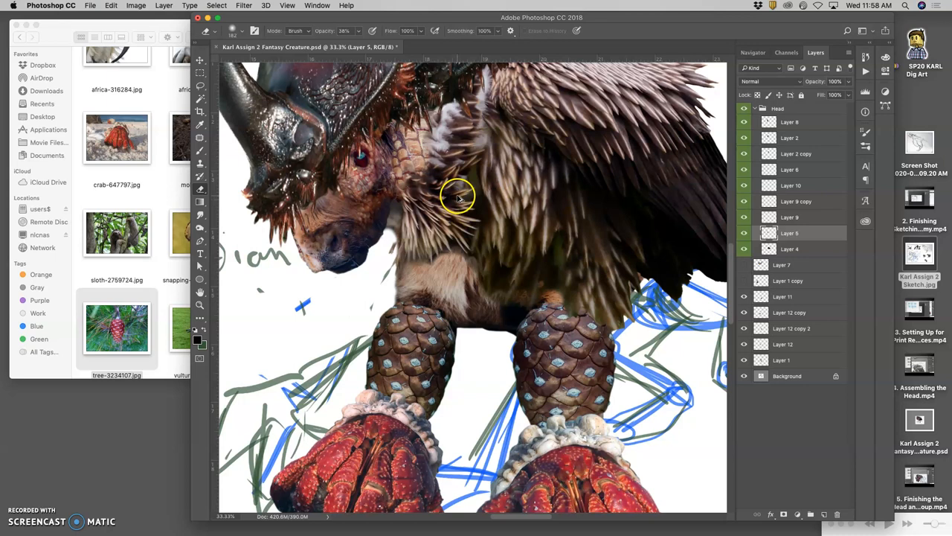
mouse_move(470, 191)
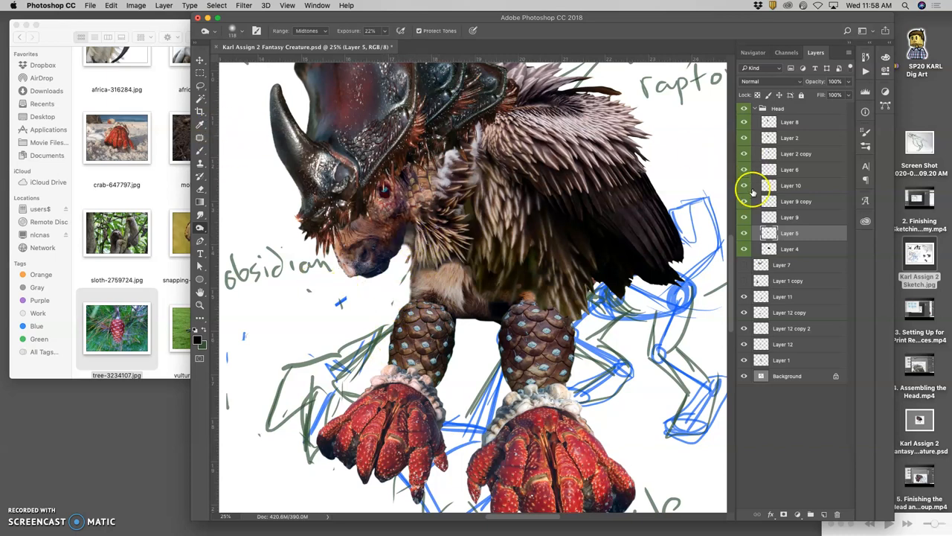
- With the Lasso tool chosen, step through Layers 4, 5, 9, 10 and 6
left_click(789, 248)
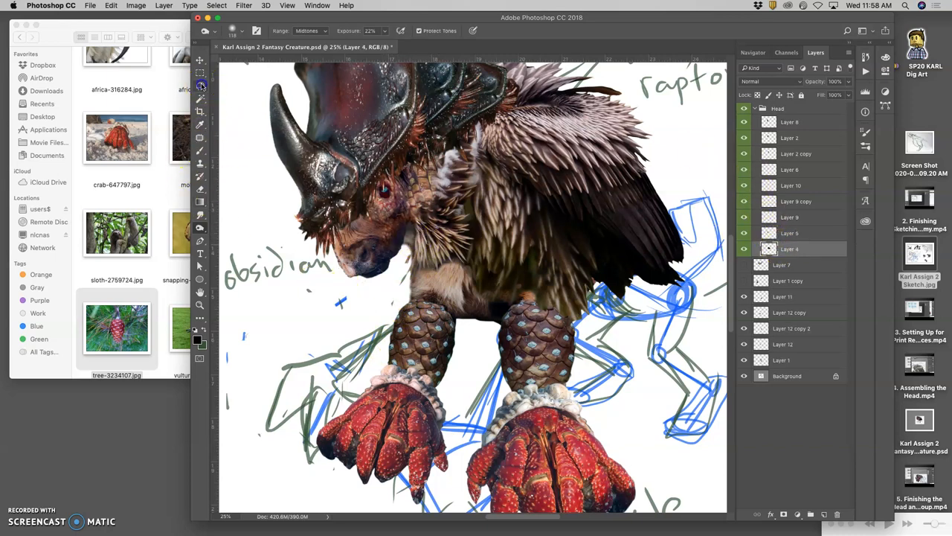
left_click(200, 84)
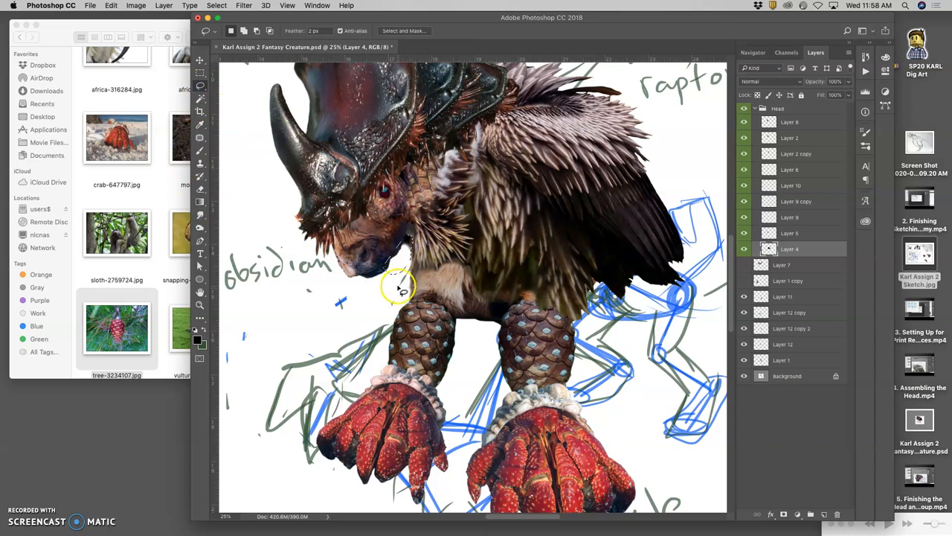
left_click(789, 232)
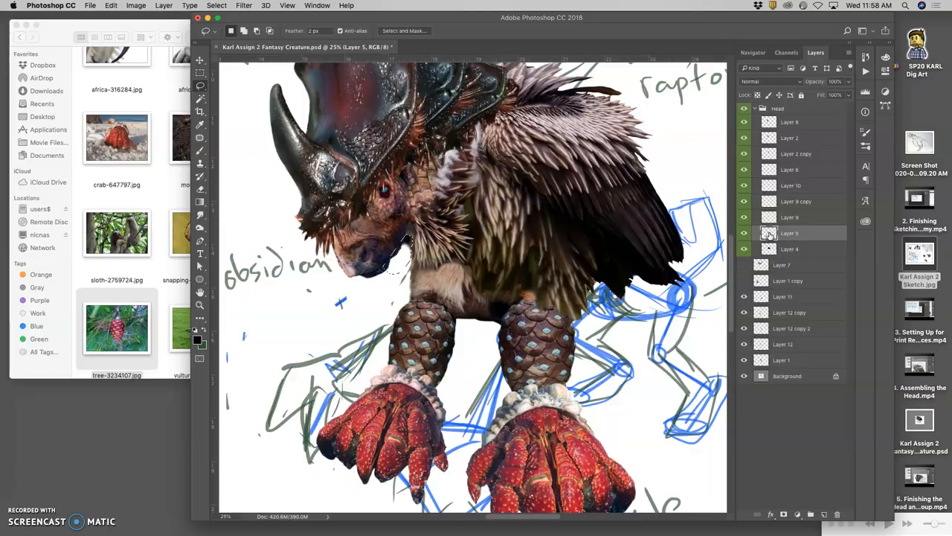
left_click(788, 218)
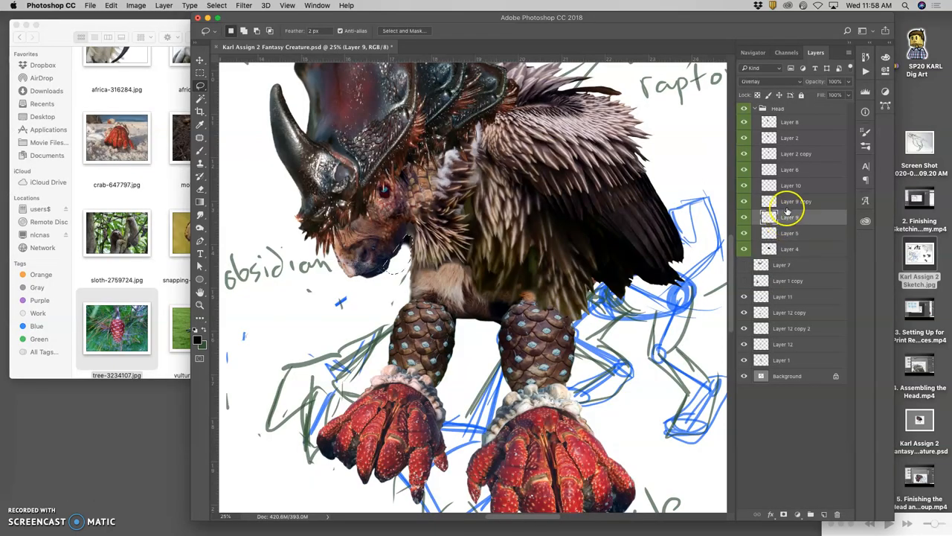
left_click(791, 184)
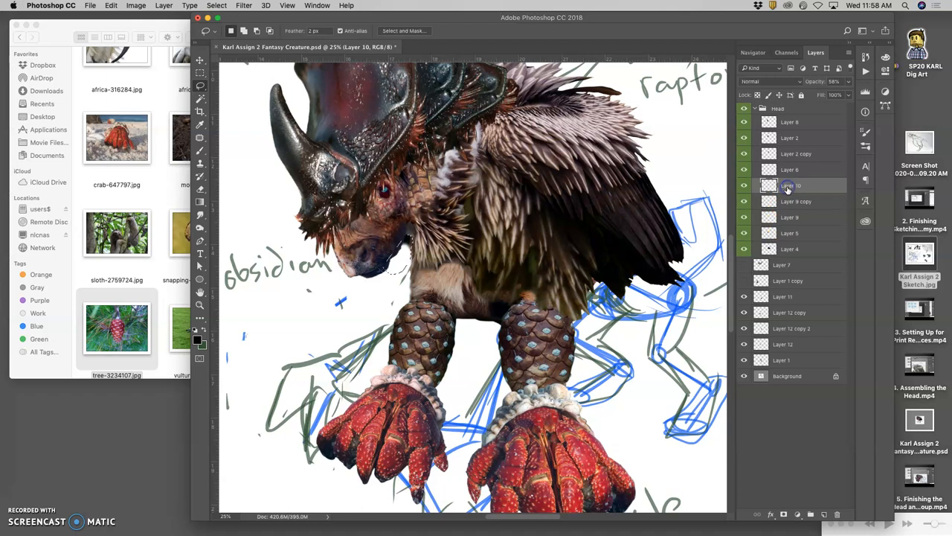
left_click(790, 170)
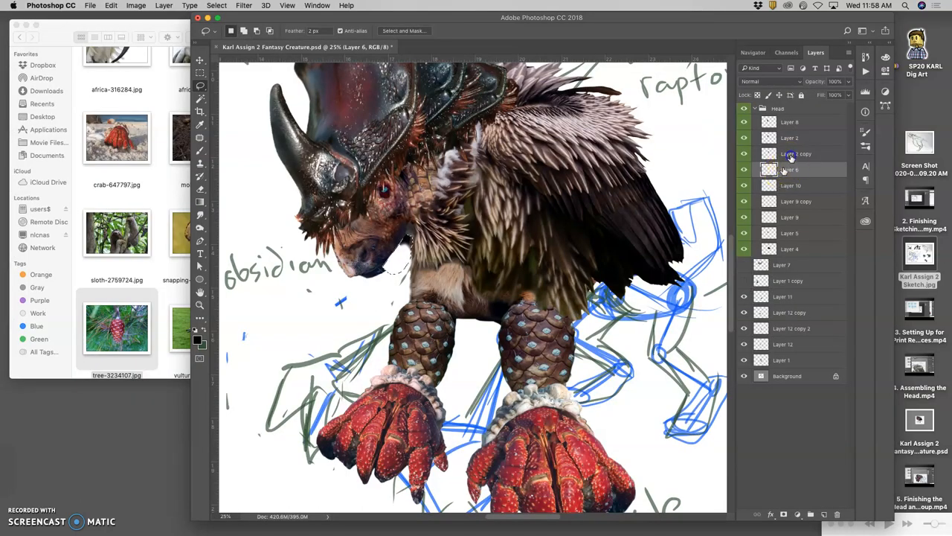
- Select the body and arm layers down to Layer 1, hide Layer 1 and group them
left_click(789, 137)
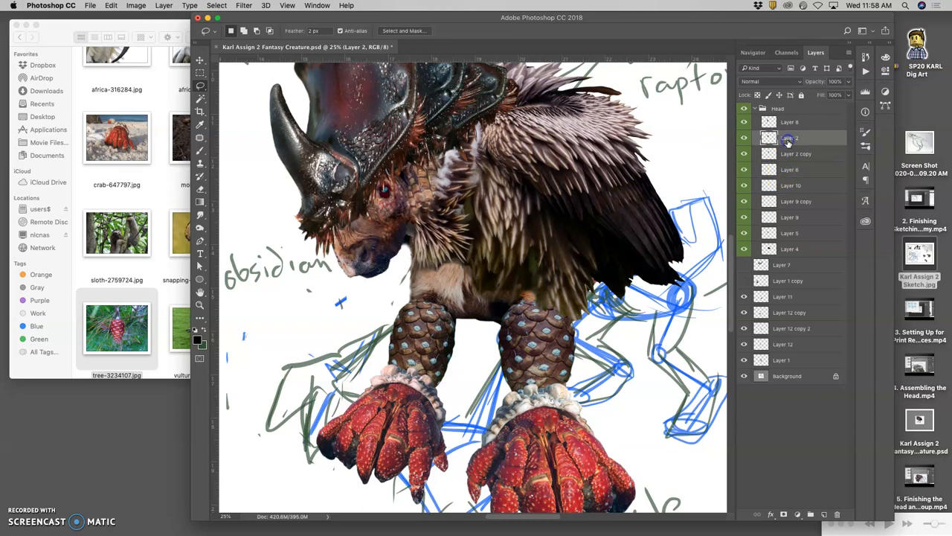
left_click(788, 122)
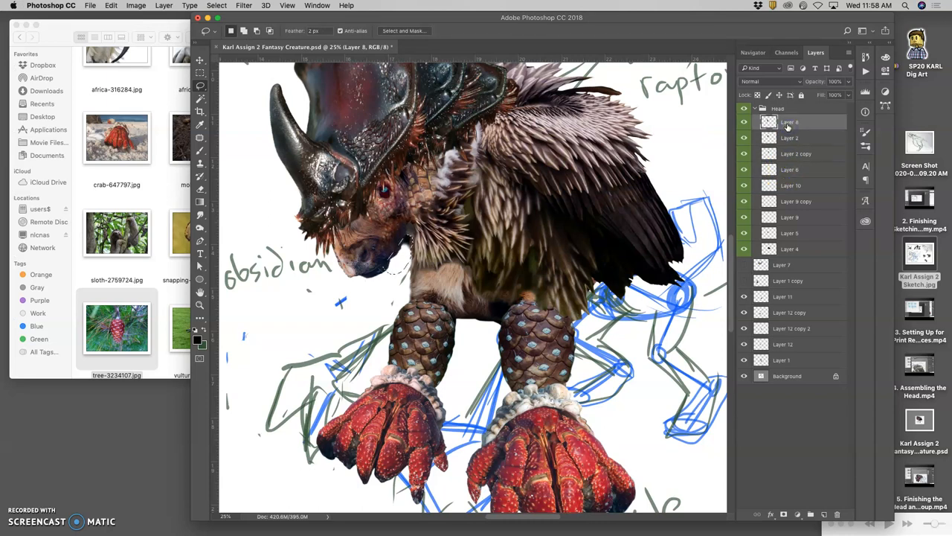
left_click(790, 248)
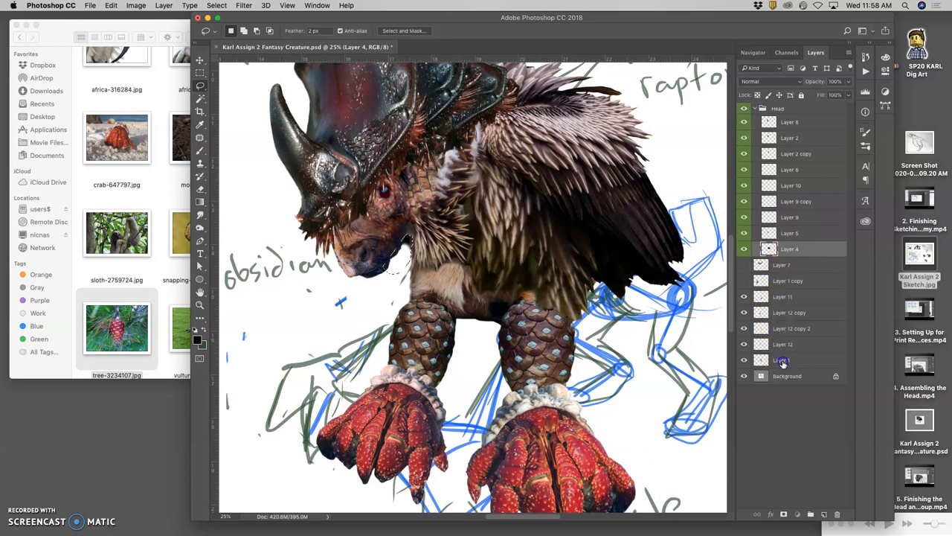
left_click(783, 360)
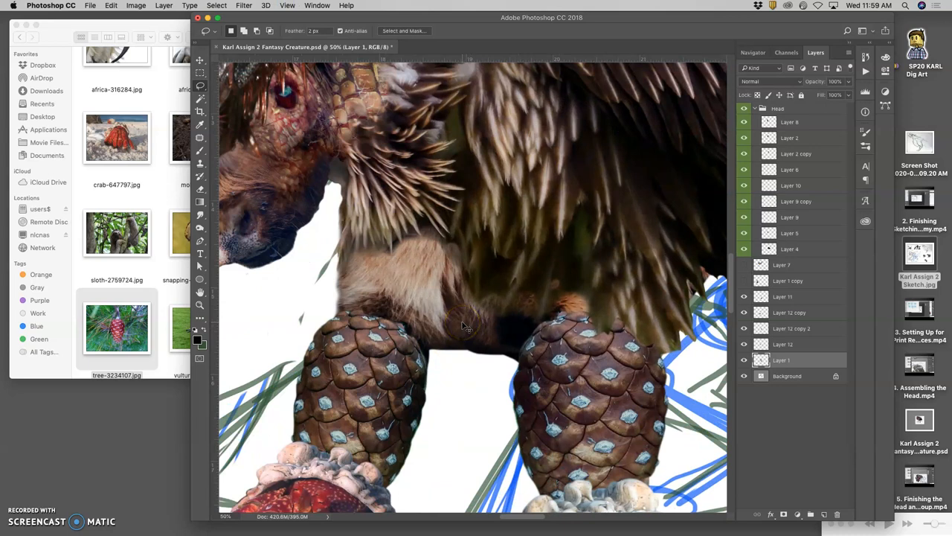
left_click(744, 360)
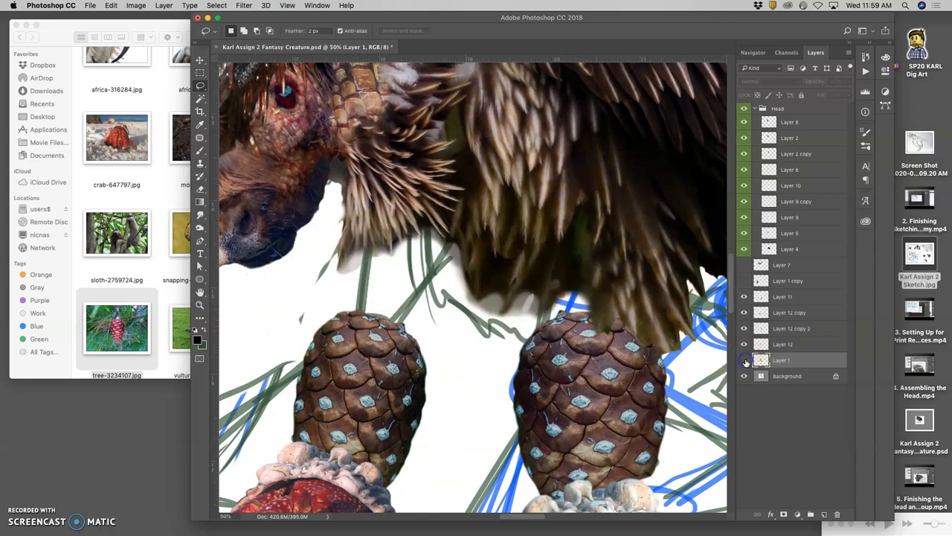
left_click(744, 360)
type("Chest and Arm")
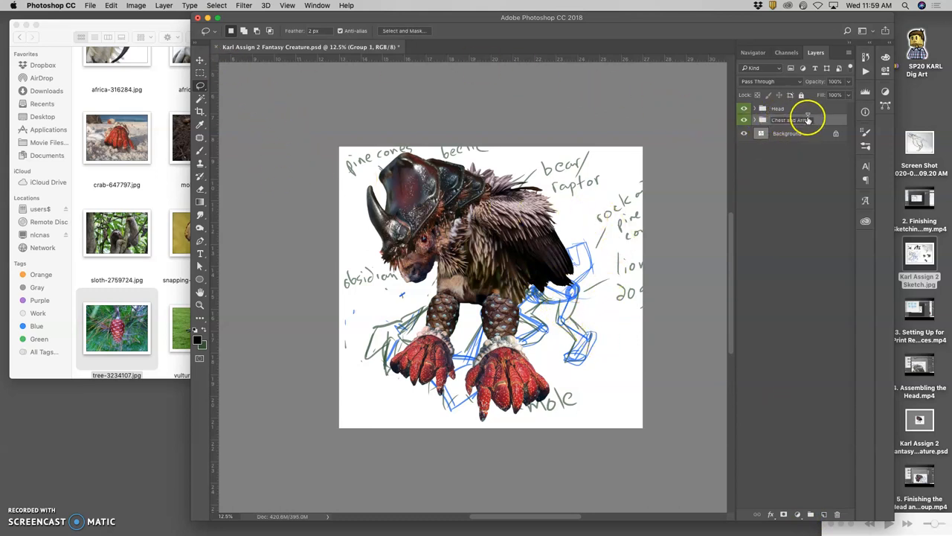
- Rename the new group 'Chest and Arms' and make the Background layer the target
left_click(788, 119)
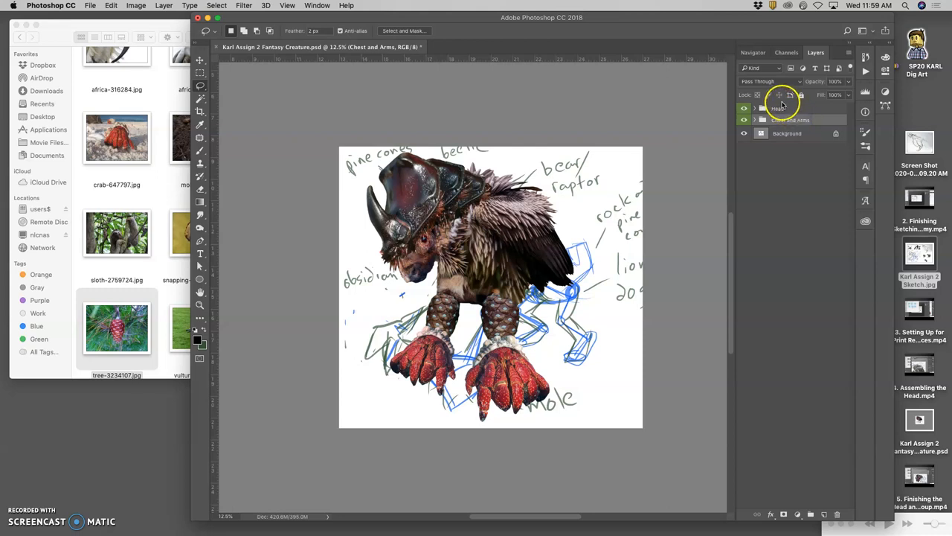
left_click(744, 107)
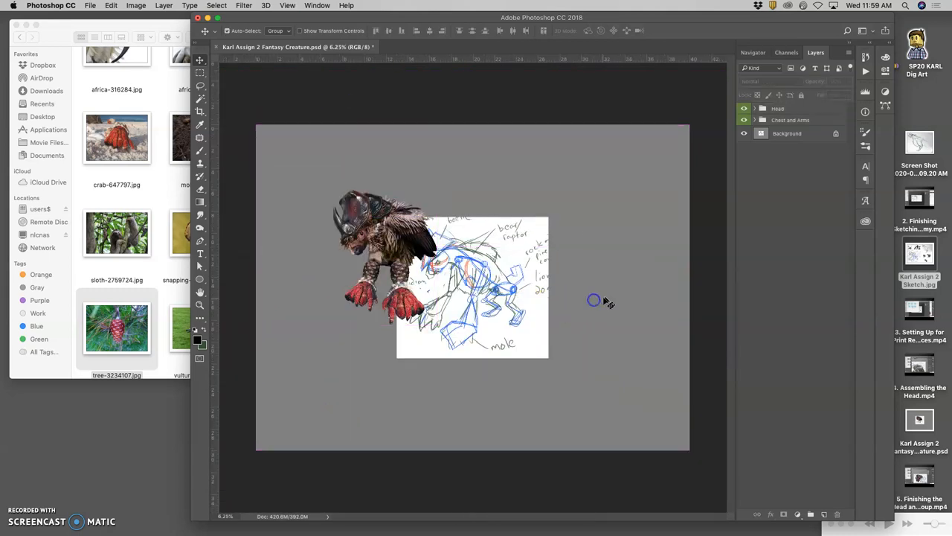
left_click(787, 134)
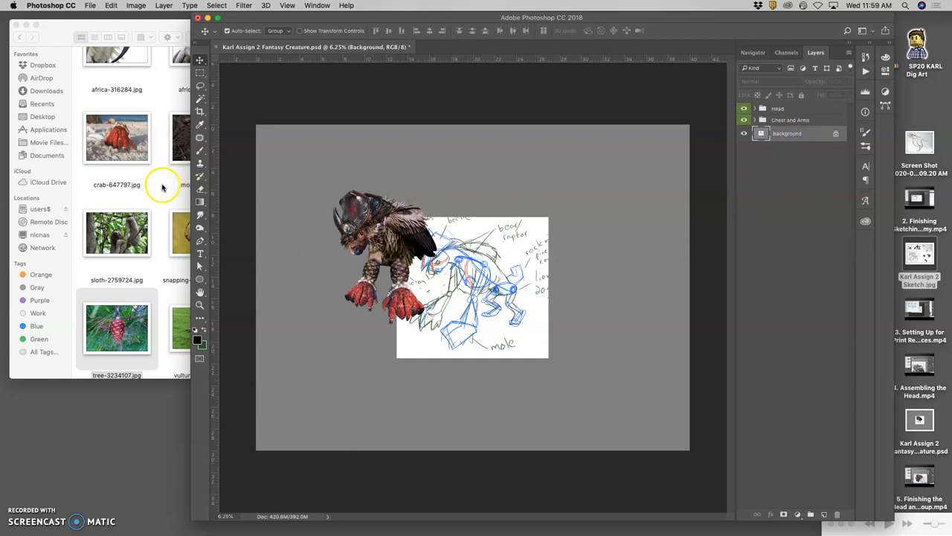
left_click(18, 38)
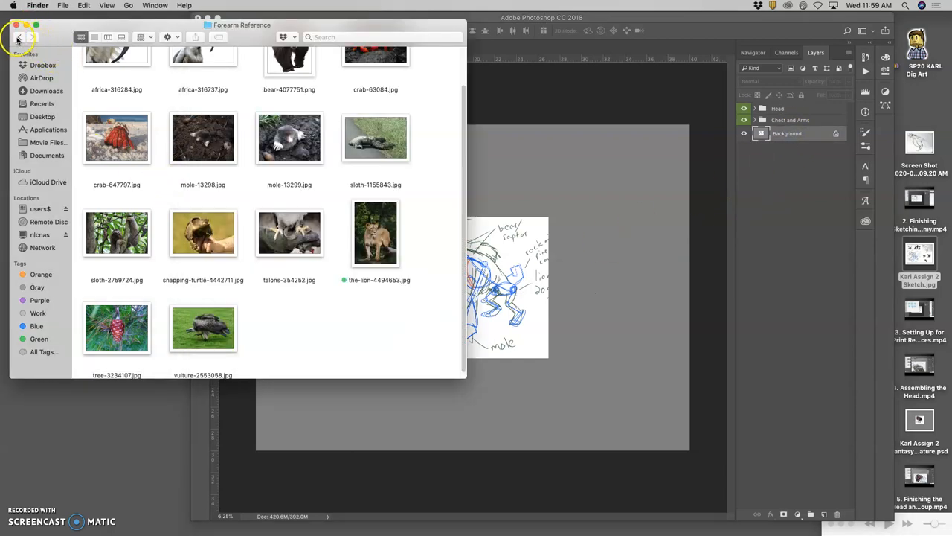
mouse_move(513, 270)
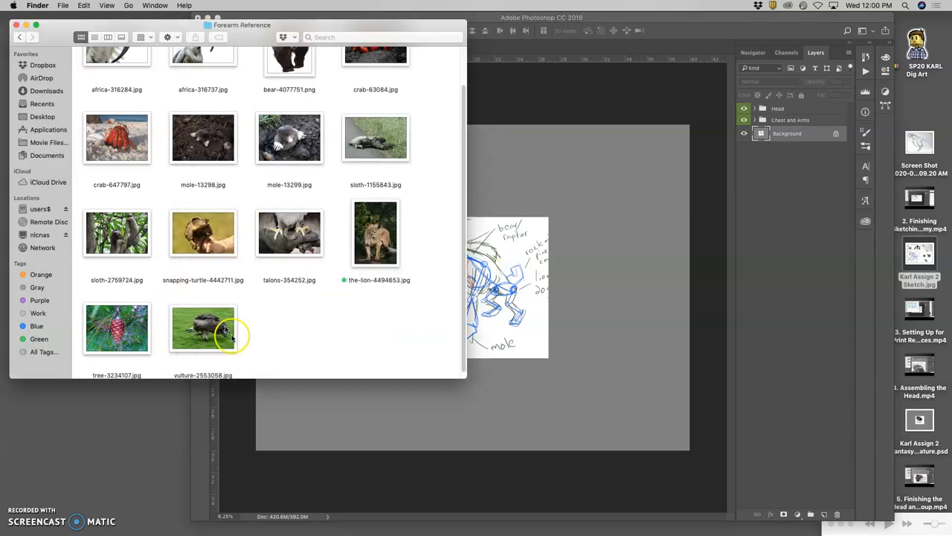
- Drag vulture-2553056.jpg from the Forearm Reference folder onto the Photoshop canvas
left_click_drag(202, 329, 520, 308)
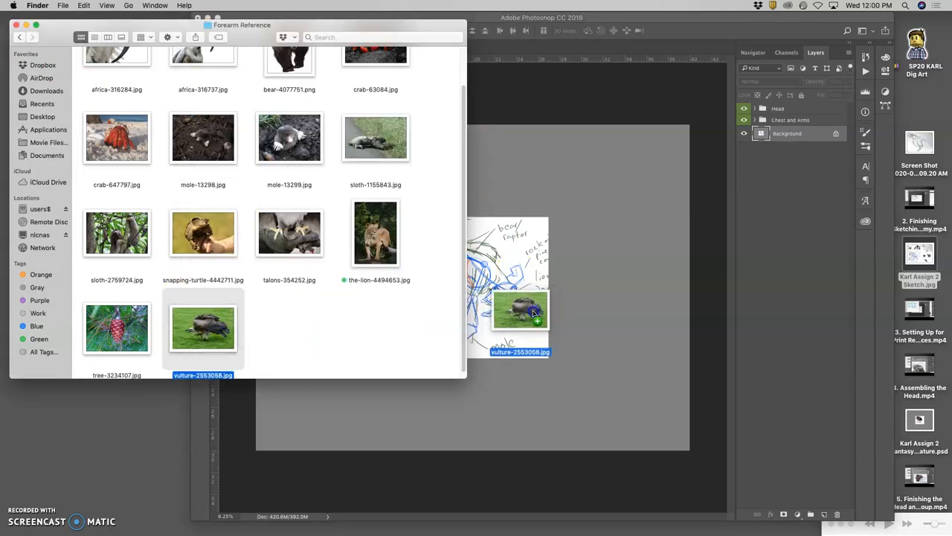
left_click_drag(202, 327, 484, 283)
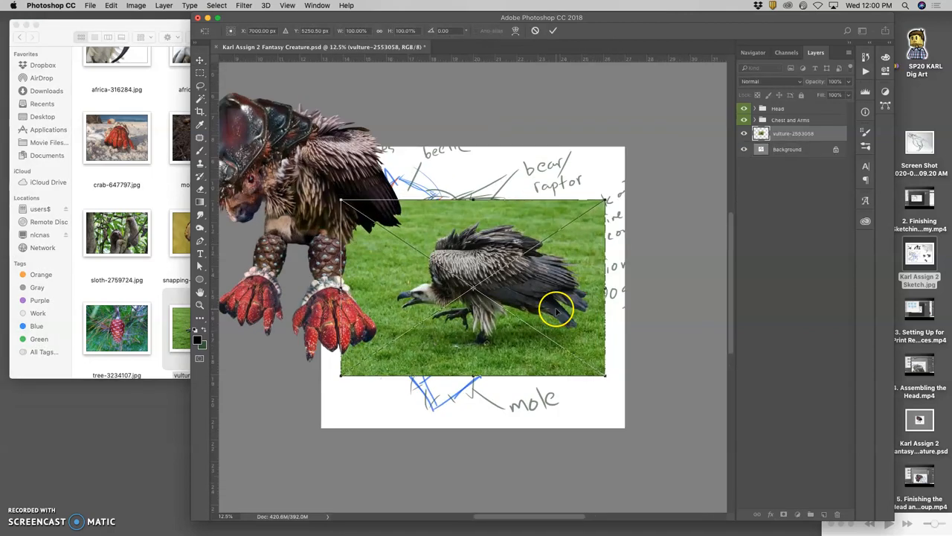
- Scale the placed vulture photo larger and rotate it to a tilt using the transform handles
left_click_drag(554, 311, 543, 357)
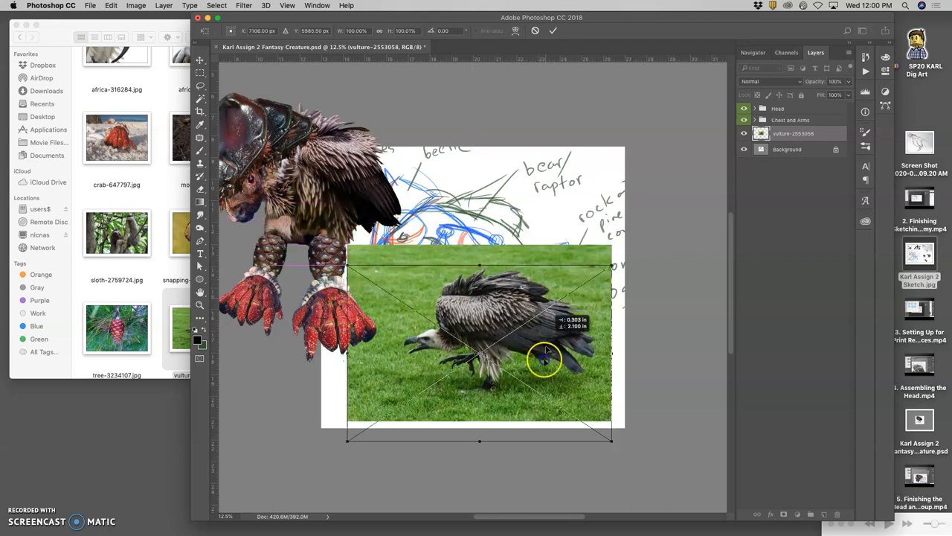
left_click_drag(548, 362, 625, 235)
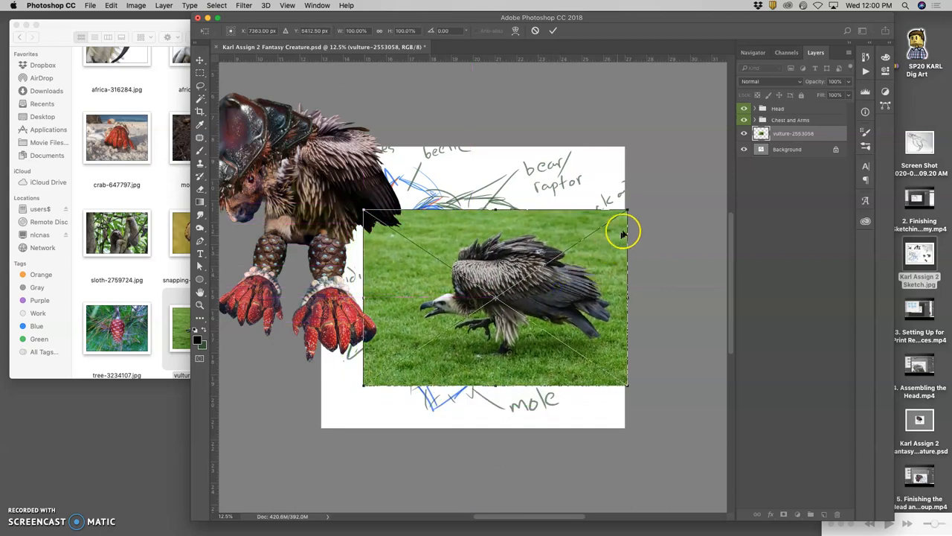
left_click_drag(623, 230, 602, 301)
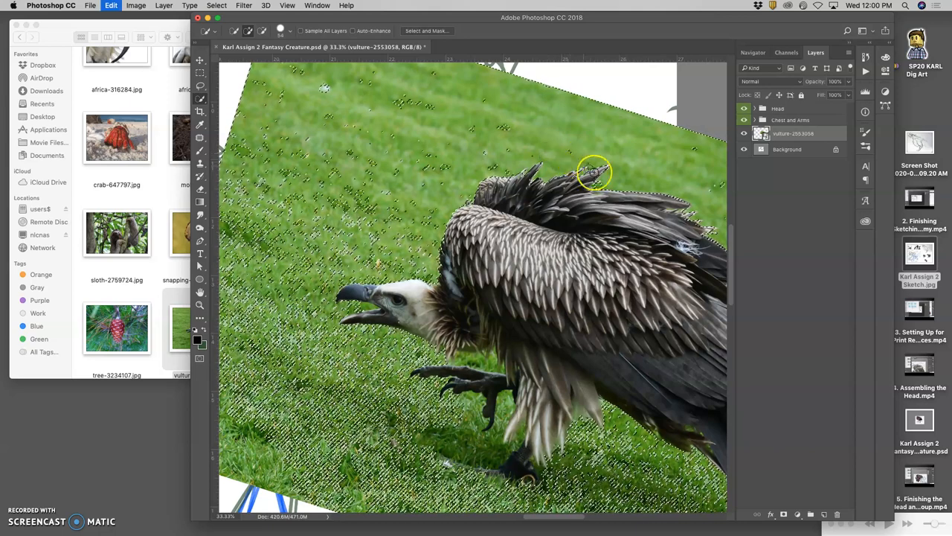
- Magic Wand the grass, inverse the selection to the bird, then switch to the Lasso for cleanup
left_click(199, 98)
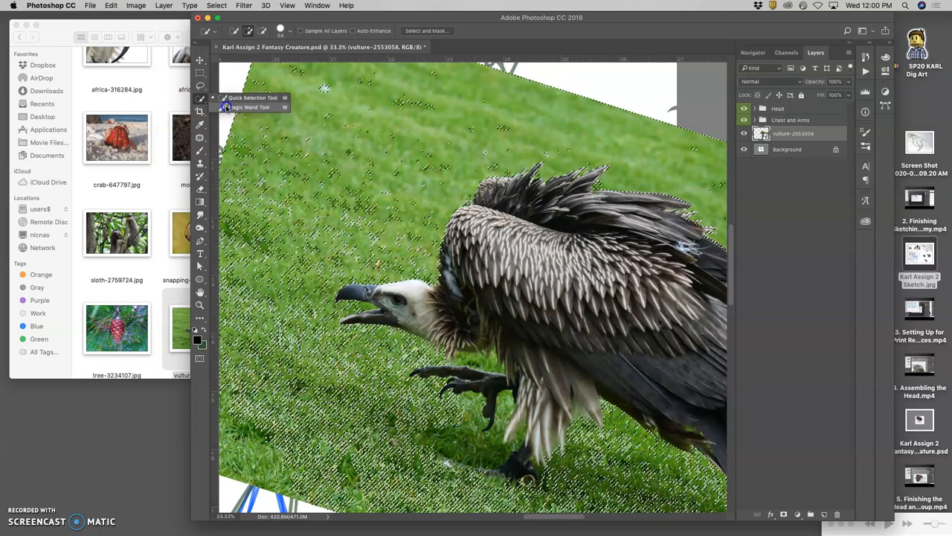
left_click(250, 107)
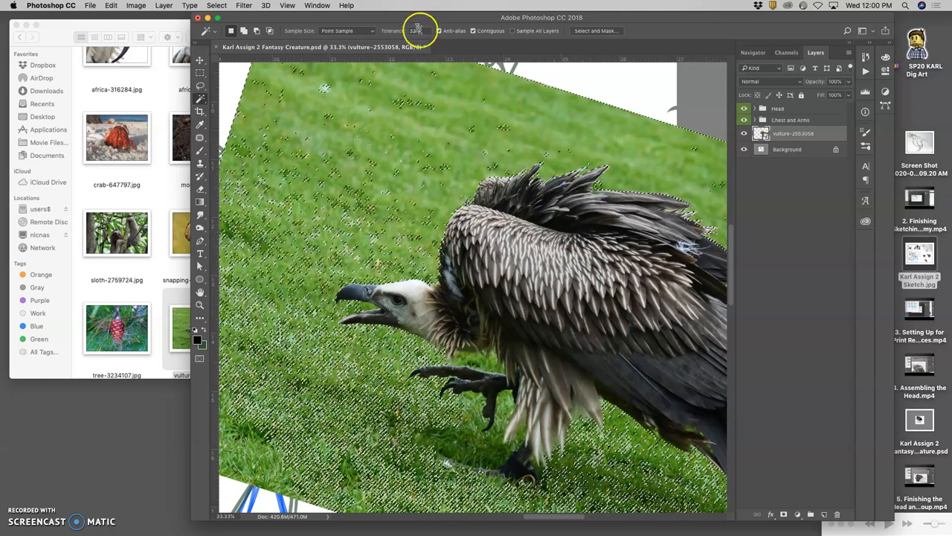
left_click(217, 6)
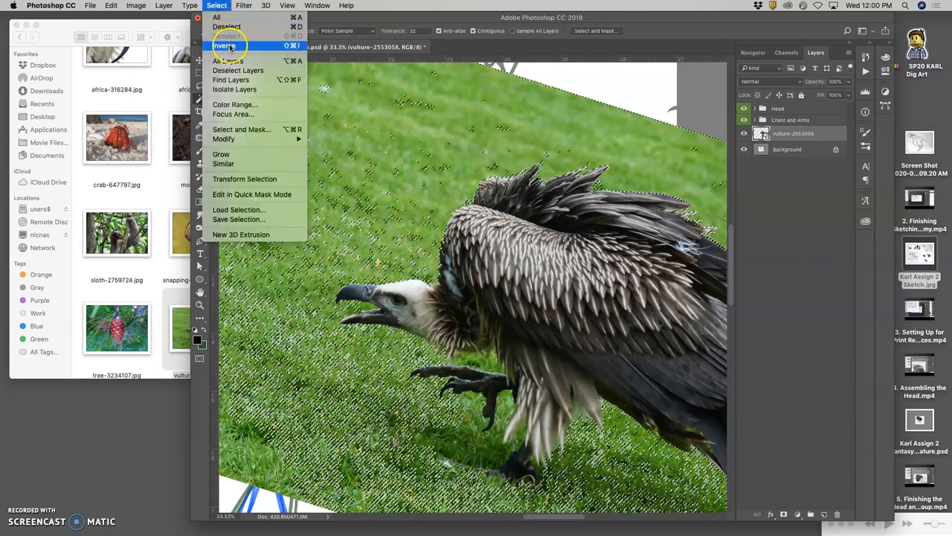
left_click(225, 46)
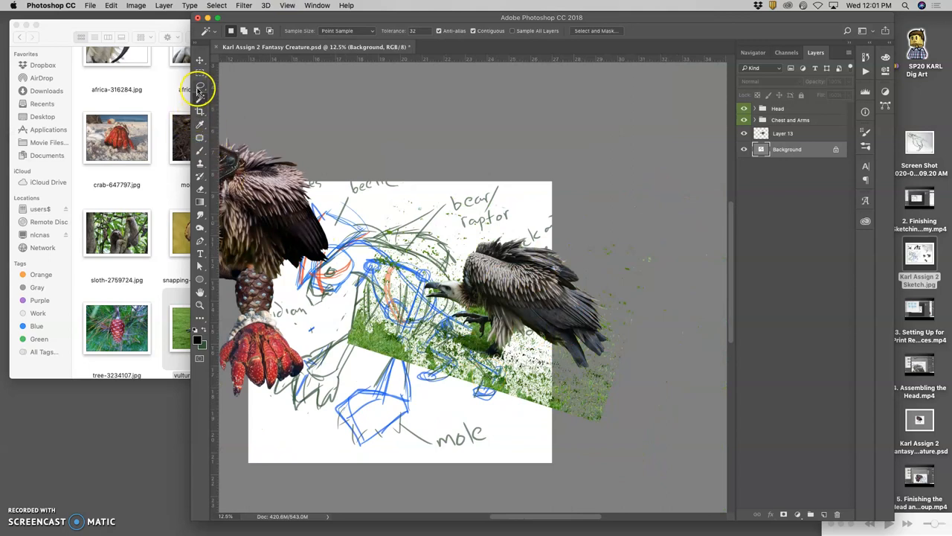
left_click(199, 85)
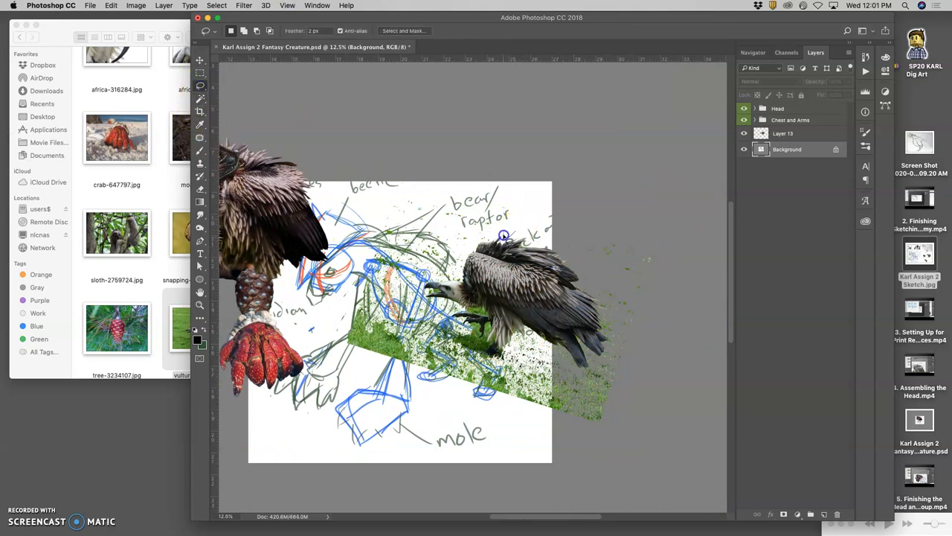
mouse_move(463, 269)
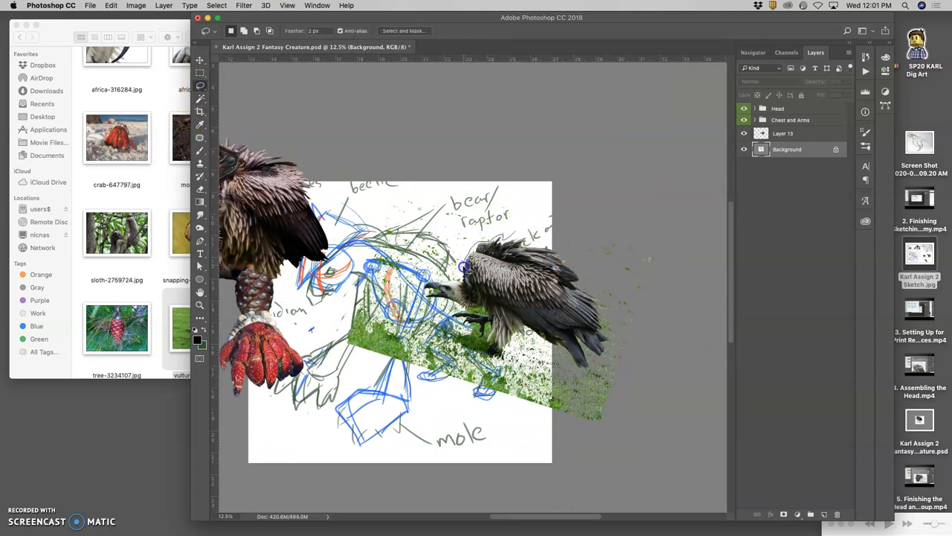
mouse_move(454, 300)
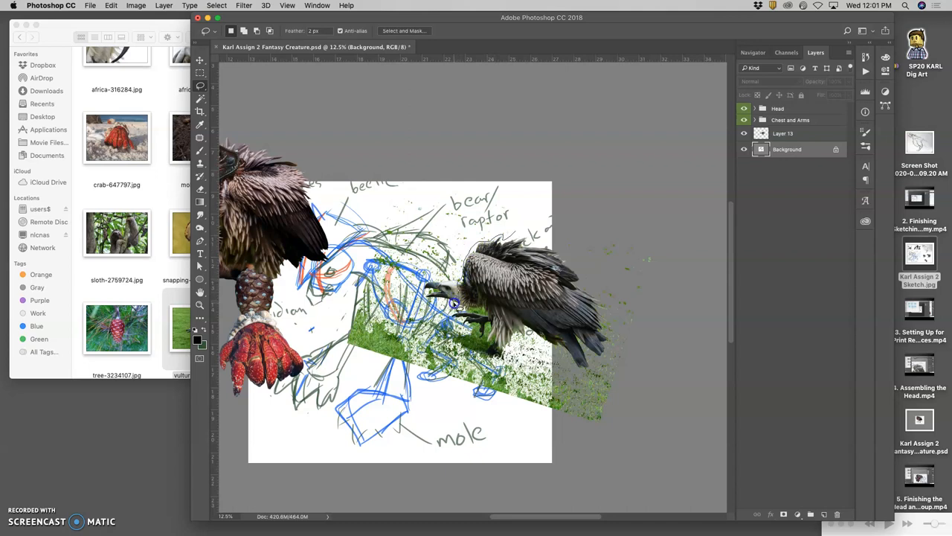
mouse_move(494, 331)
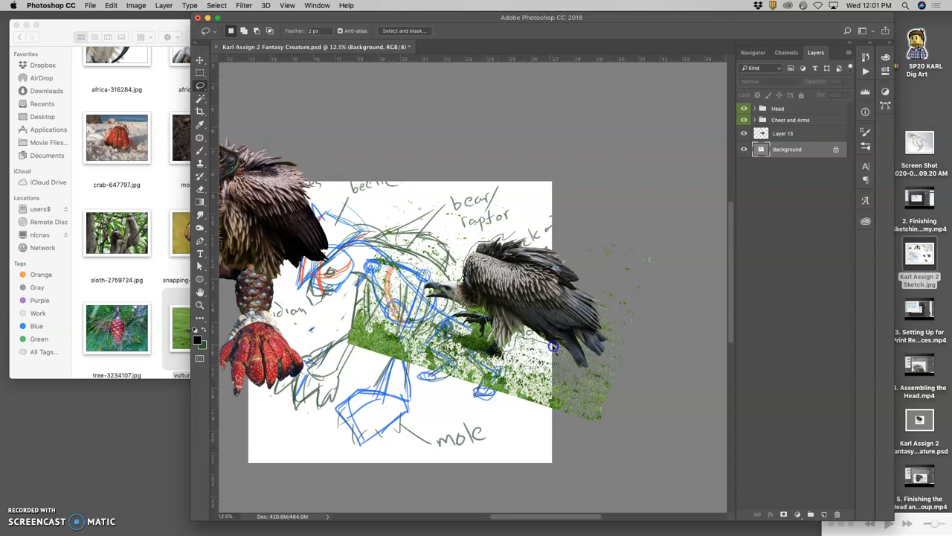
mouse_move(610, 348)
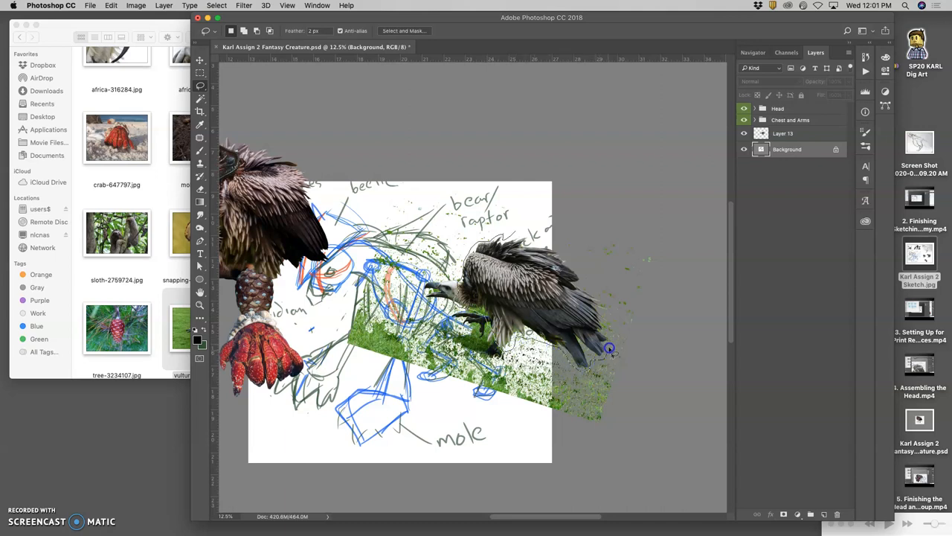
mouse_move(553, 242)
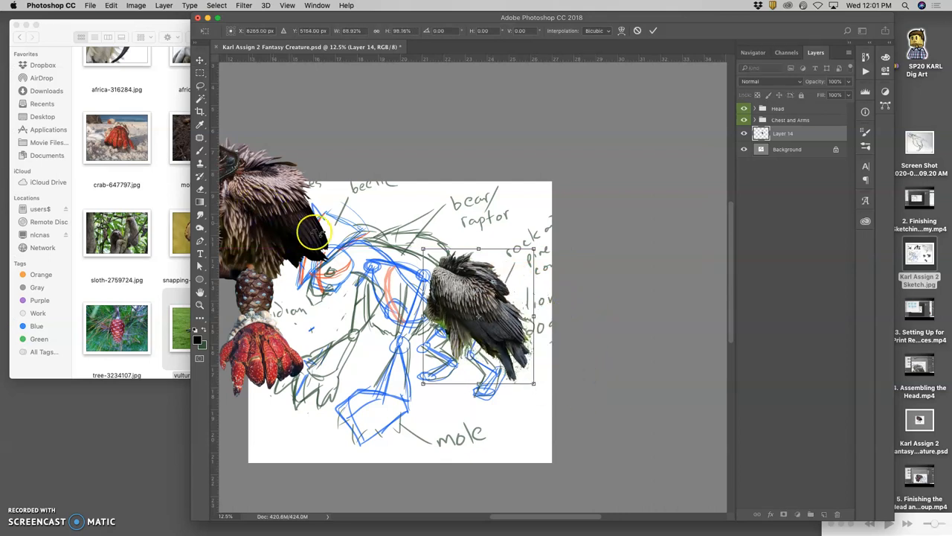
- Move the cut-out vulture feather layer onto the creature's back in the sketch
left_click_drag(479, 315, 476, 316)
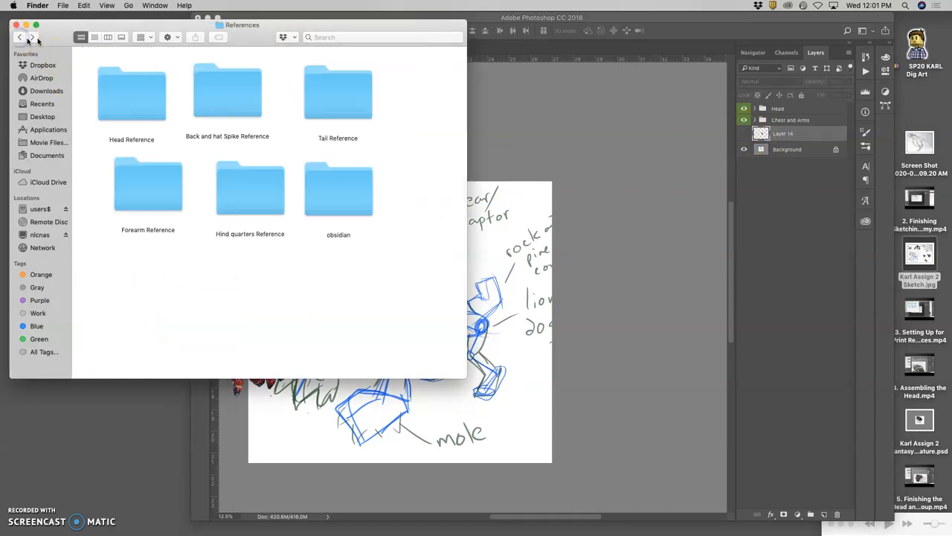
- From the Hind quarters Reference folder, pick lion-1305797.jpg for the composite
double_click(250, 187)
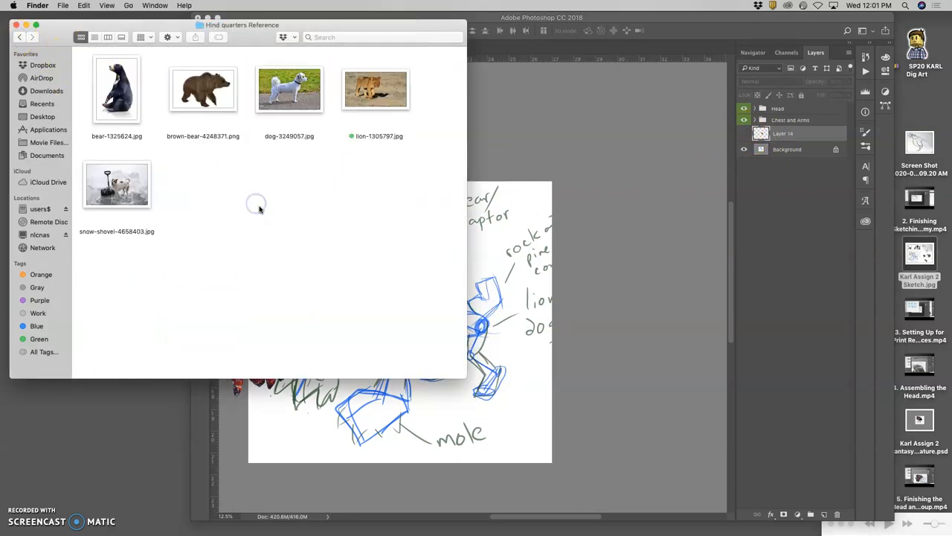
left_click(288, 89)
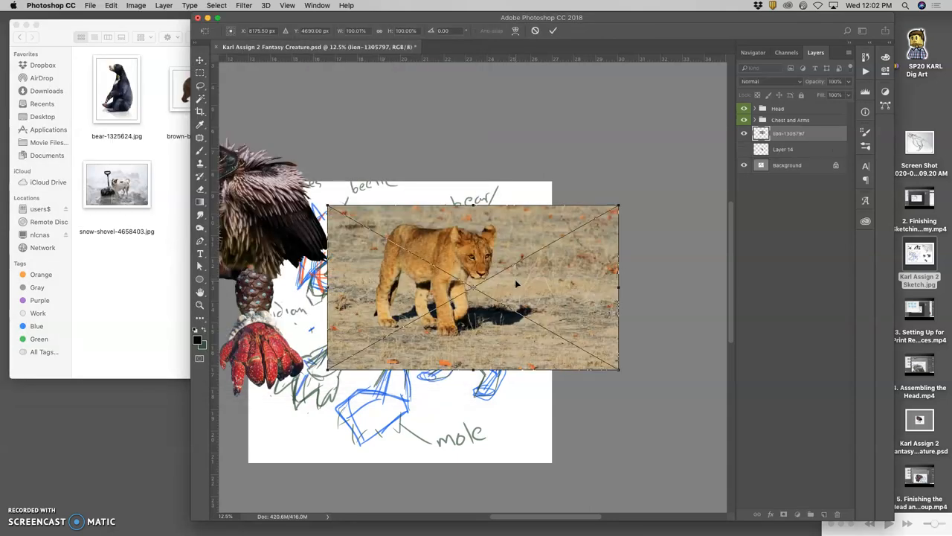
- Move and scale the lion photo over the sketch, then lasso the hind legs for their own layer
right_click(518, 283)
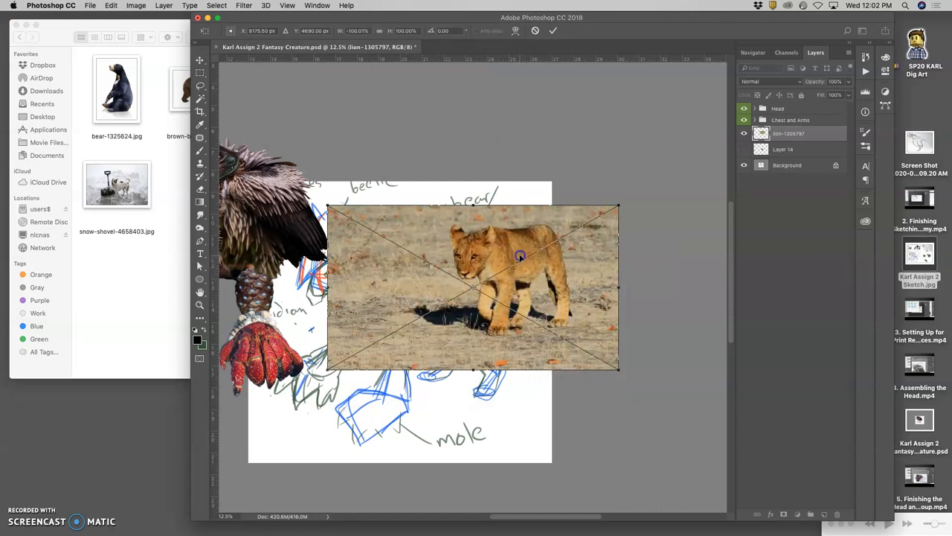
left_click_drag(521, 256, 528, 313)
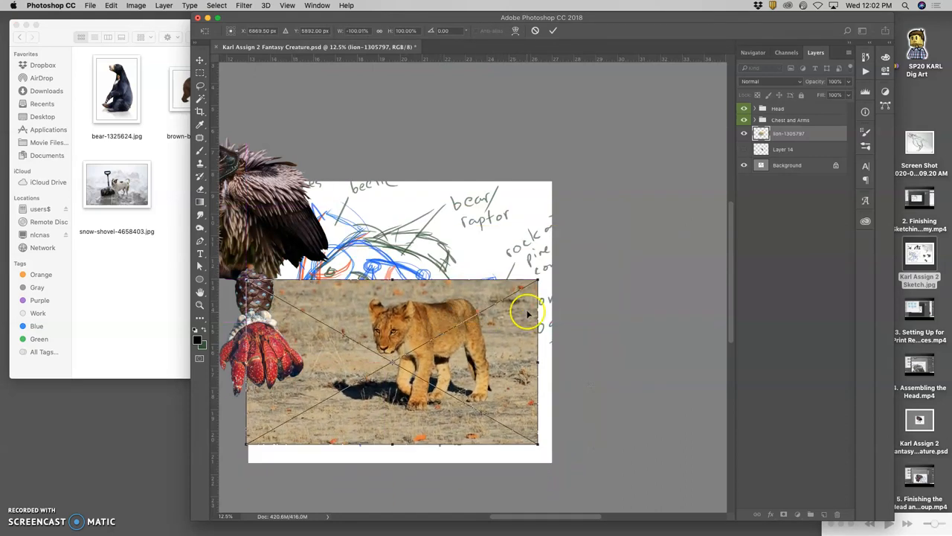
left_click_drag(528, 308, 548, 282)
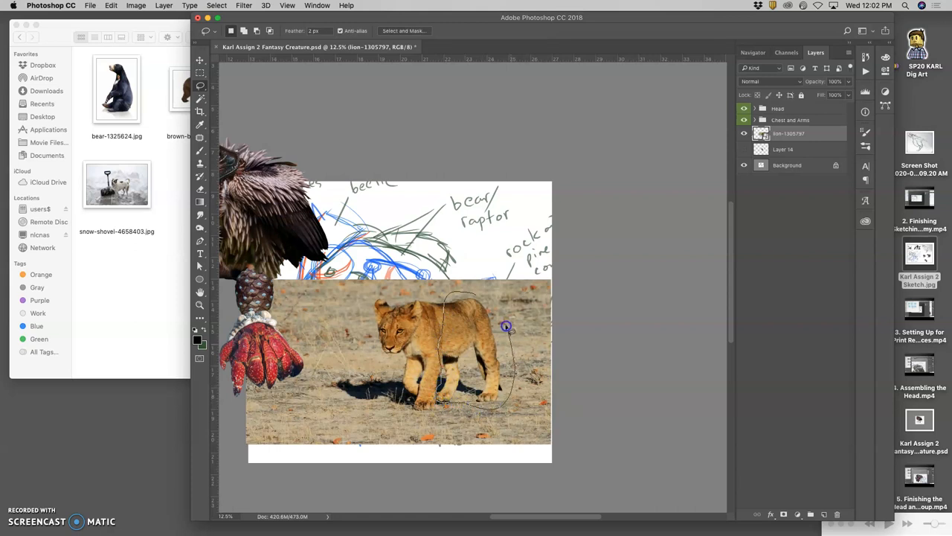
left_click_drag(505, 325, 434, 402)
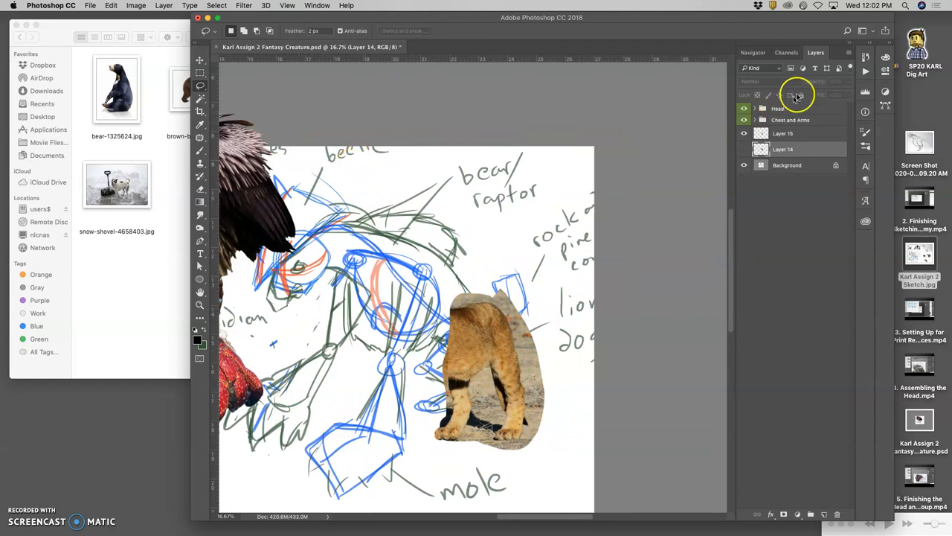
- Lower the layer opacity and free-transform the lion hind legs to the sketch's angle and position
left_click(791, 134)
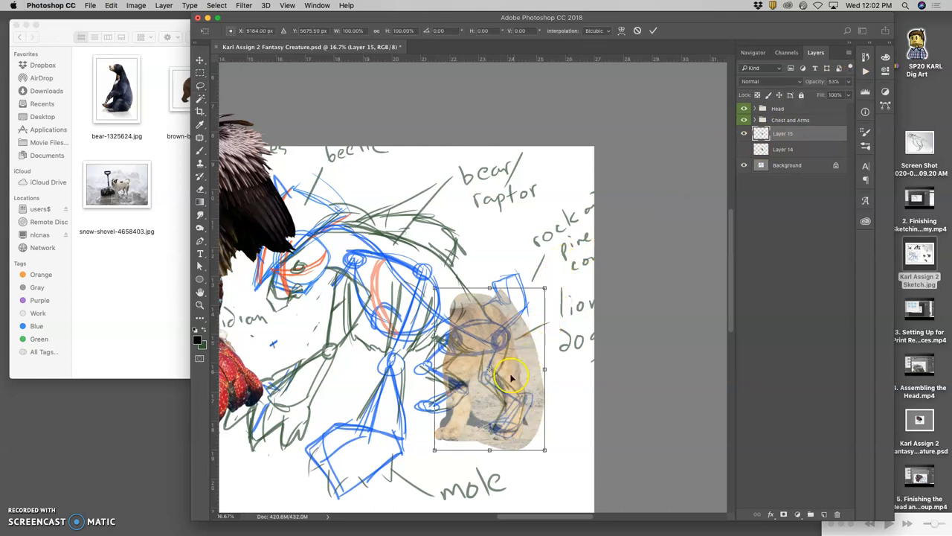
right_click(512, 375)
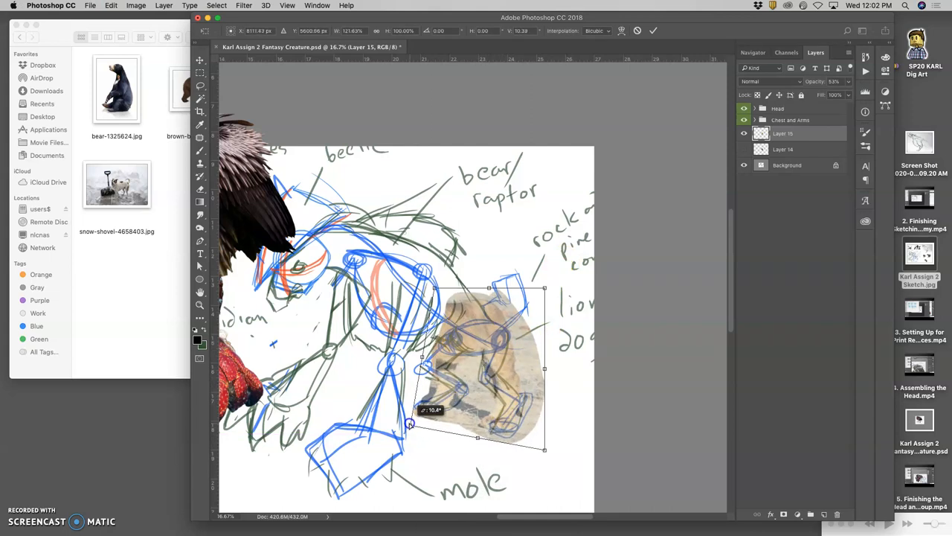
left_click_drag(411, 424, 537, 404)
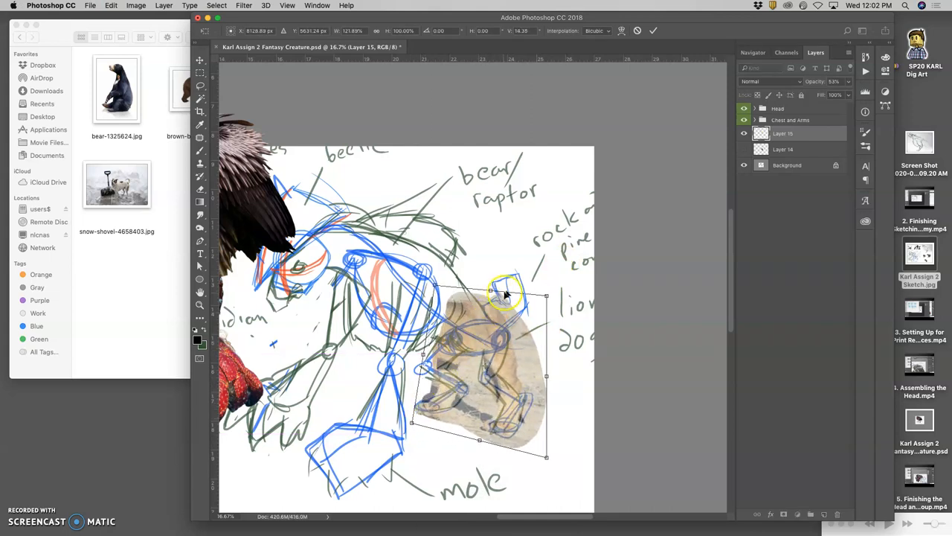
left_click_drag(506, 294, 521, 297)
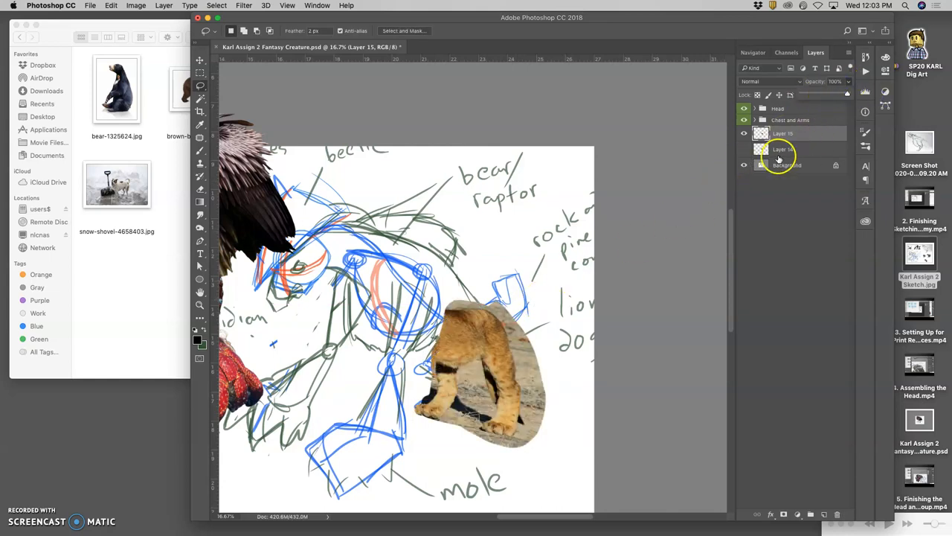
- Apply a Levels adjustment shifting the hind legs' midtones
left_click(137, 6)
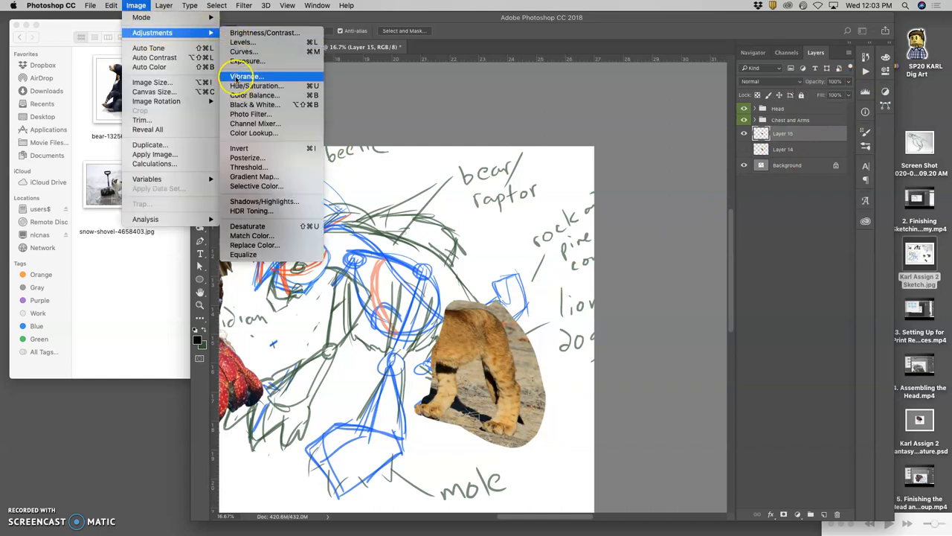
left_click(241, 42)
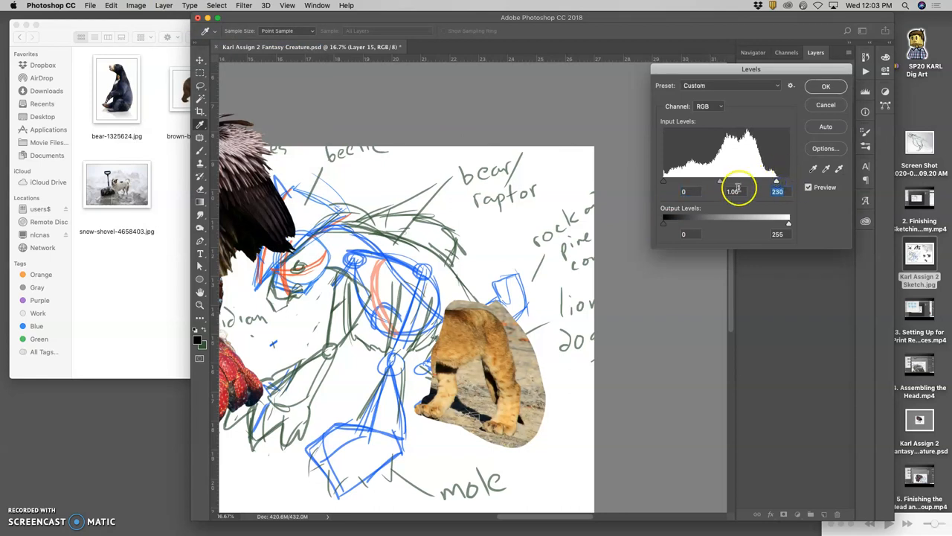
left_click_drag(741, 181, 717, 181)
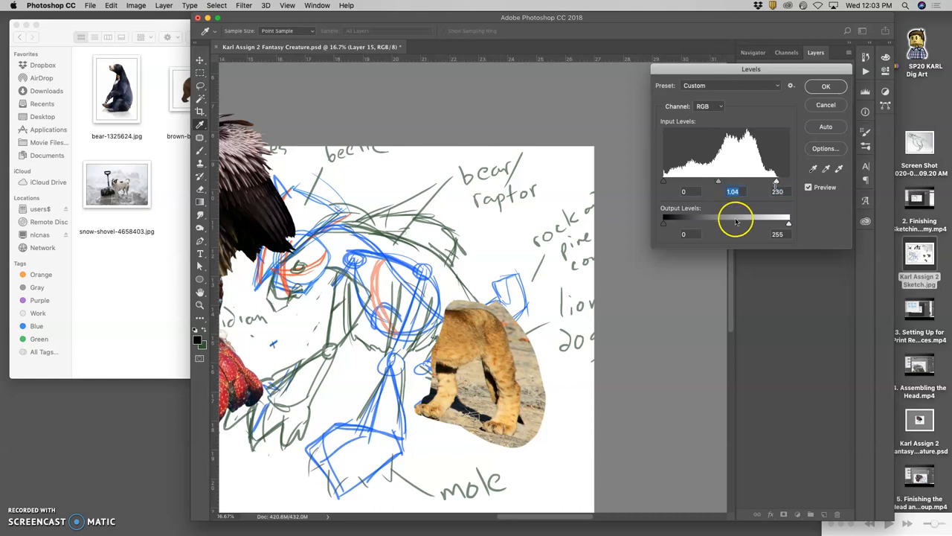
left_click(824, 86)
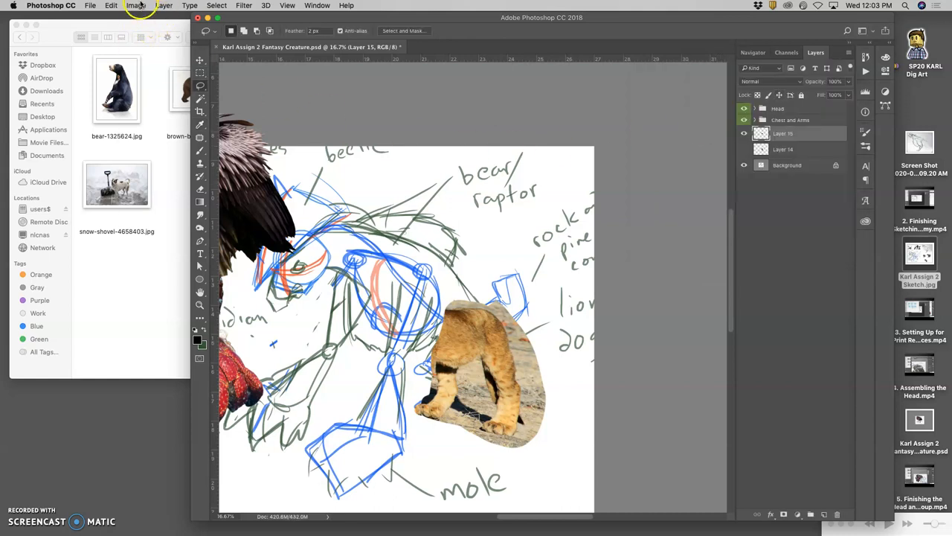
- Apply a Color Balance adjustment to the legs' midtones, highlights and shadows
left_click(137, 6)
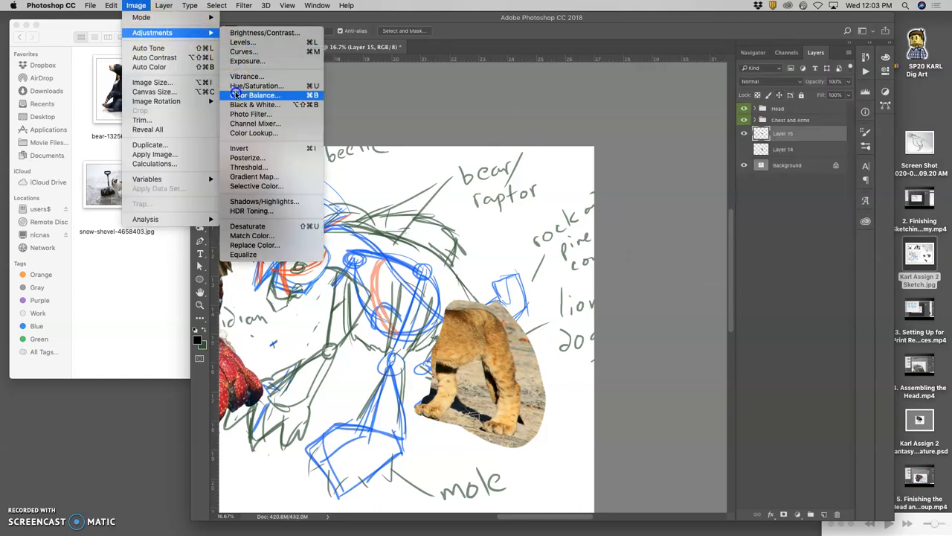
left_click(256, 95)
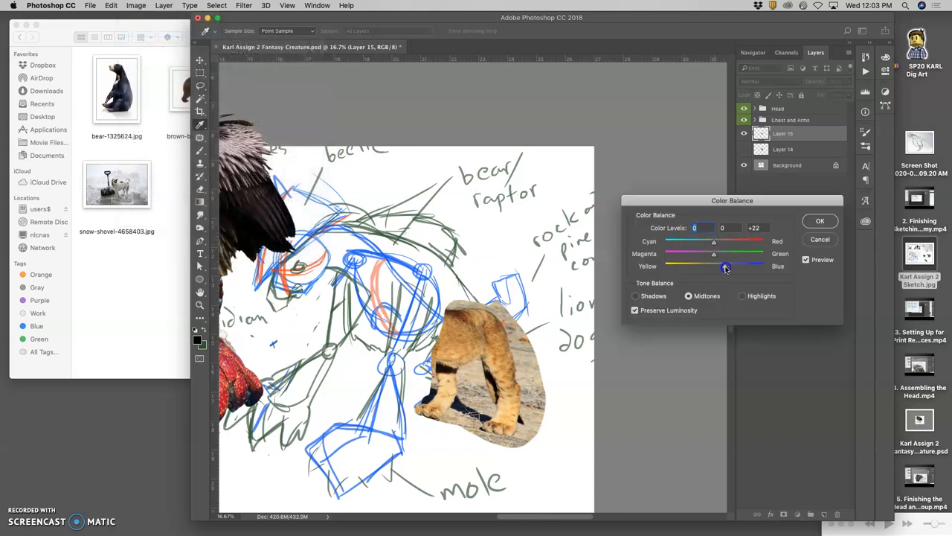
left_click_drag(714, 241, 705, 241)
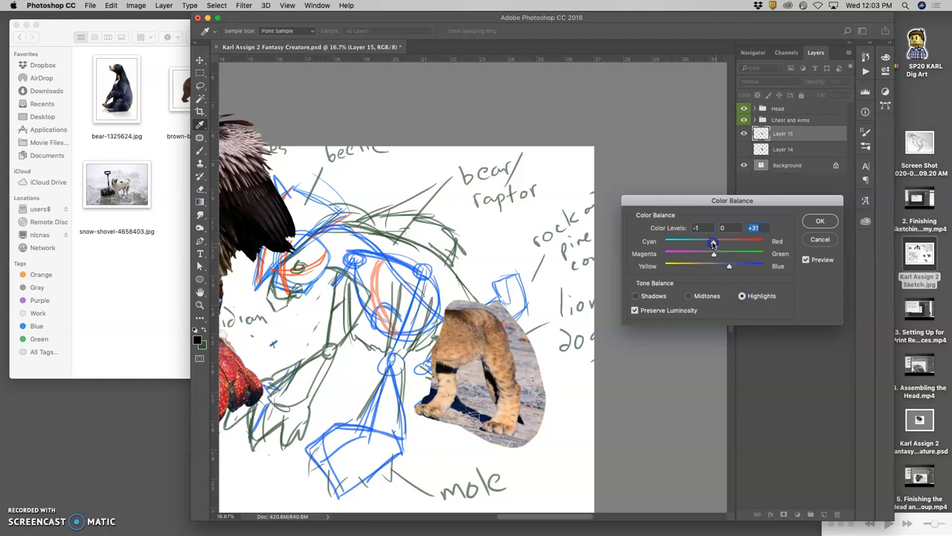
left_click_drag(714, 252, 719, 253)
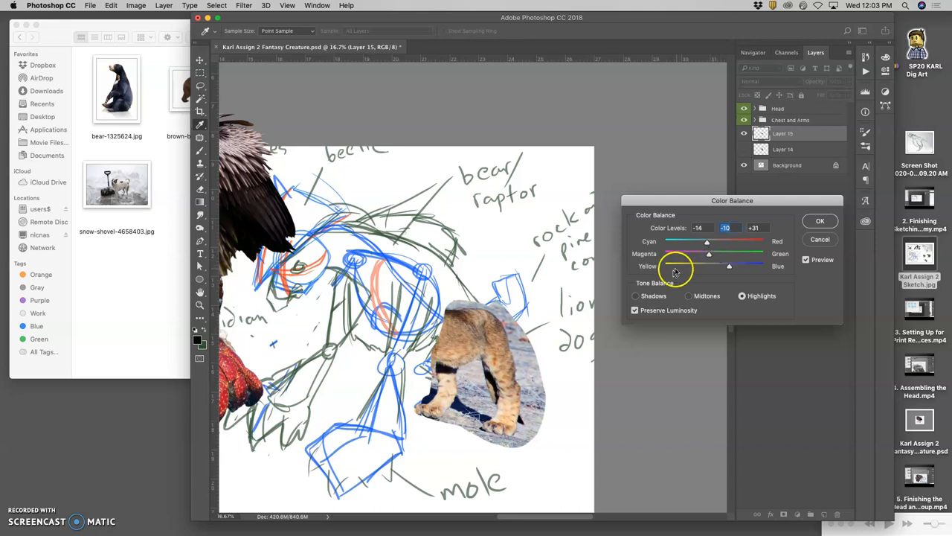
left_click(636, 294)
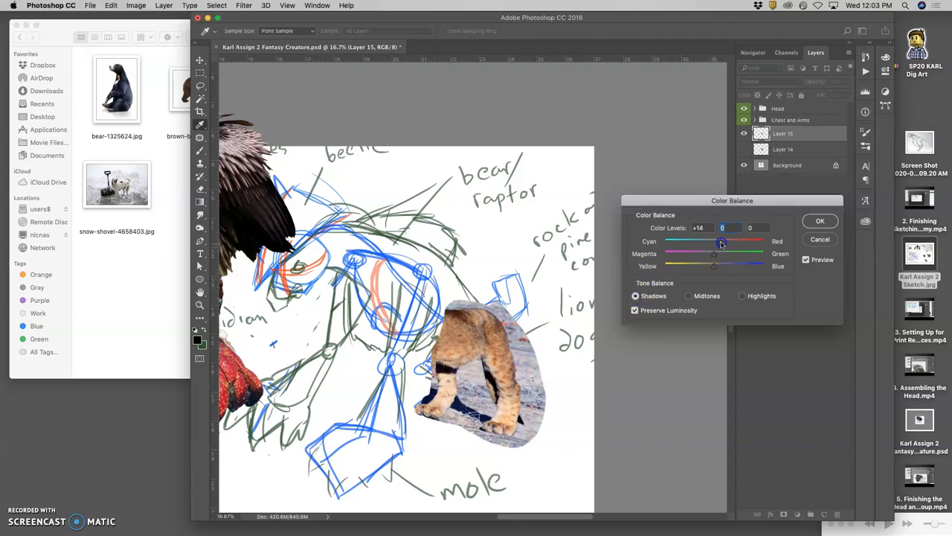
left_click_drag(714, 265, 720, 265)
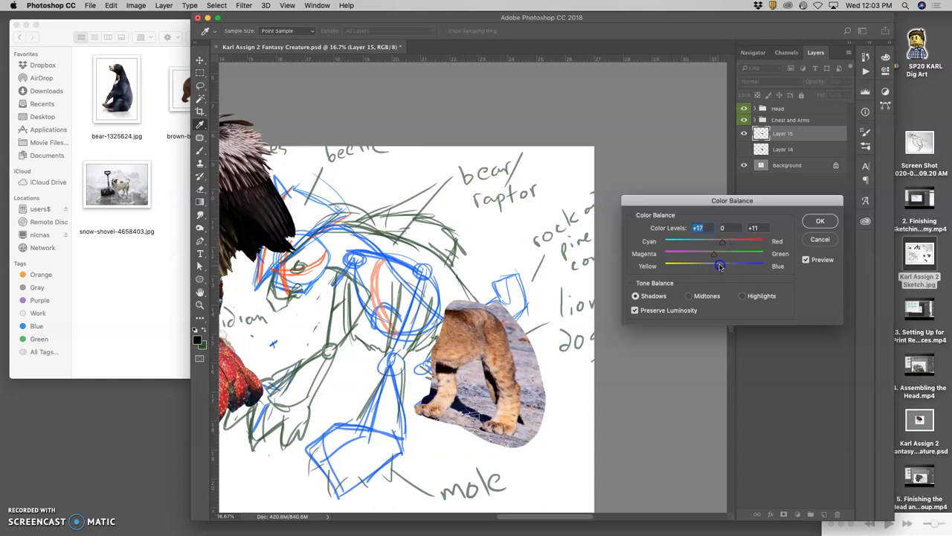
left_click(819, 220)
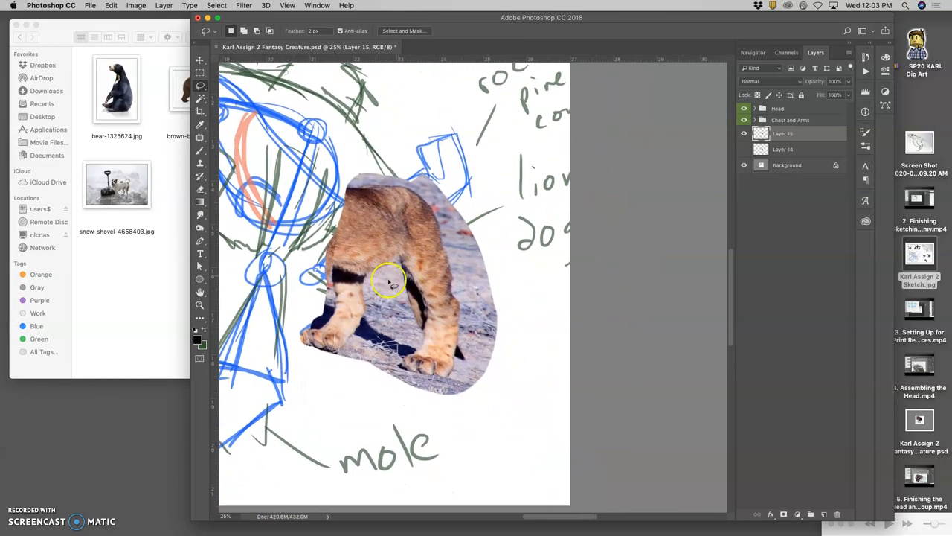
mouse_move(408, 256)
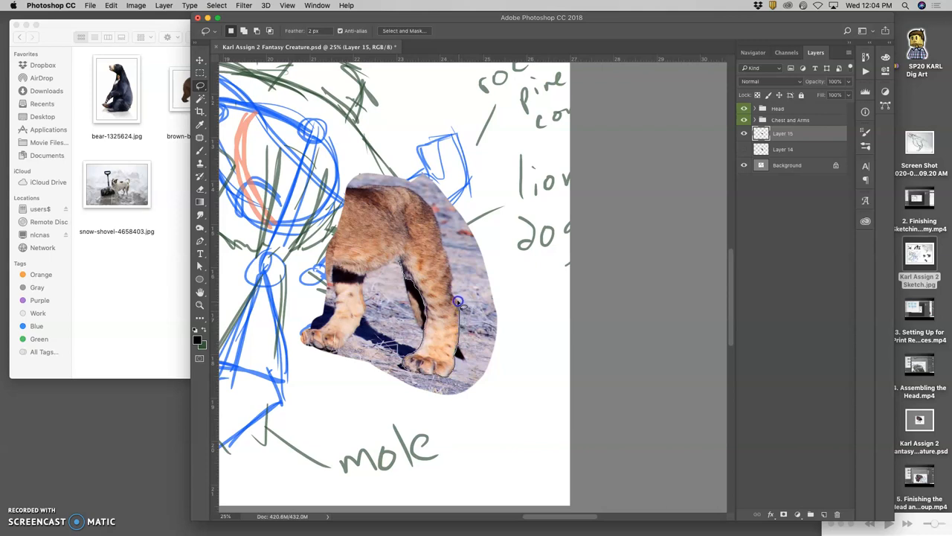
mouse_move(454, 277)
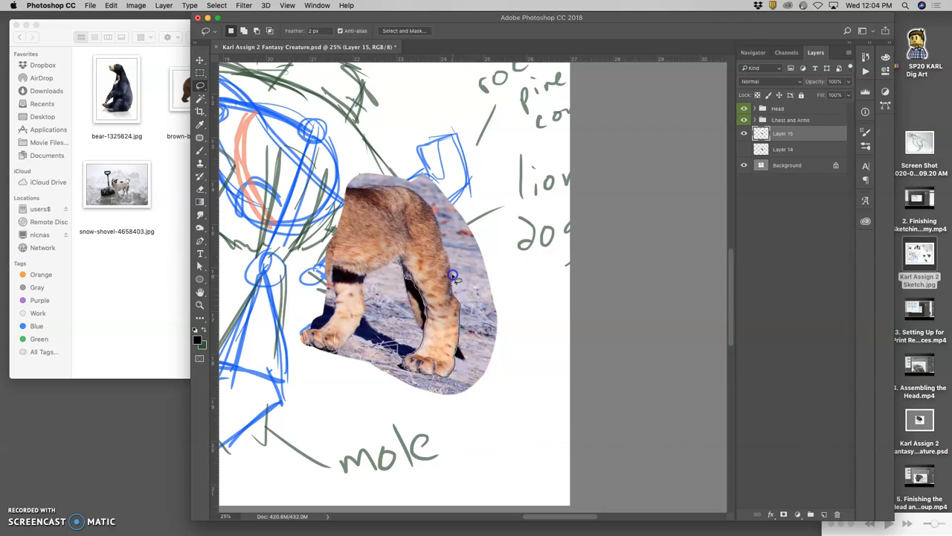
mouse_move(444, 235)
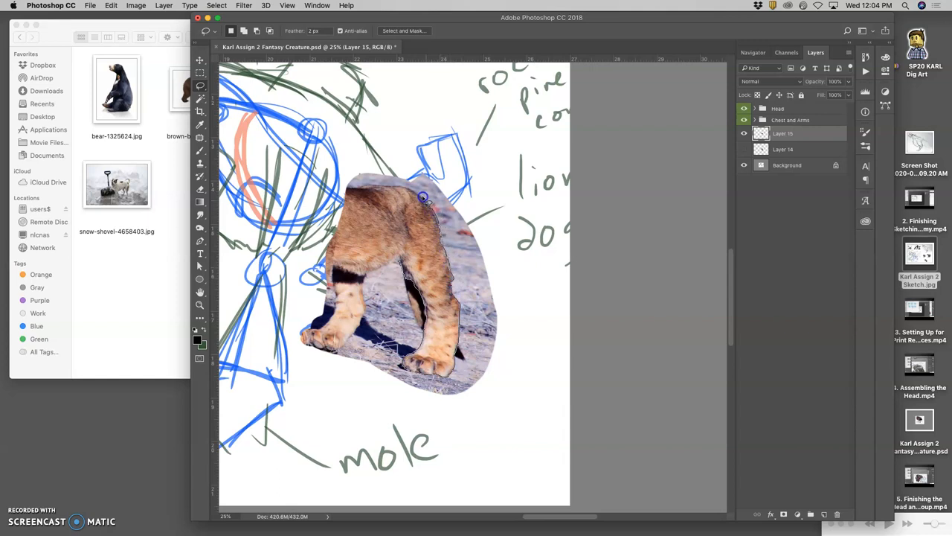
- Lasso the leftover ground and background around the lion's hind legs for deletion
left_click_drag(424, 201, 505, 407)
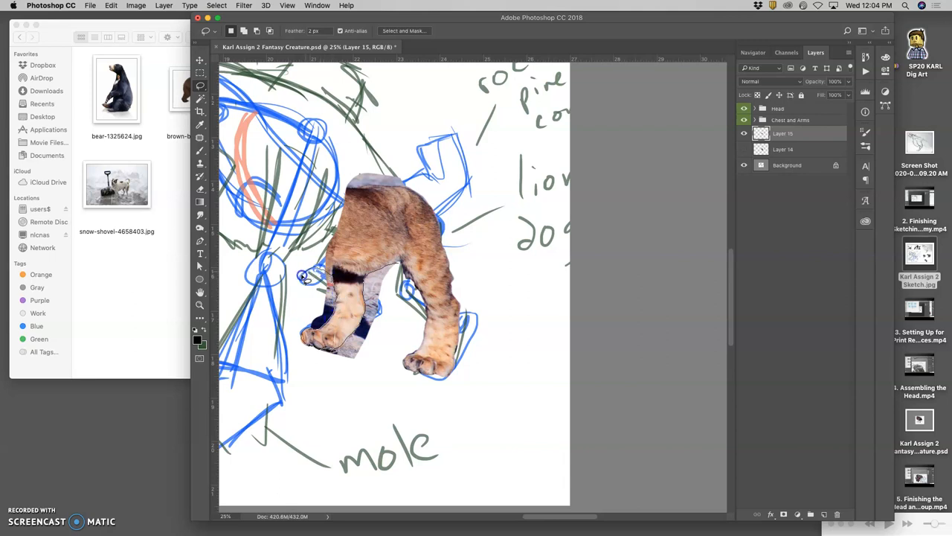
left_click_drag(301, 276, 386, 369)
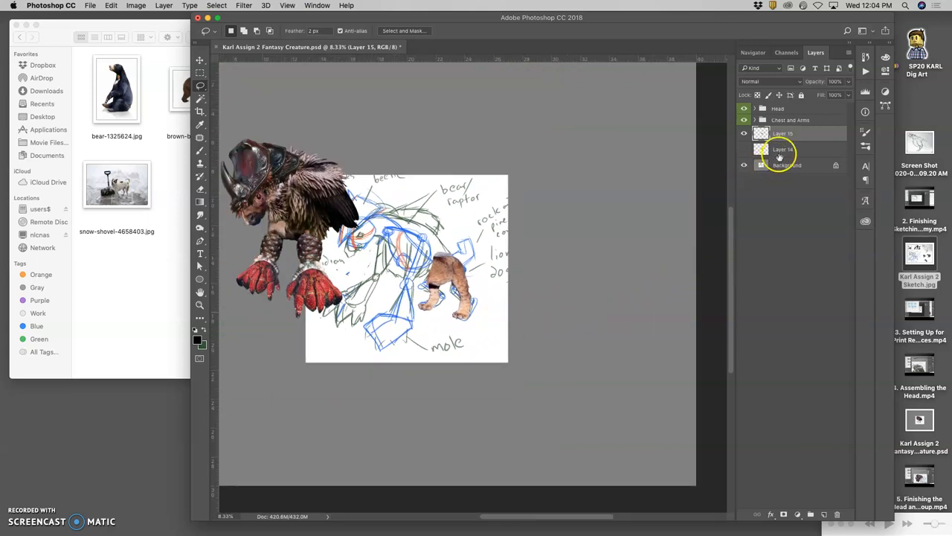
- Select the hindquarters layer and switch its transform to Warp mode
left_click(744, 149)
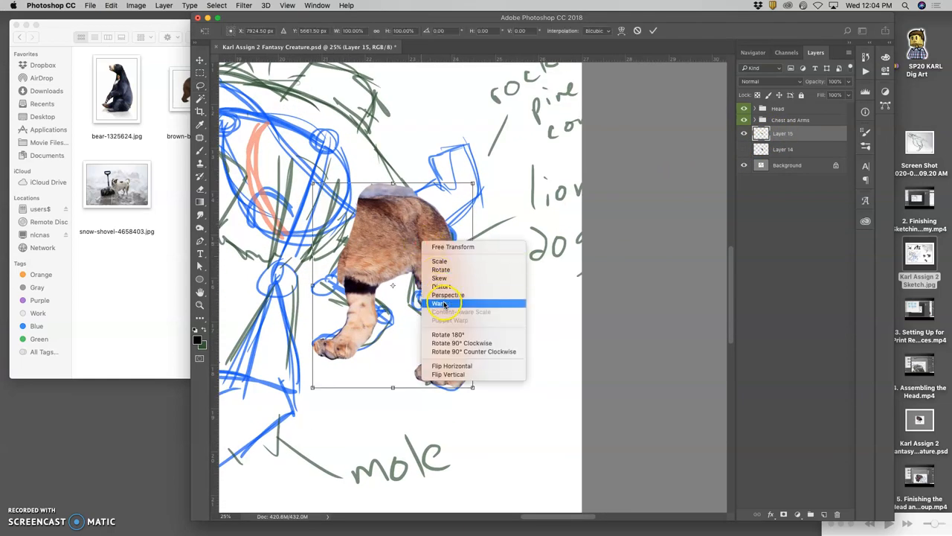
left_click(439, 304)
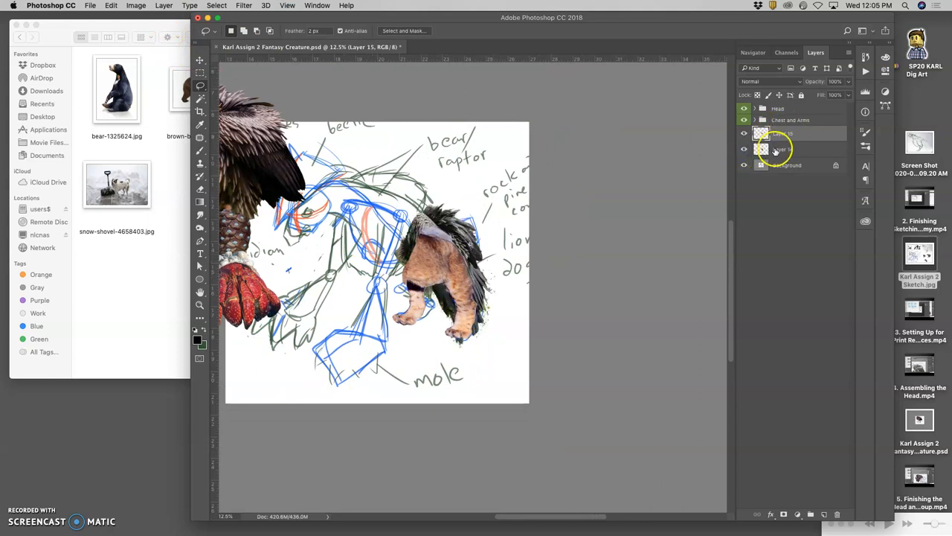
- Scale the feather layer down over the hindquarters and warp it so the lion legs show
left_click(781, 133)
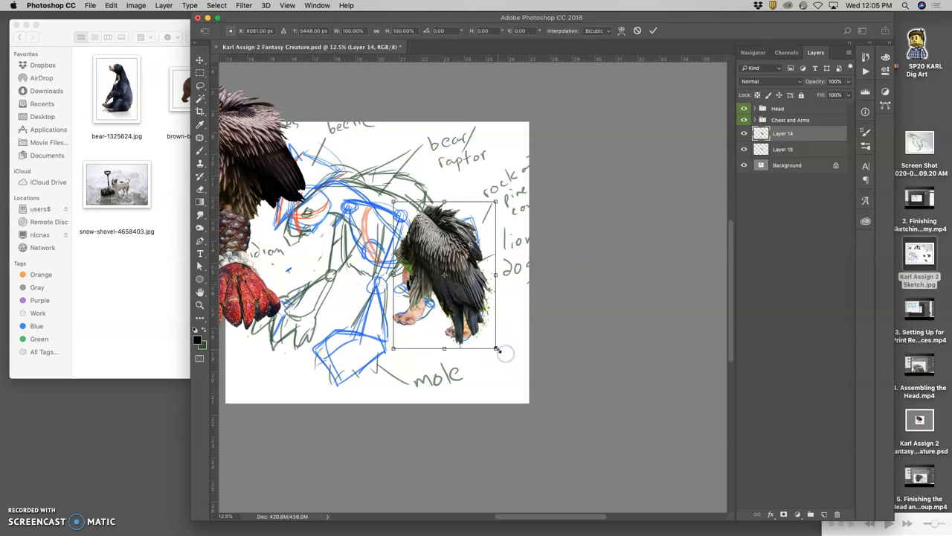
left_click_drag(497, 351, 488, 333)
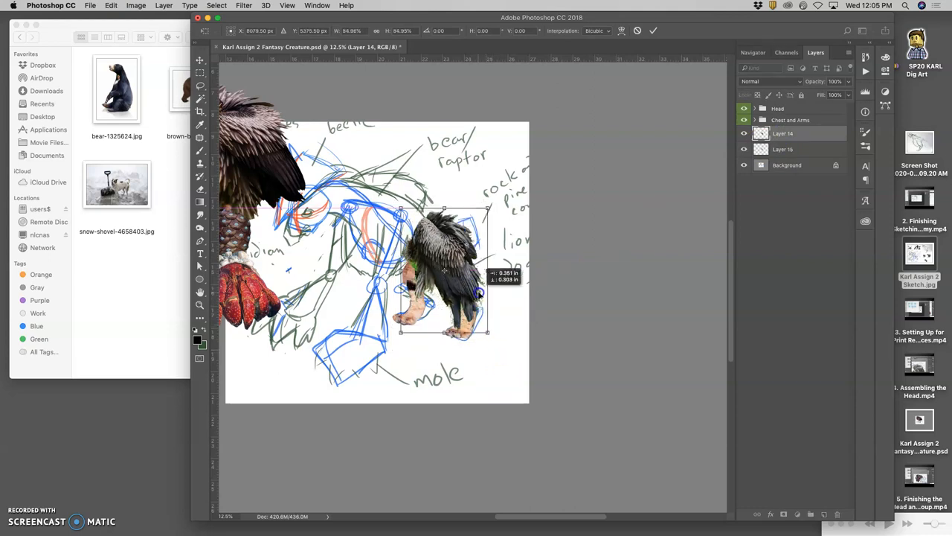
right_click(471, 296)
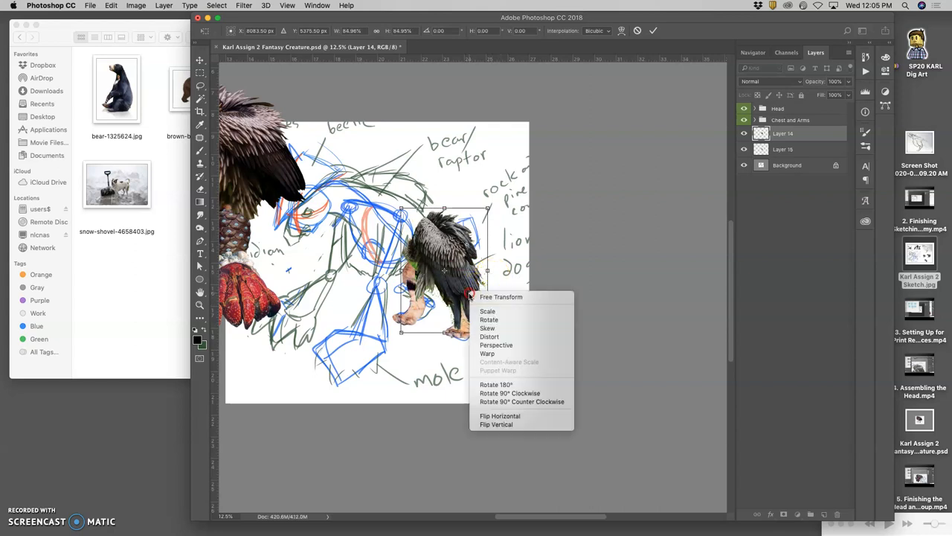
left_click(488, 354)
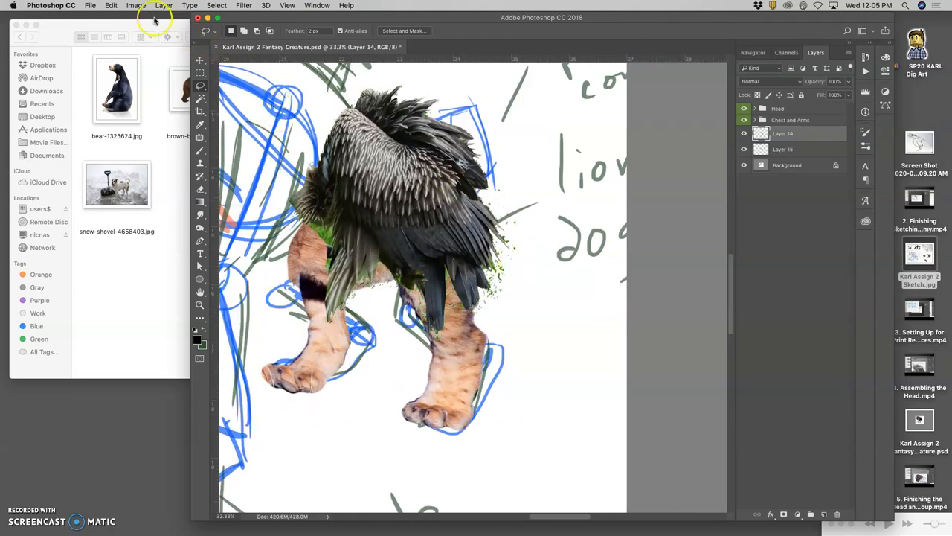
- Shift the feathers' midtones toward red and yellow in Color Balance
left_click(137, 6)
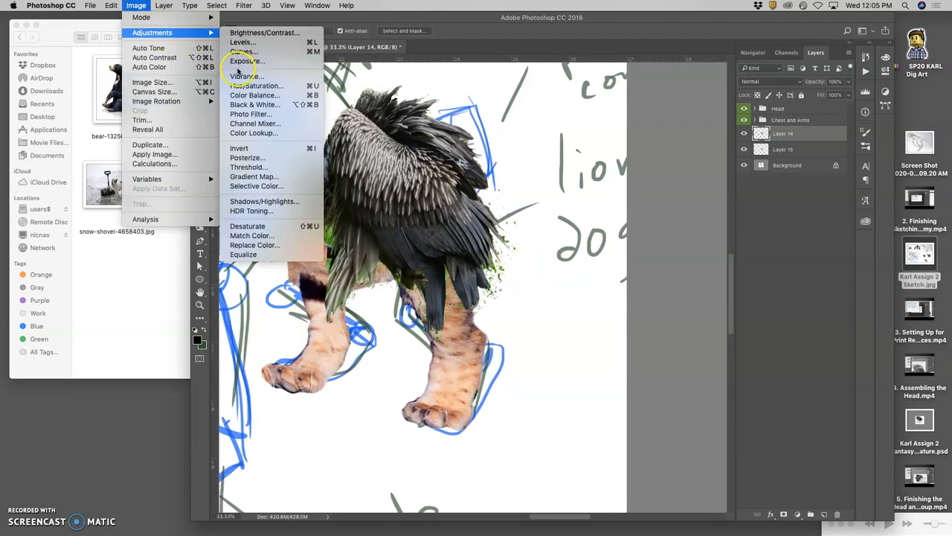
left_click(255, 95)
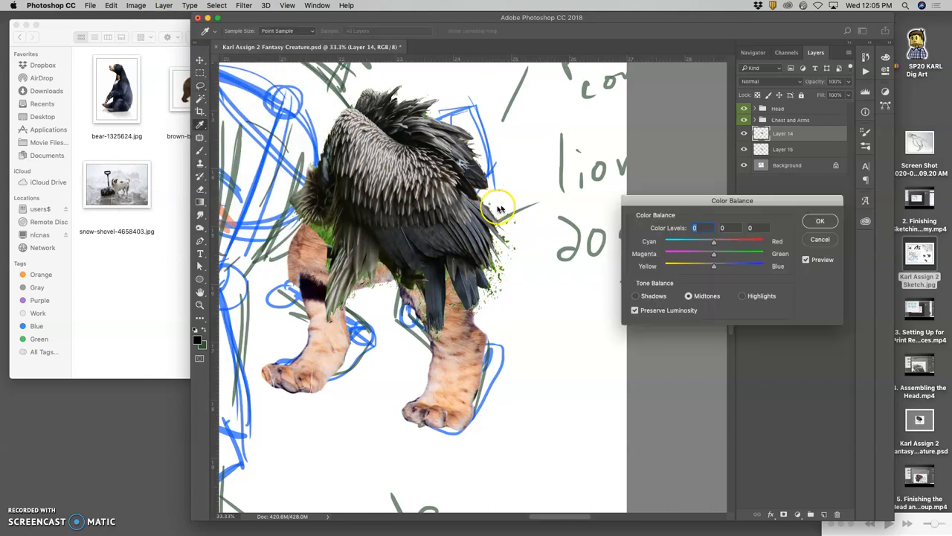
left_click_drag(714, 241, 733, 241)
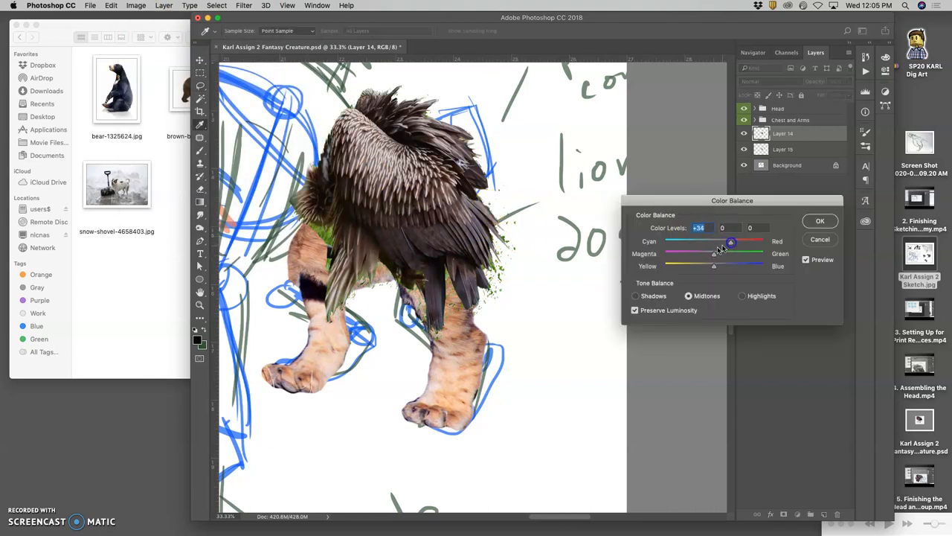
left_click_drag(732, 253, 714, 253)
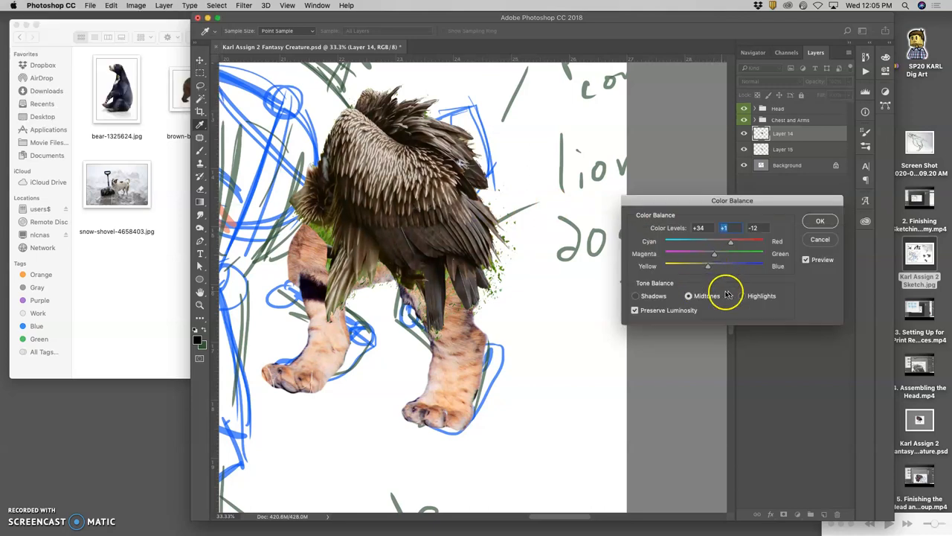
- Push the shadows toward blue and highlights toward red, then apply the Color Balance
left_click(635, 295)
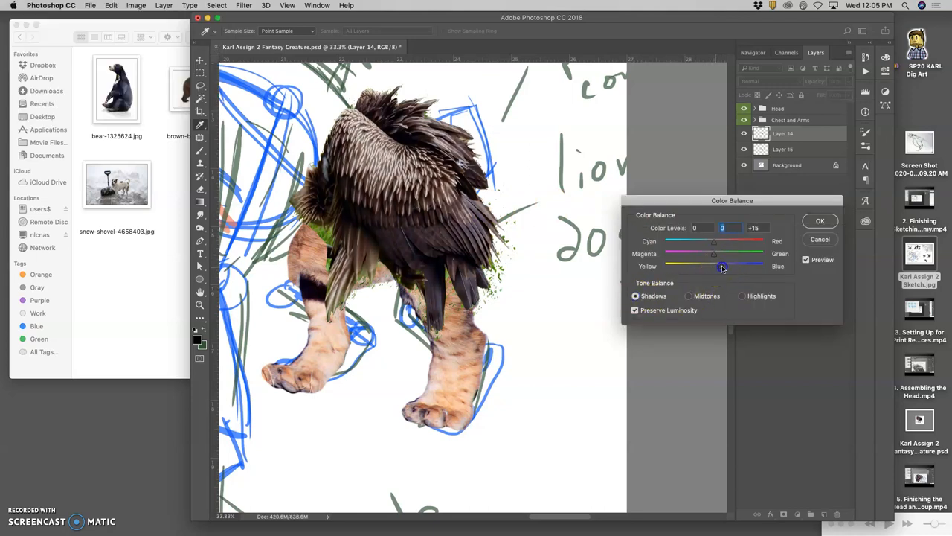
left_click_drag(724, 243, 708, 243)
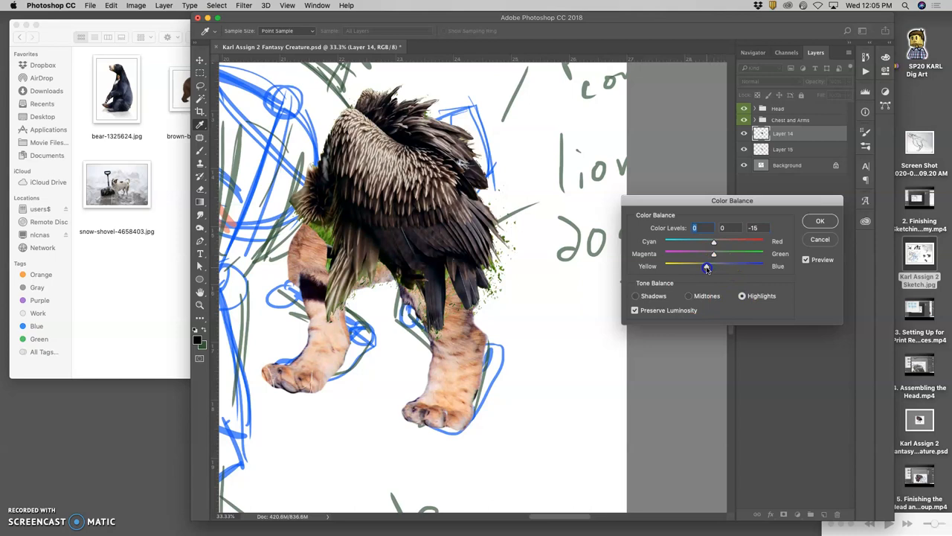
left_click_drag(714, 241, 720, 241)
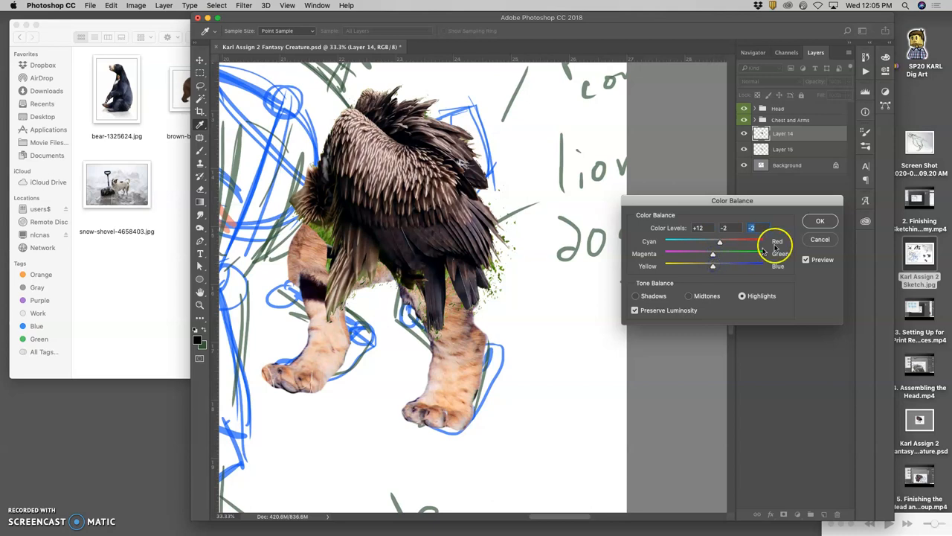
left_click(818, 220)
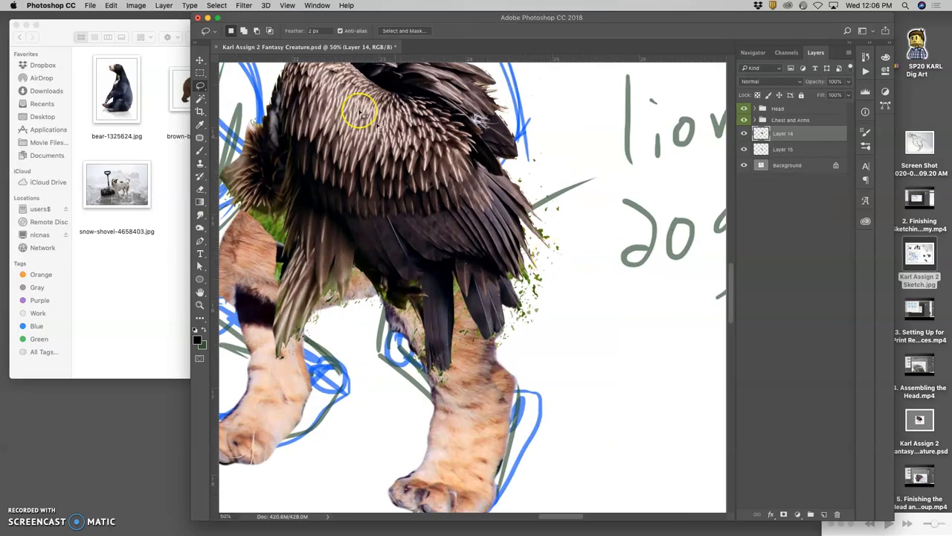
mouse_move(171, 181)
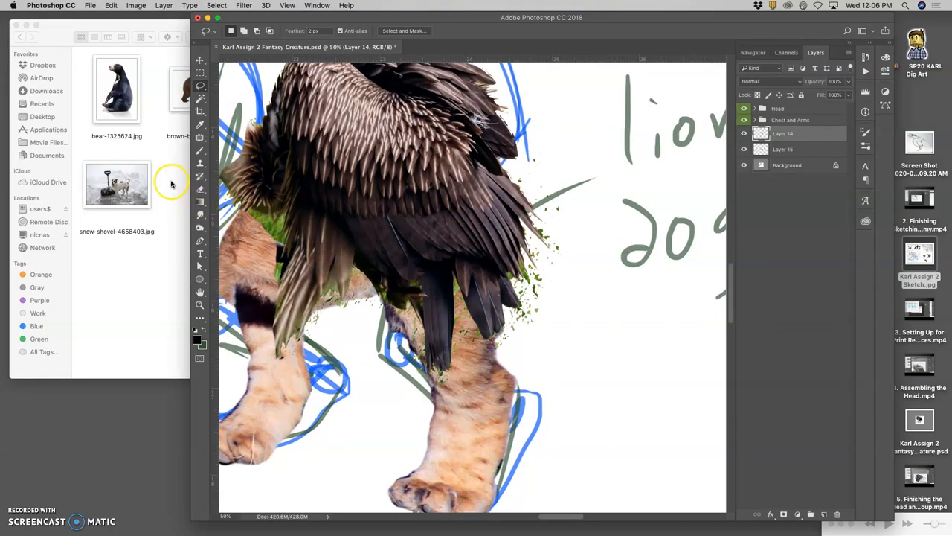
- Darken the lion fur beneath the feathers with the Burn tool on midtones
left_click(790, 119)
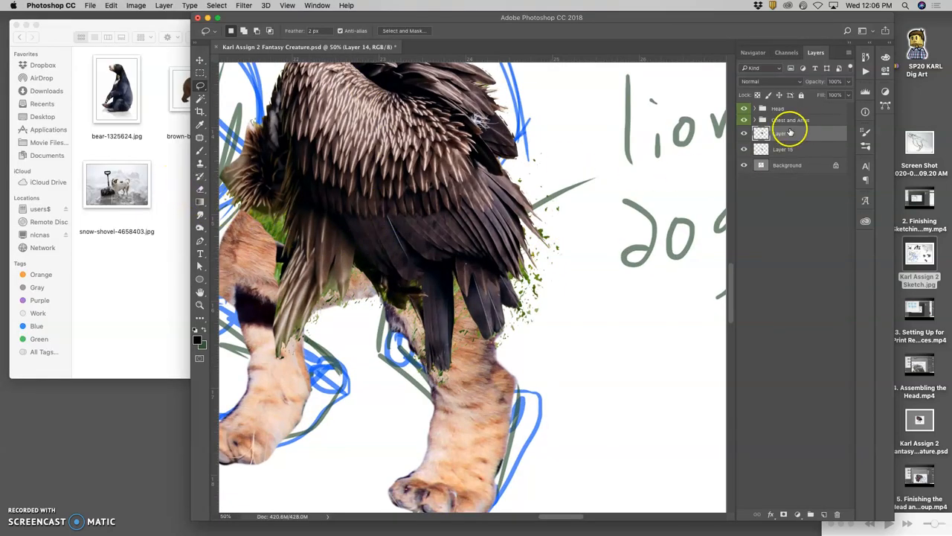
left_click(200, 226)
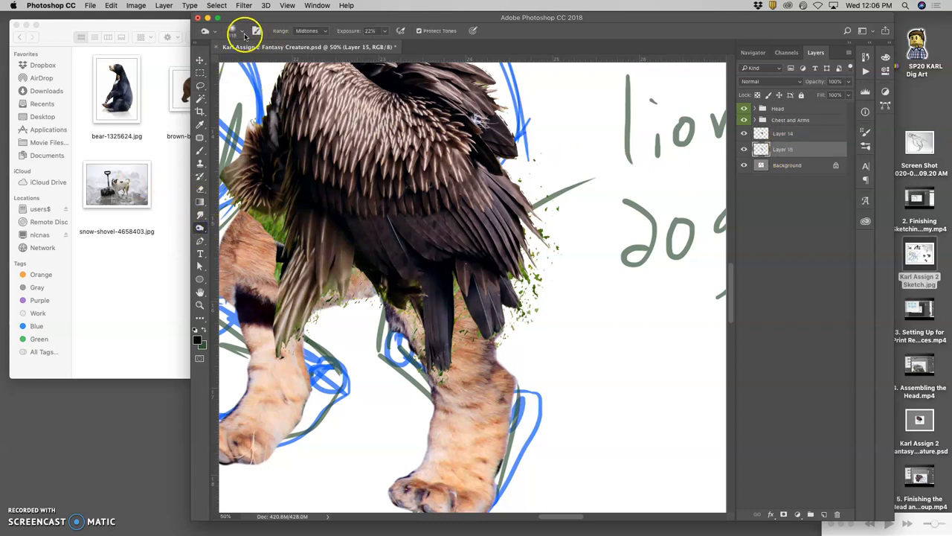
left_click(244, 30)
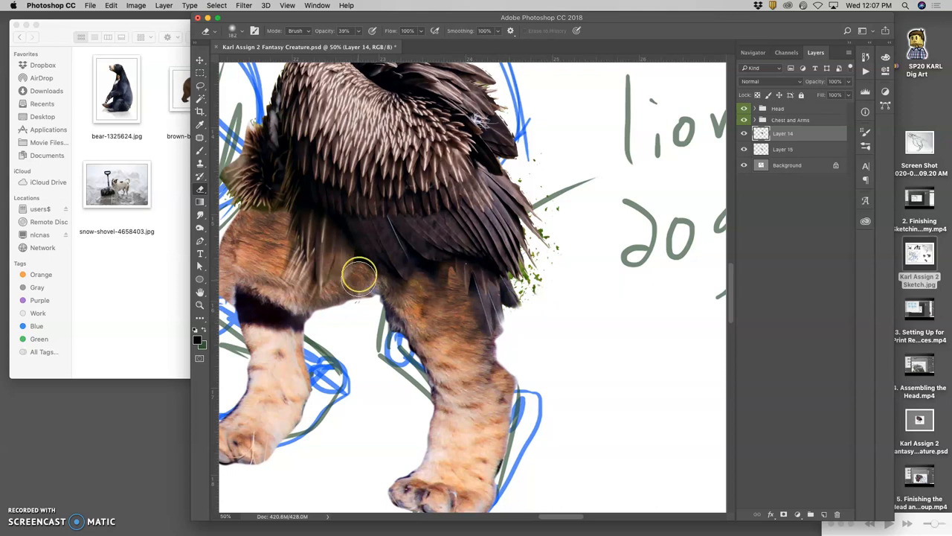
mouse_move(375, 307)
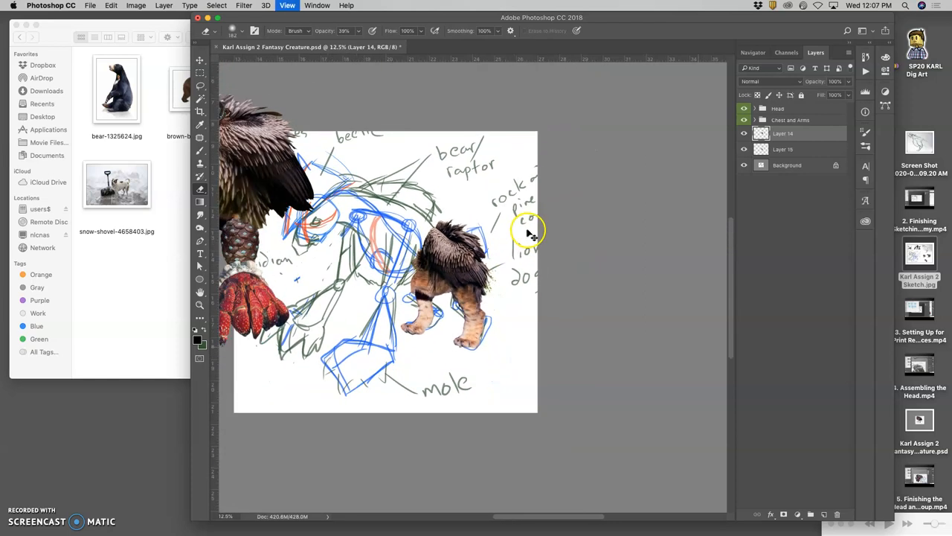
- Add a new layer above Background and fill it with solid gray to hide the sketch
left_click(787, 163)
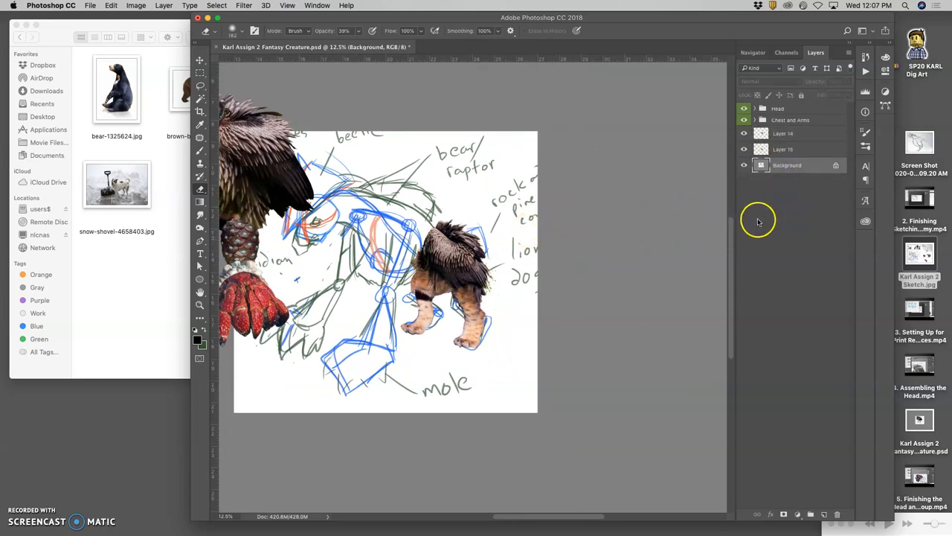
left_click(825, 513)
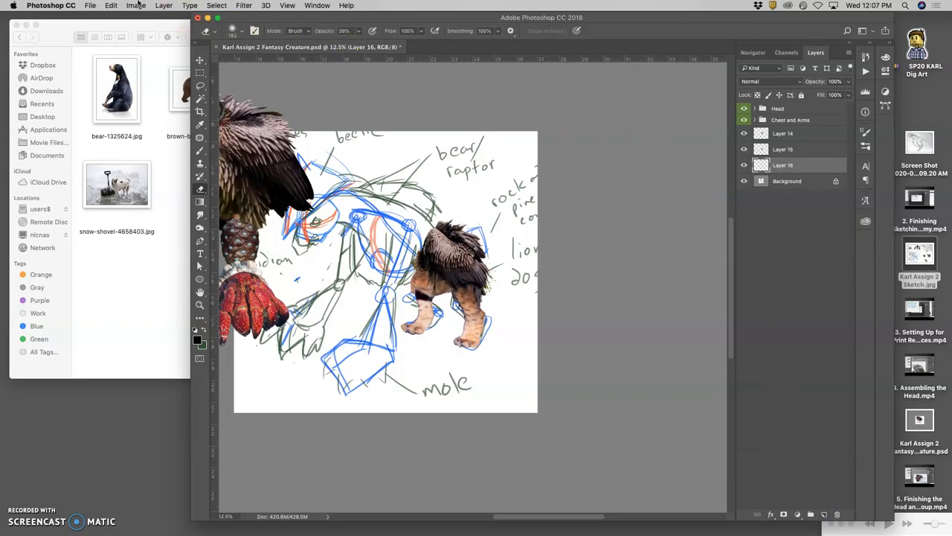
left_click(110, 6)
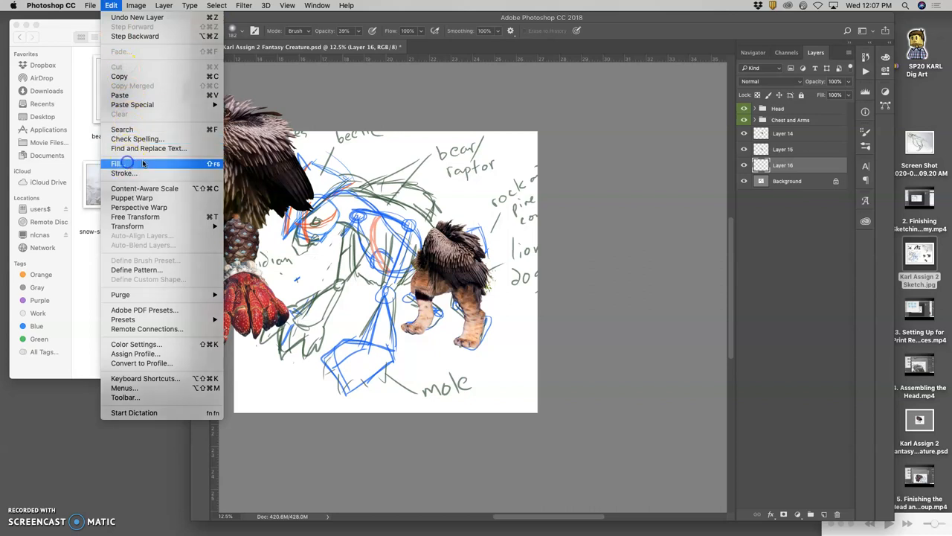
left_click(117, 163)
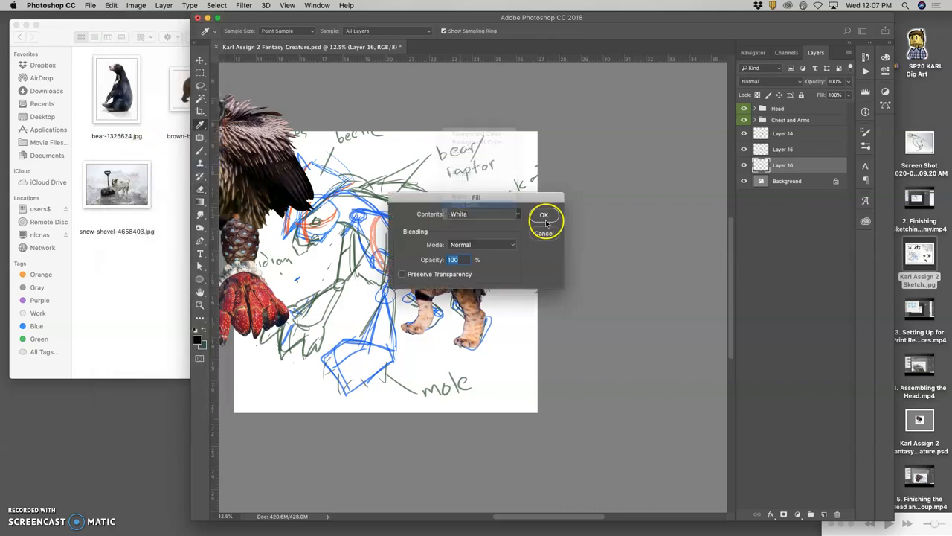
left_click(544, 215)
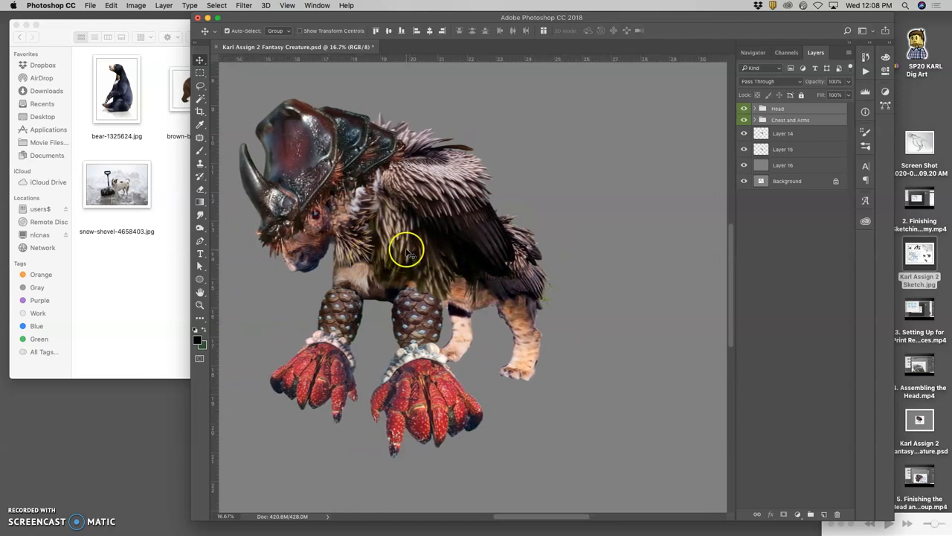
- Return to the lion hindquarters layer with the freehand Lasso ready for touch-ups
left_click(789, 148)
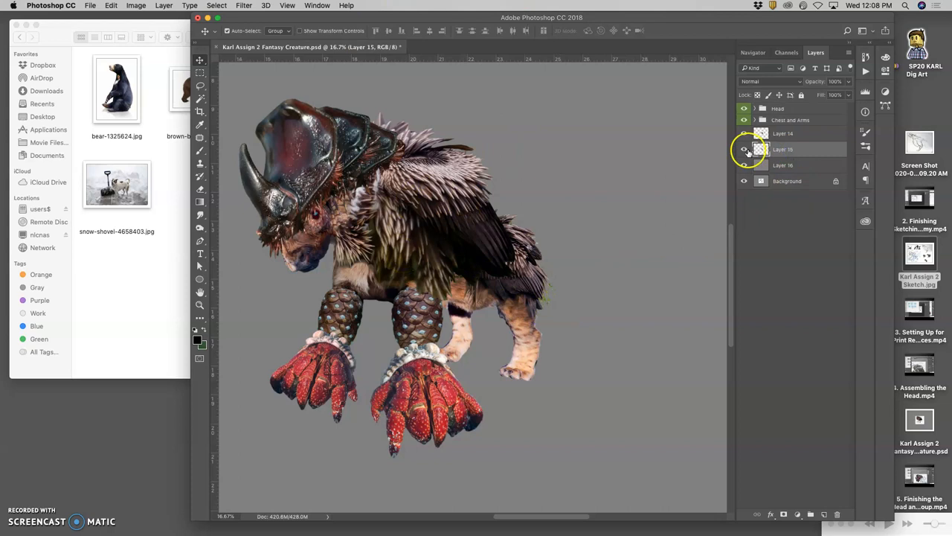
left_click(744, 163)
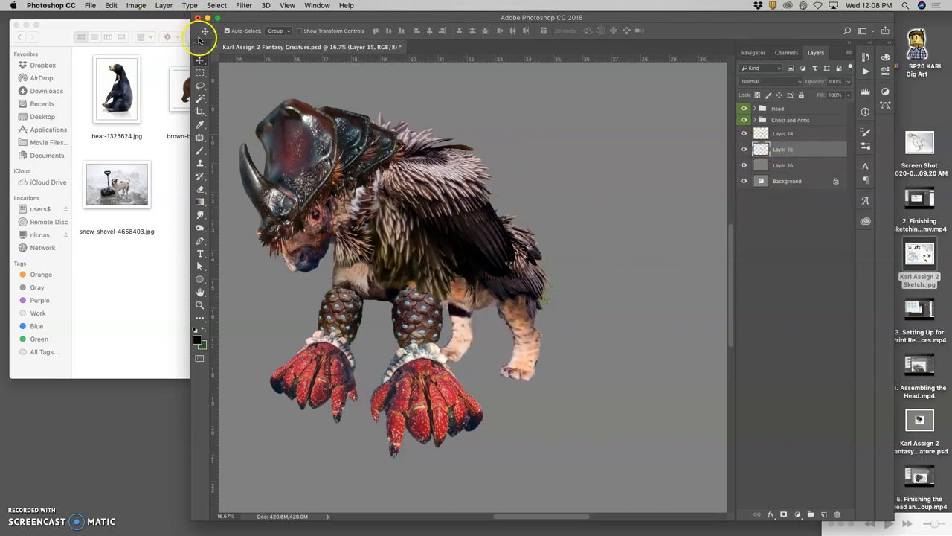
left_click(200, 85)
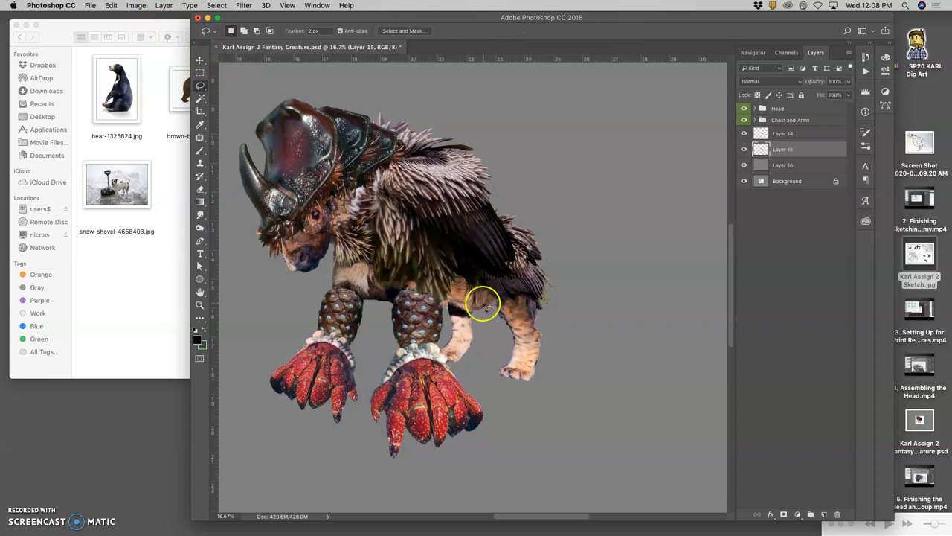